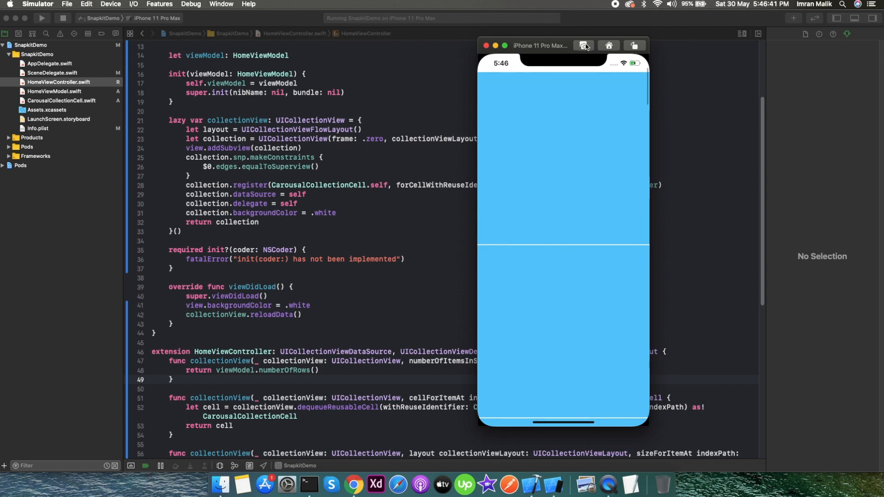
# Launch SnapkitDemo from the simulator home screen and scroll through its photo cells.
pyautogui.click(609, 45)
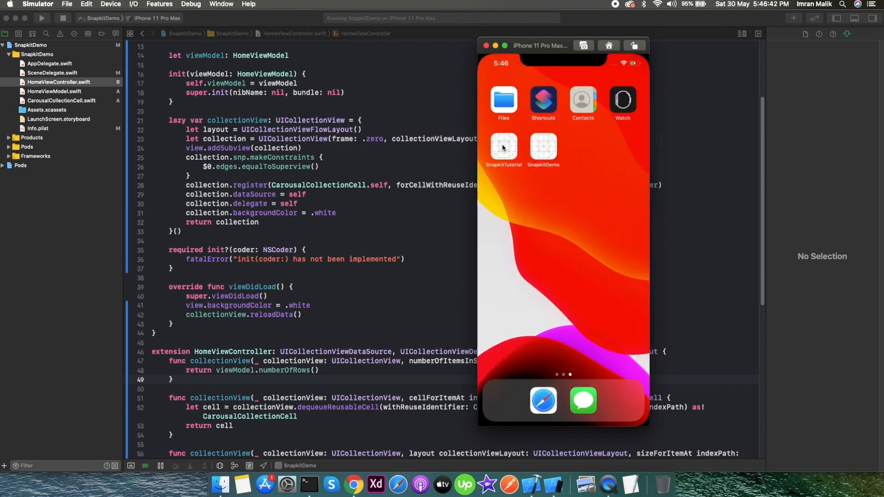
pyautogui.click(543, 147)
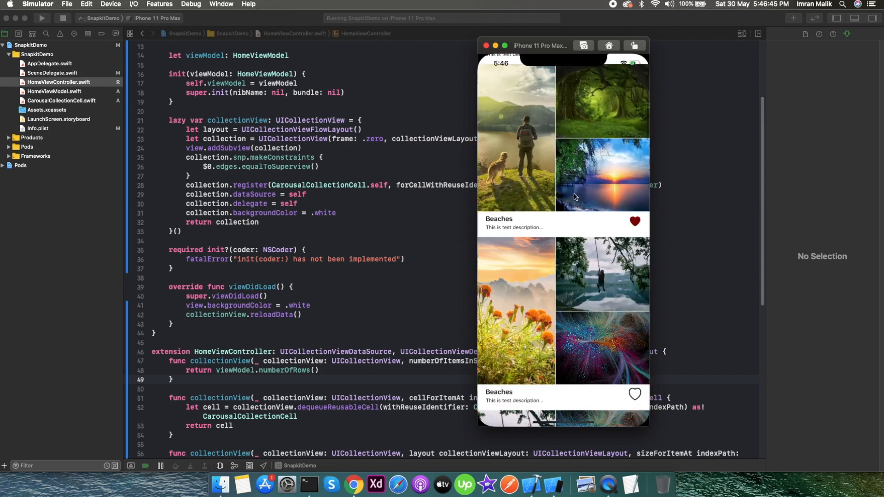
pyautogui.scroll(-3)
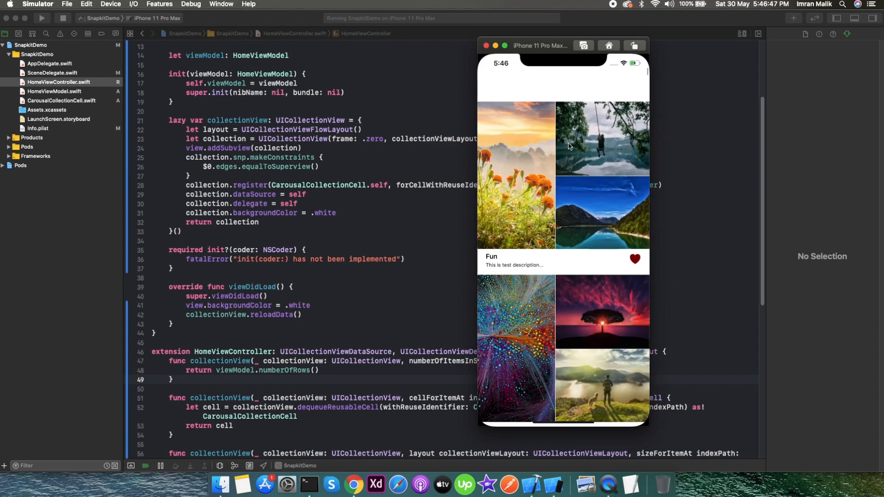
pyautogui.scroll(-3)
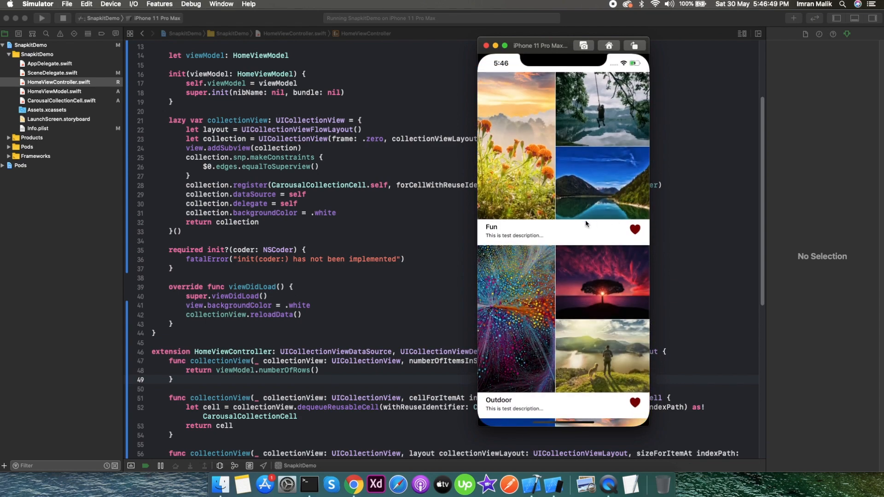
pyautogui.moveTo(460, 214)
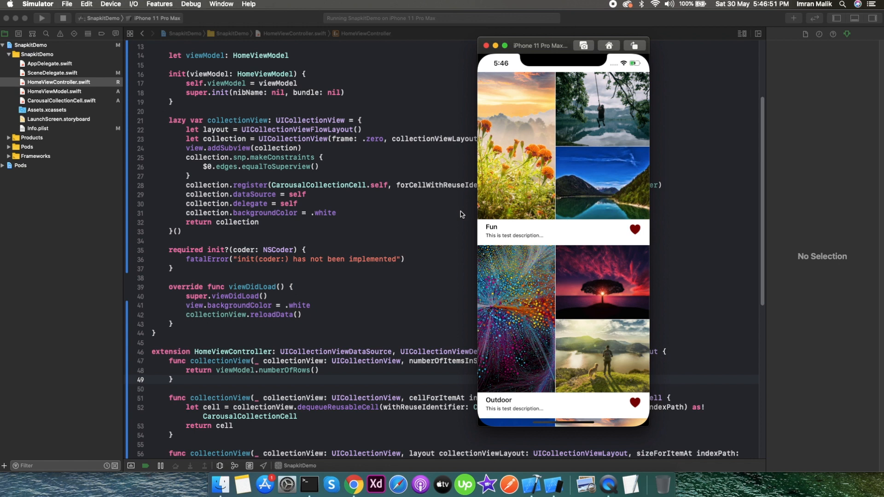
pyautogui.moveTo(454, 241)
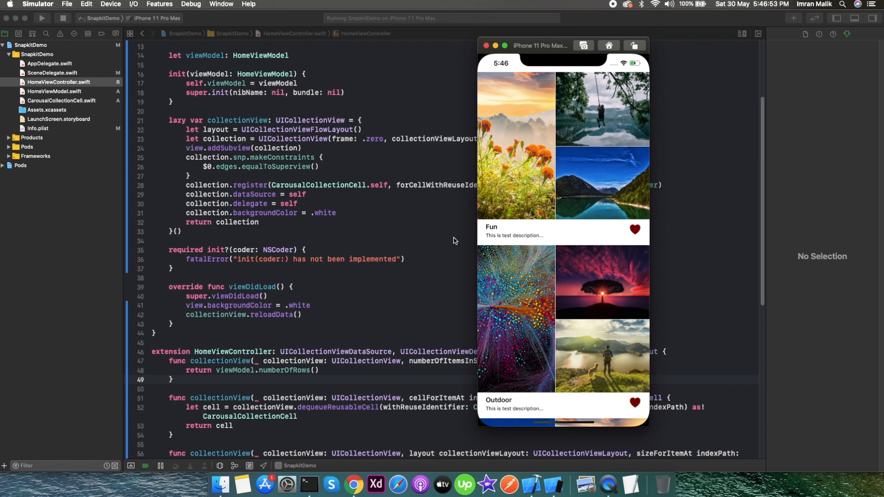
pyautogui.moveTo(434, 221)
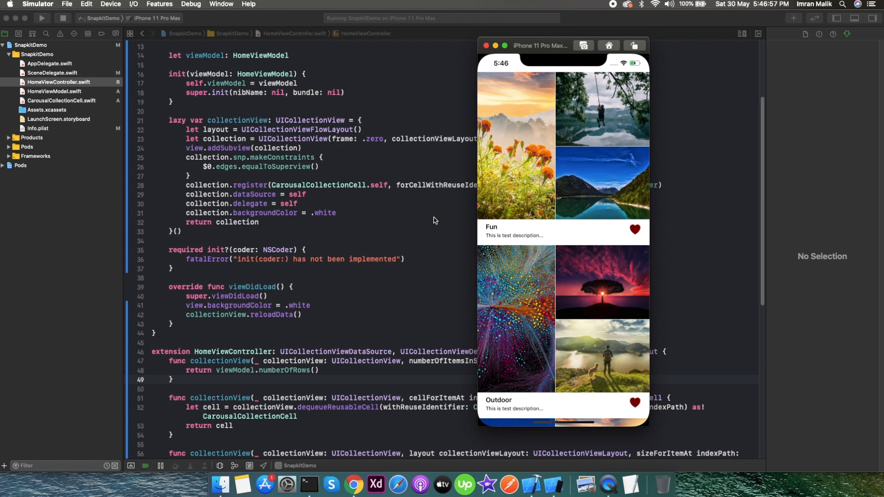
pyautogui.moveTo(591, 207)
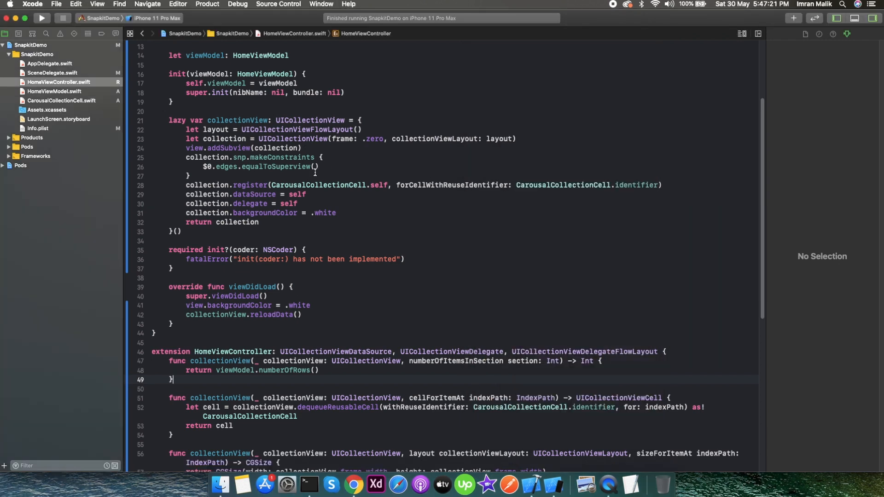
pyautogui.scroll(-3)
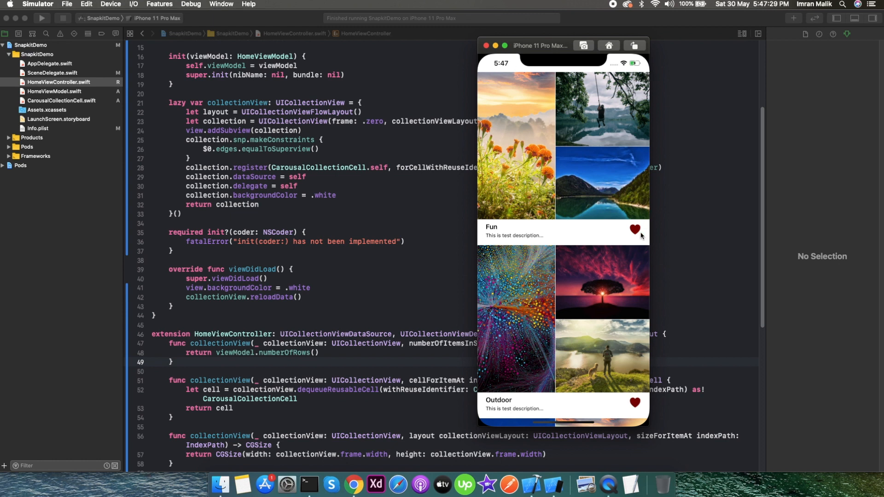
pyautogui.moveTo(656, 80)
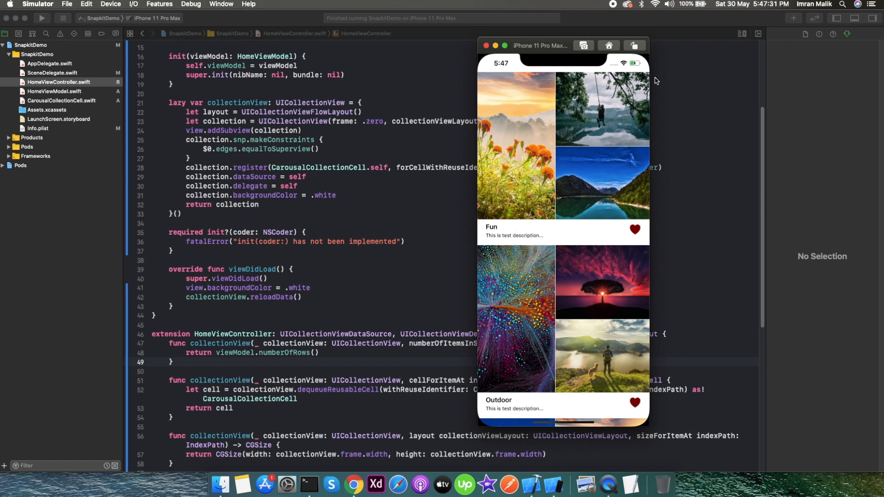
pyautogui.moveTo(603, 113)
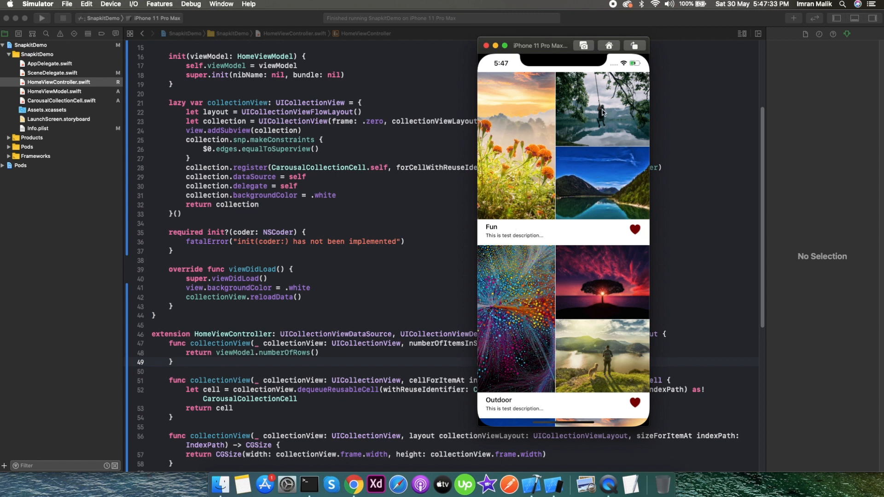
pyautogui.moveTo(520, 107)
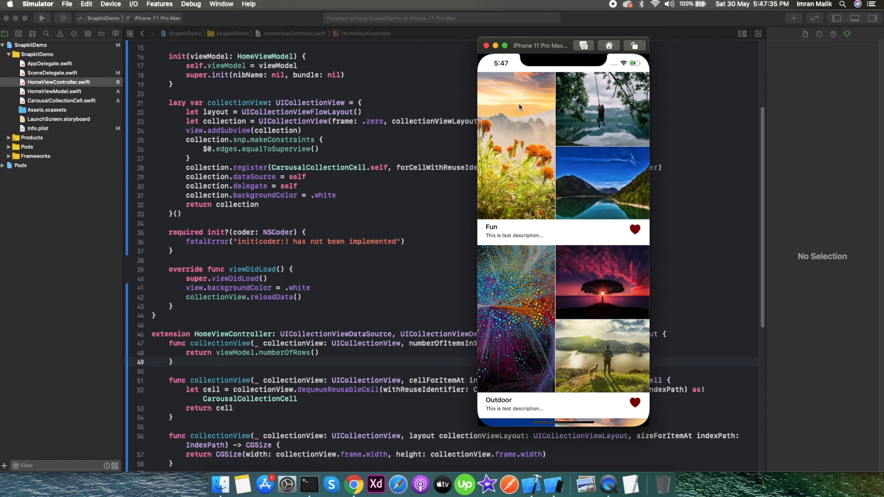
pyautogui.moveTo(592, 169)
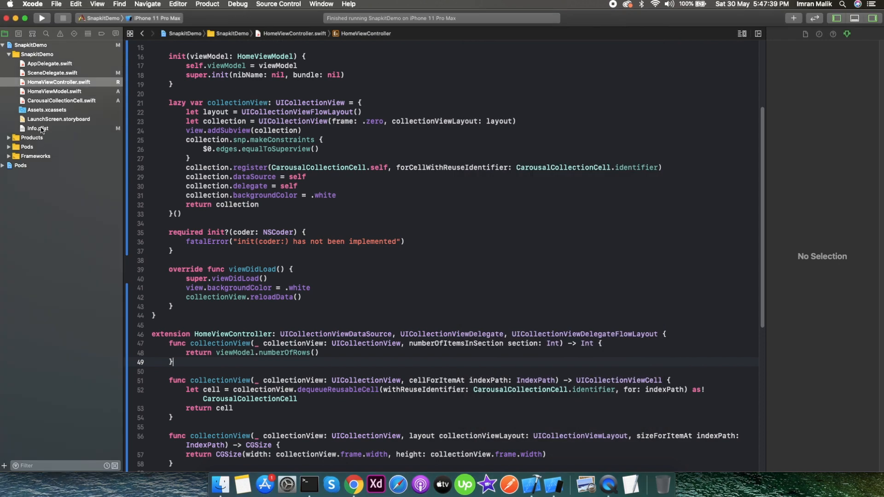
# Create CarousalView.swift as a Cocoa Touch class subclassing UIView in SnapkitDemo.
pyautogui.click(61, 101)
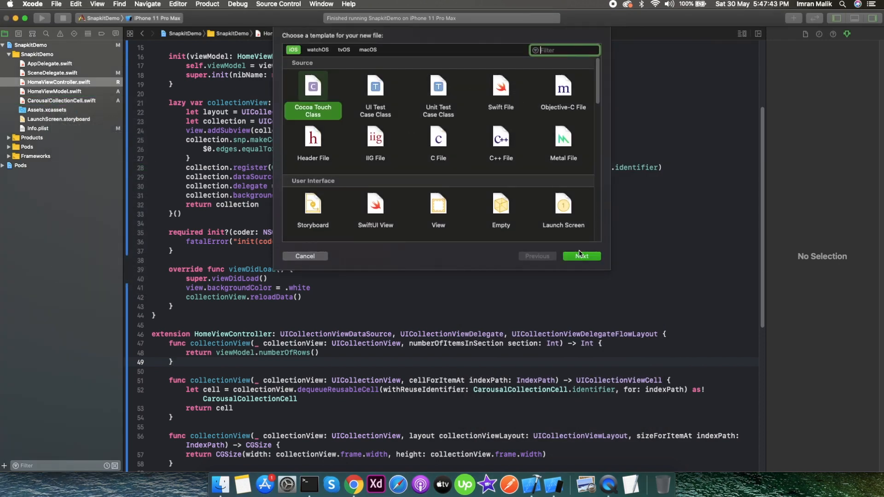
pyautogui.click(581, 256)
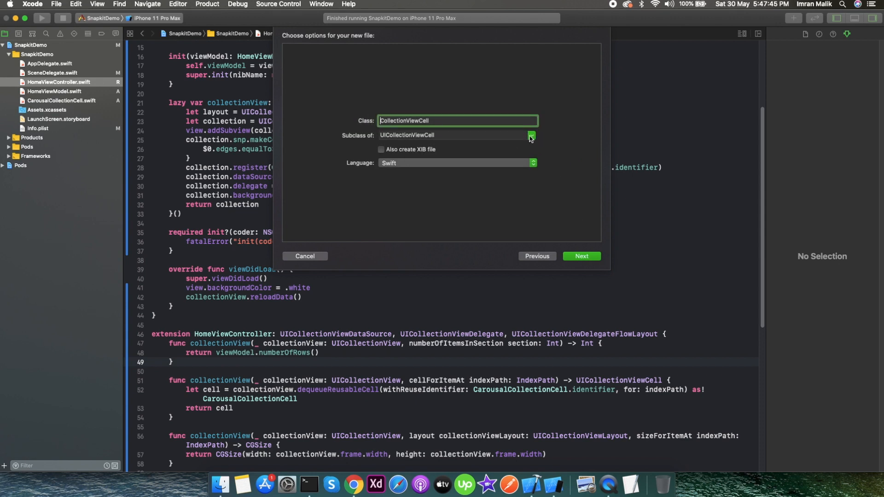
pyautogui.click(530, 135)
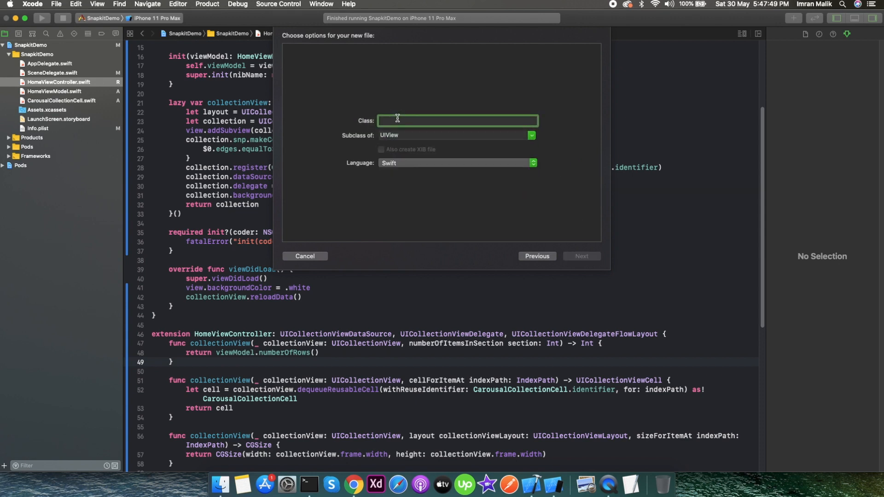
pyautogui.write('Carousal')
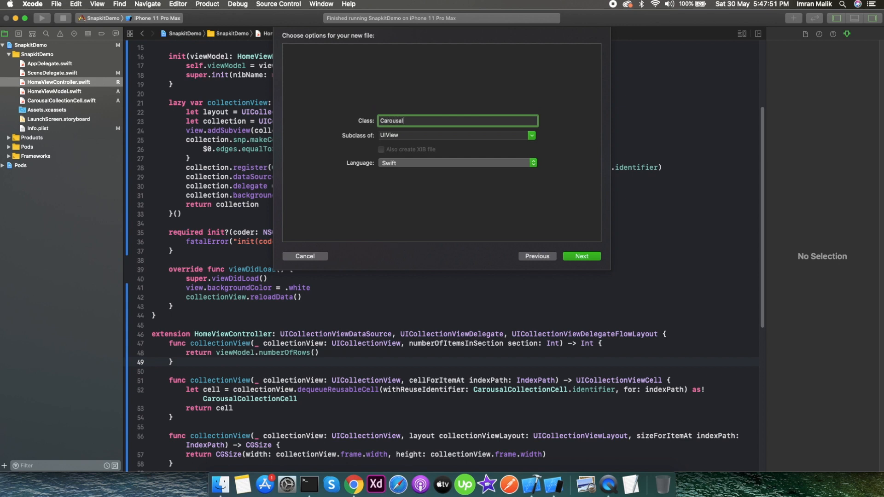
pyautogui.write('View')
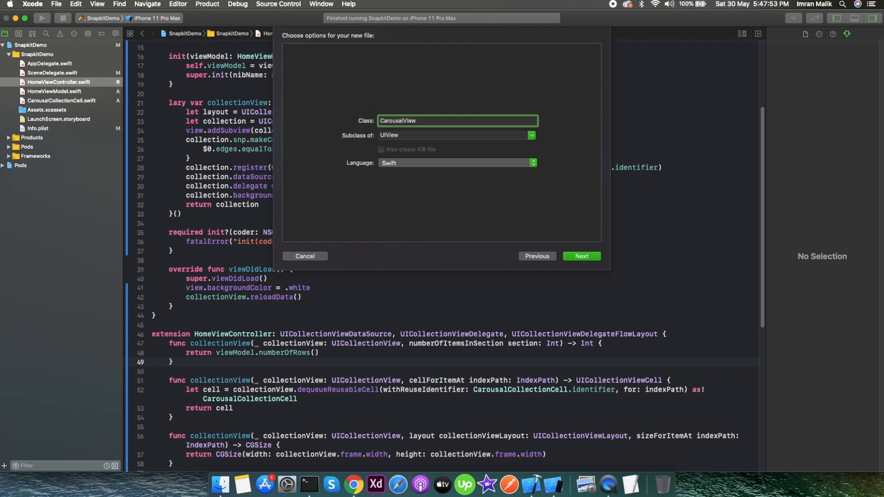
pyautogui.click(581, 256)
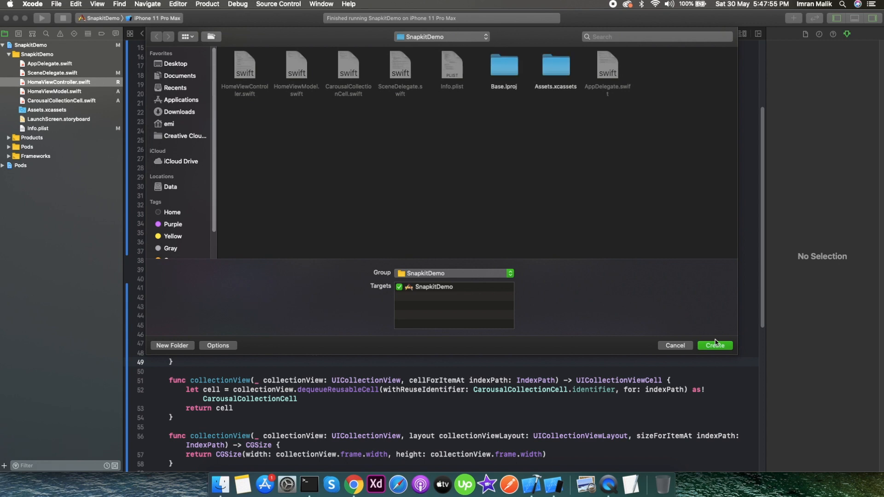
pyautogui.click(714, 345)
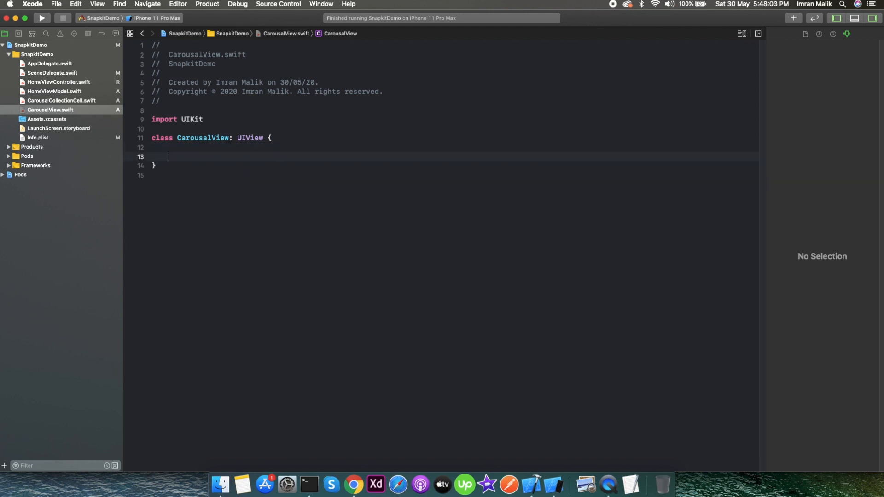
# Declare private lazy var imageViewOne: UIImageView = { in CarousalView.
pyautogui.write('pr')
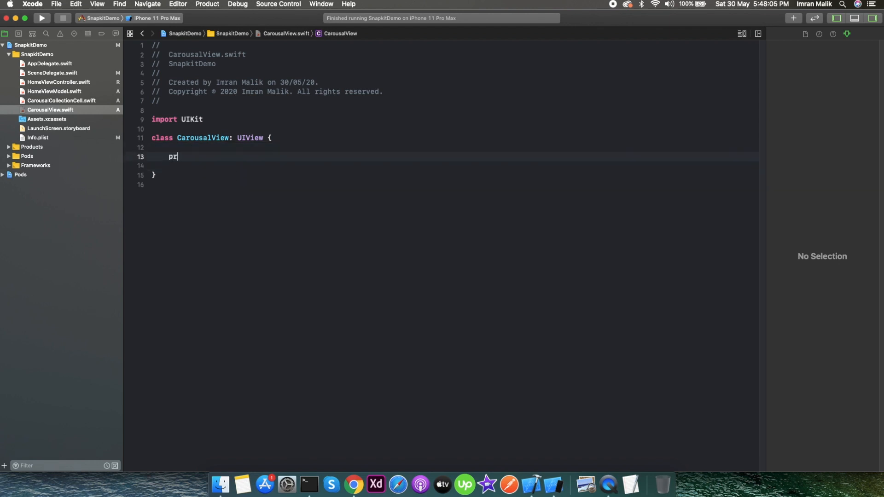
pyautogui.write('ivate lazy')
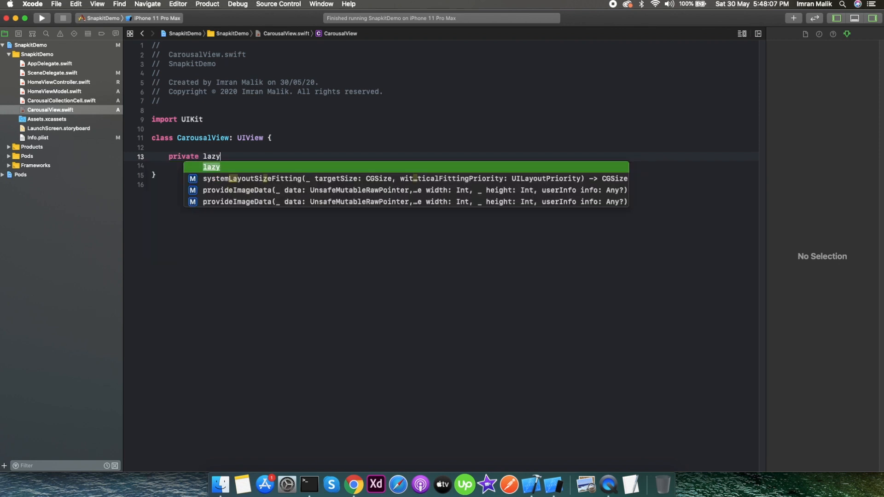
pyautogui.write('var')
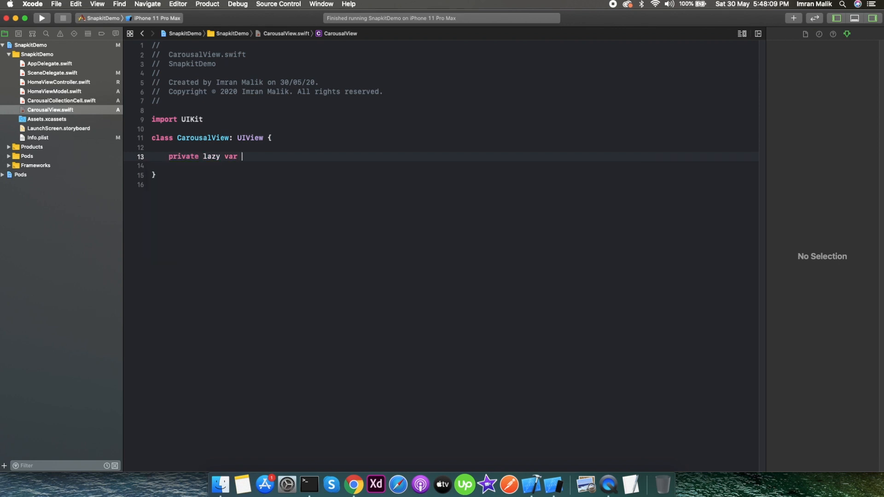
pyautogui.write('imageViewOne:')
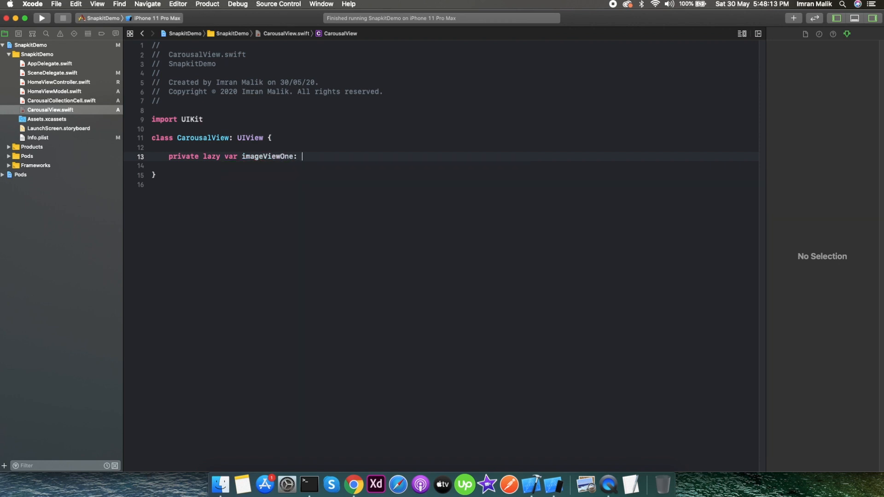
pyautogui.write('UIImageView')
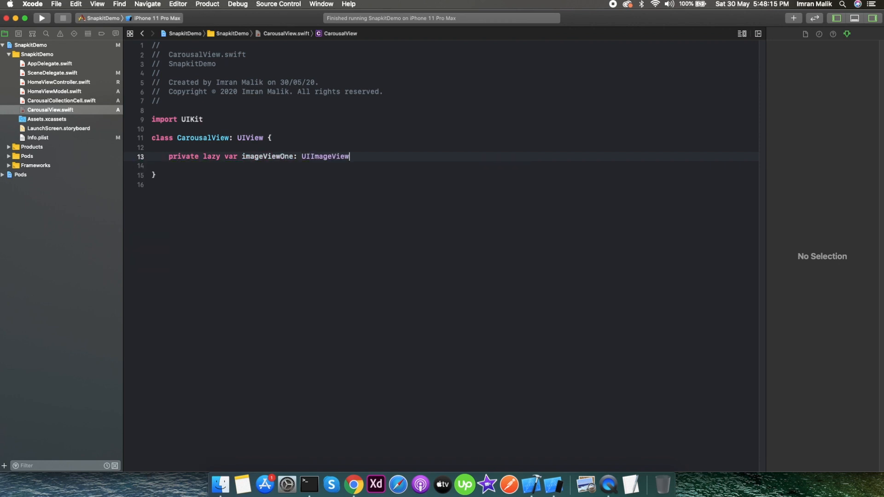
pyautogui.write('=')
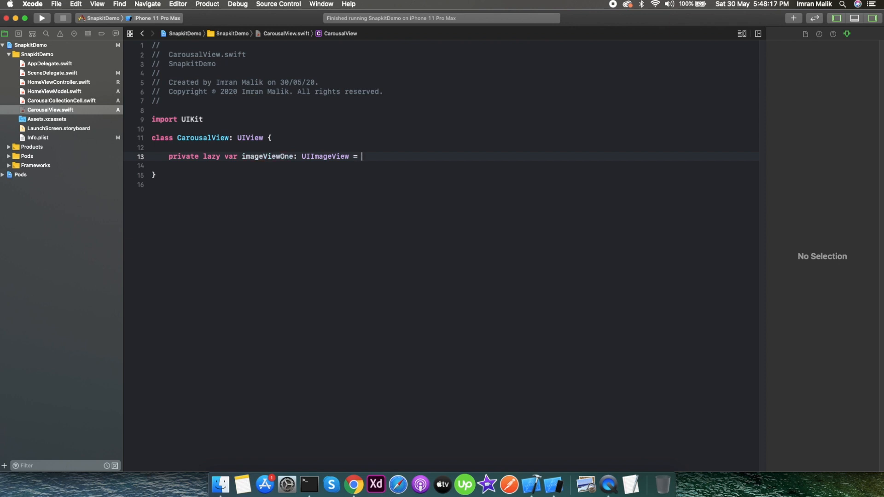
pyautogui.write('{')
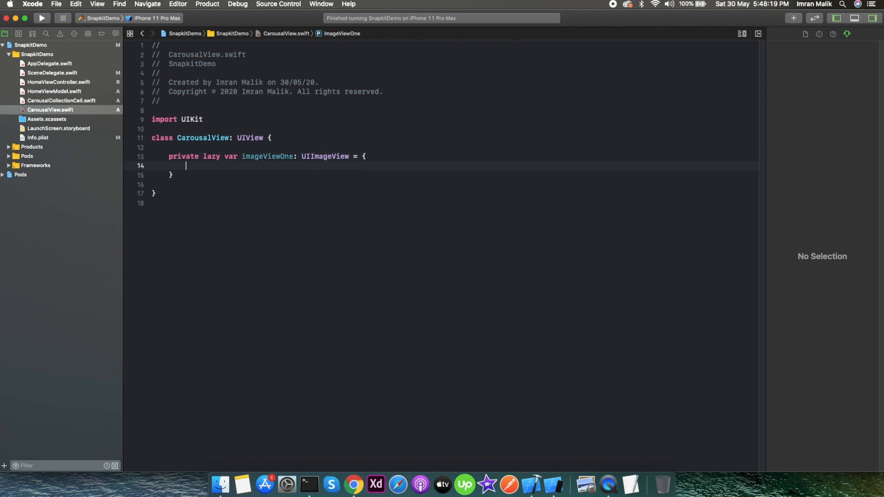
# Fill the closure with let imageView = UIImageView() and return imageView.
pyautogui.write('let image')
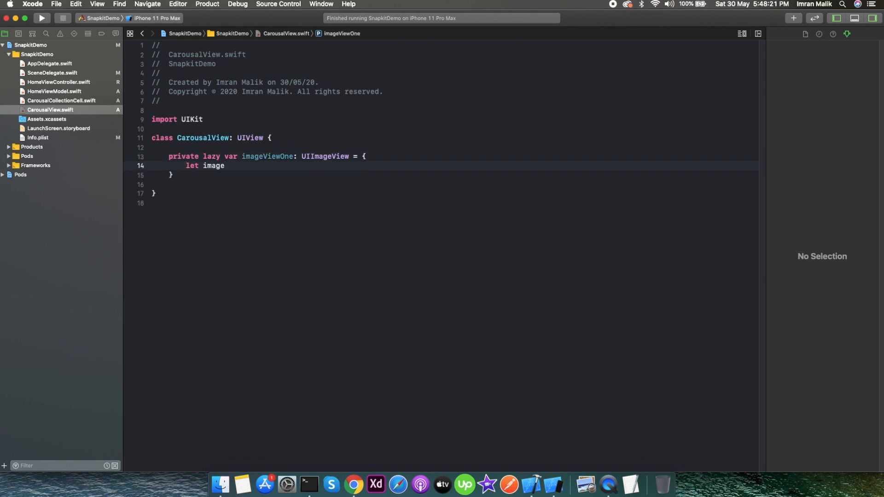
pyautogui.write('Vie')
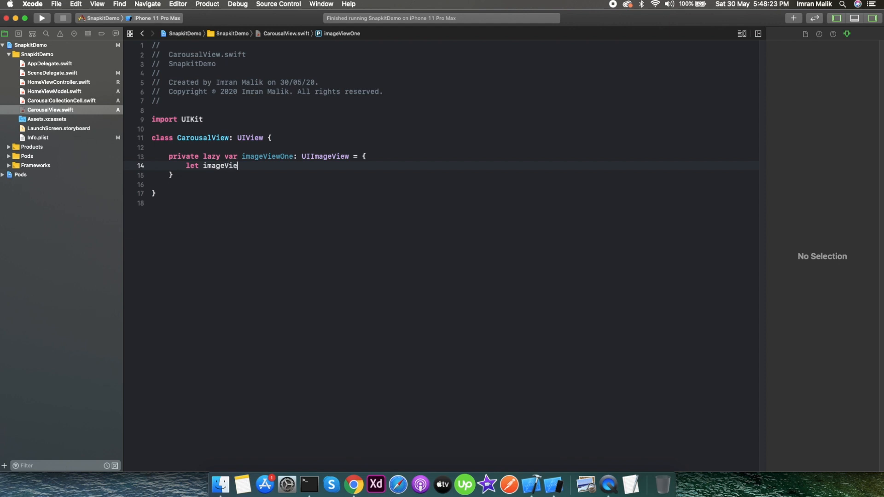
pyautogui.write('=i')
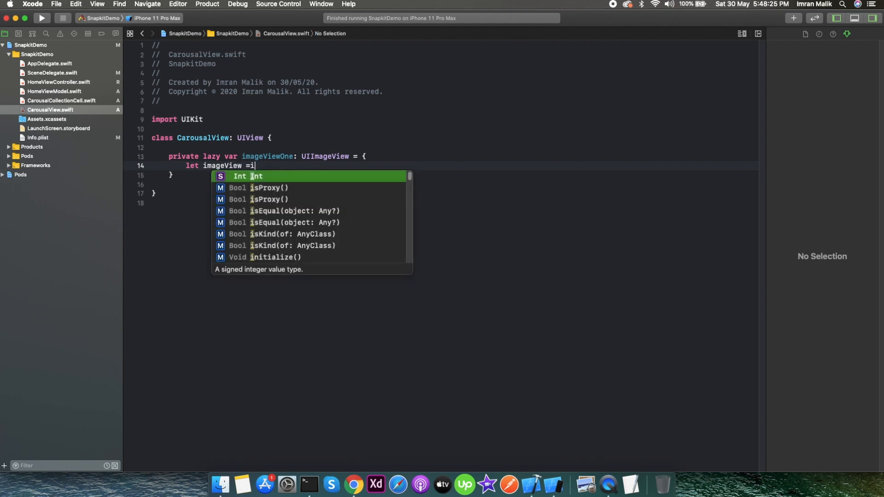
pyautogui.write('UIIm')
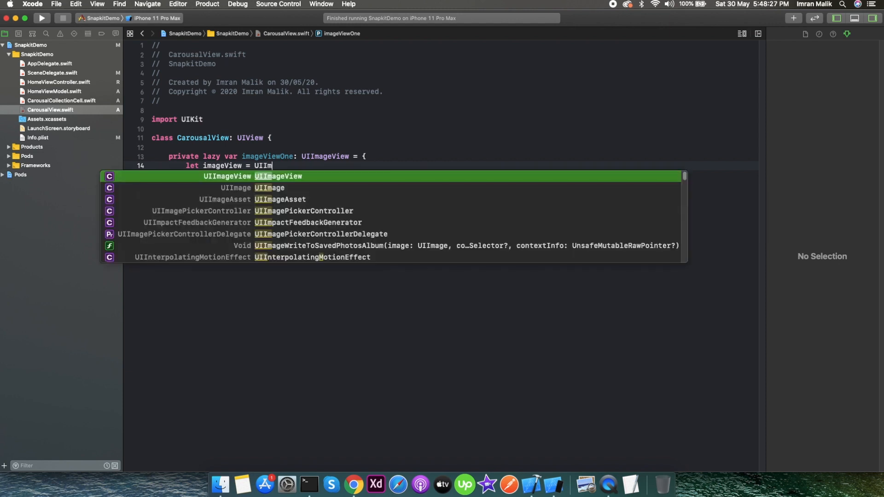
pyautogui.press('Return')
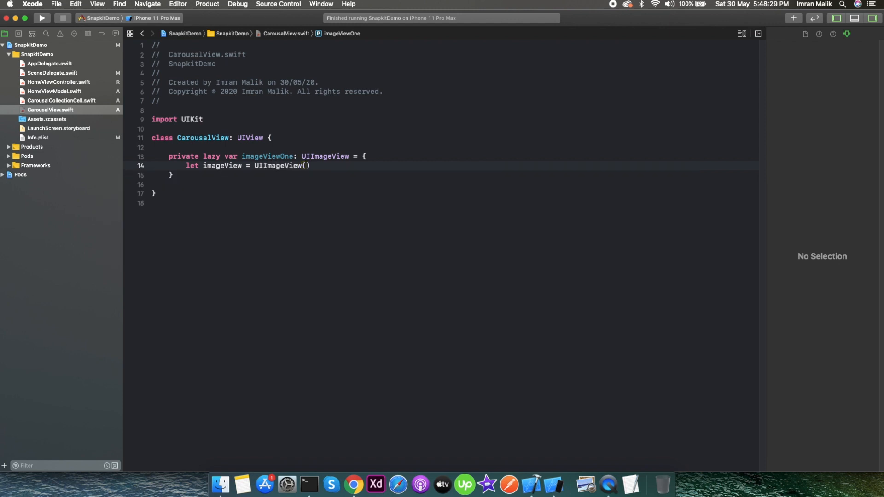
pyautogui.write('re')
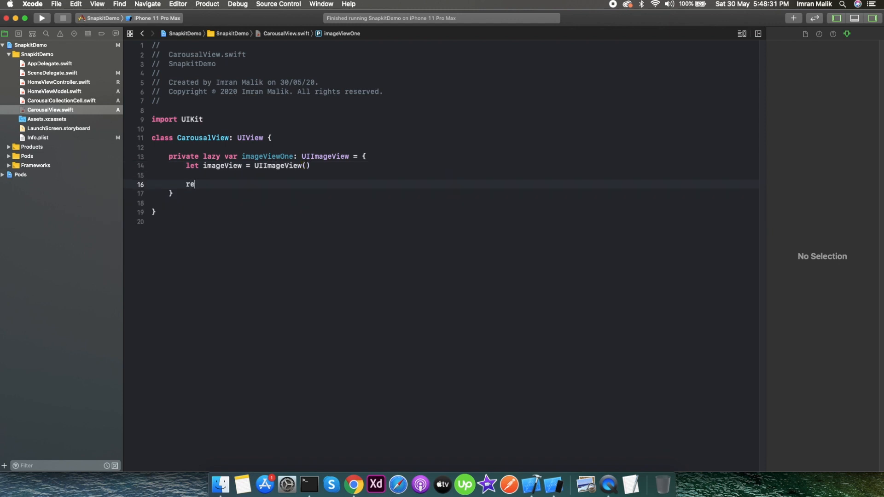
pyautogui.write('turn imageView')
pyautogui.click(221, 193)
pyautogui.write('(')
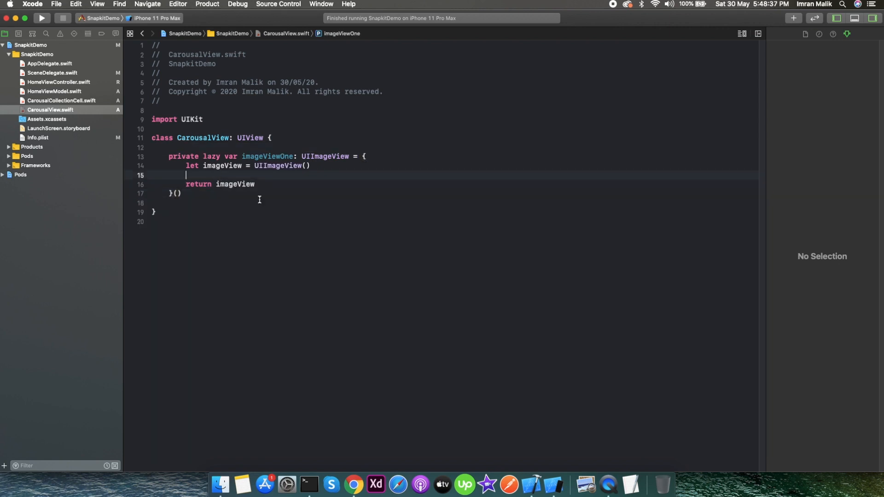
# Add addSubview(imageView) inside the imageViewOne closure.
pyautogui.write('add')
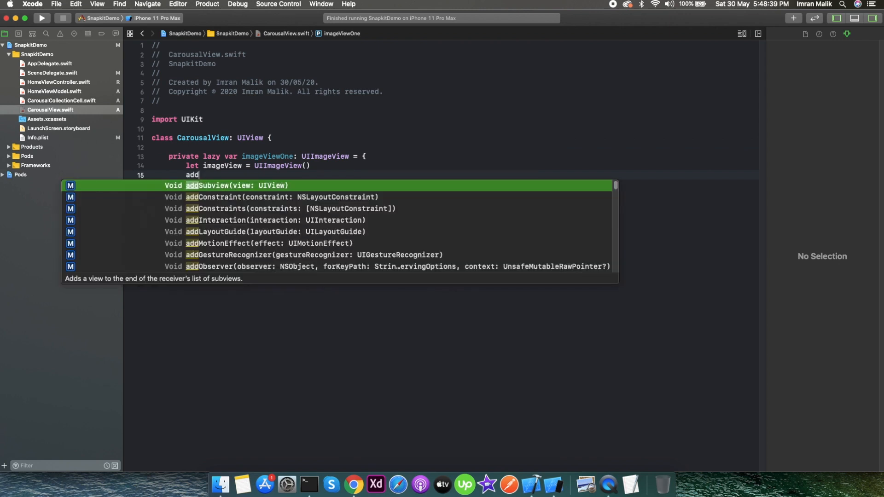
pyautogui.write('Subview(imag')
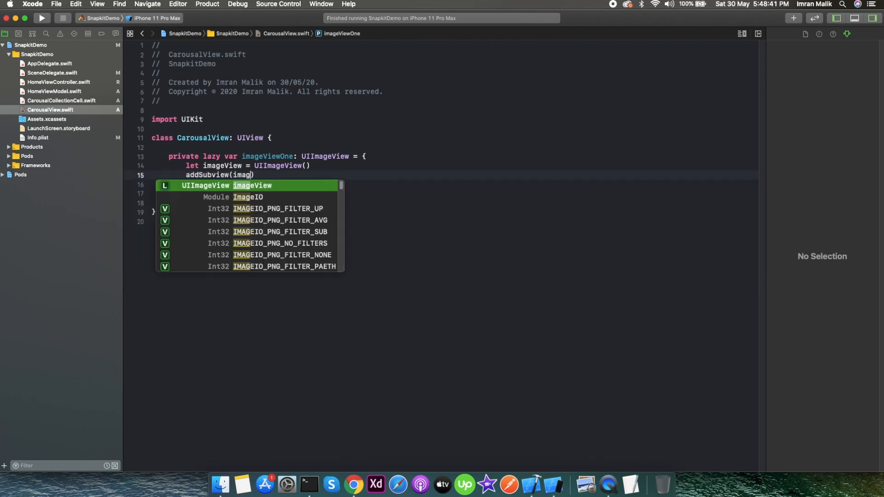
pyautogui.press('Return')
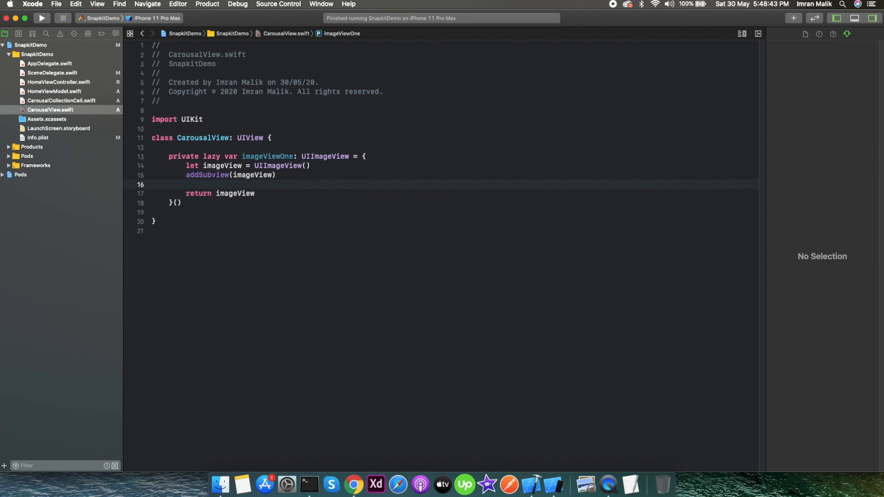
# Begin an imageView.snp.makeConstraints block using $0.
pyautogui.doubleClick(254, 175)
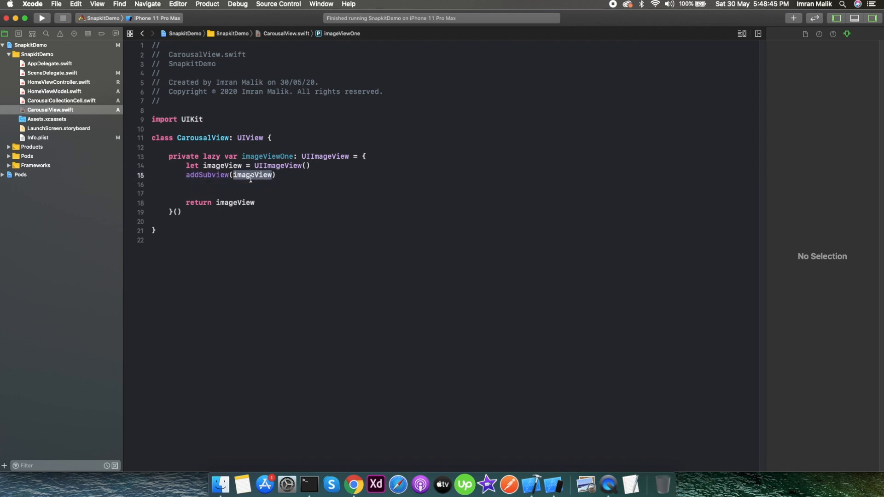
pyautogui.write('imageView')
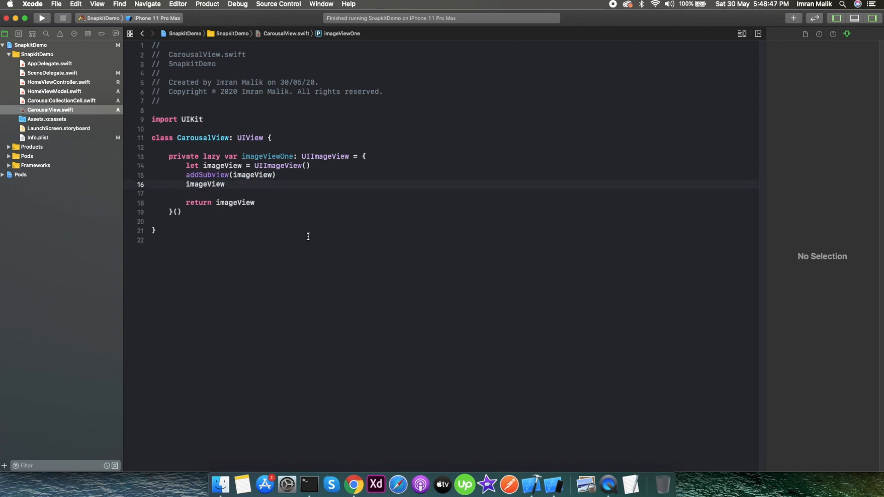
pyautogui.write('.sn')
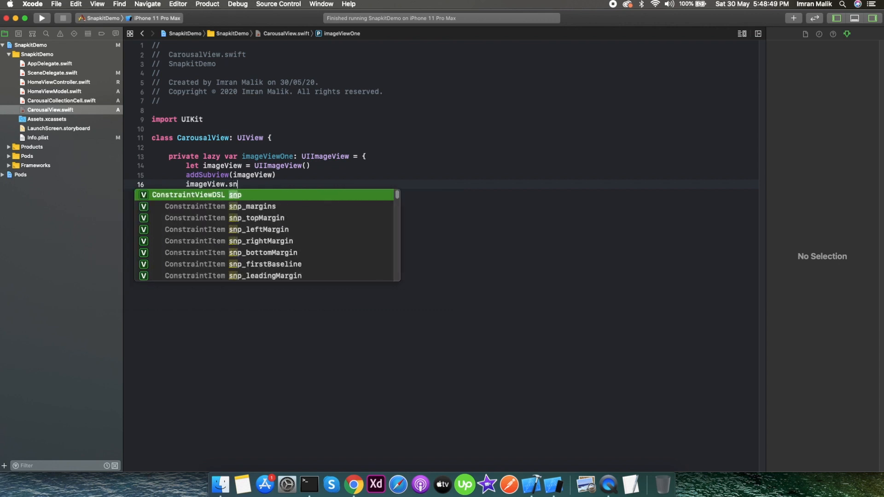
pyautogui.write('.makeConstraints {')
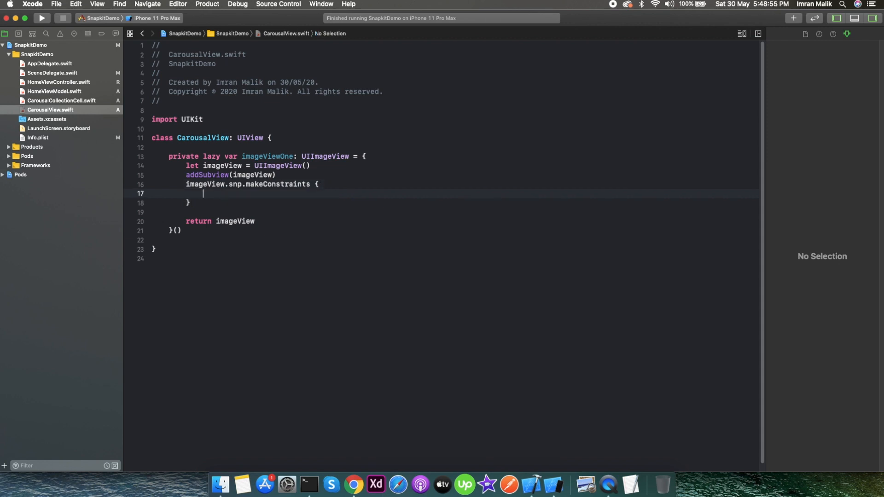
pyautogui.write('$')
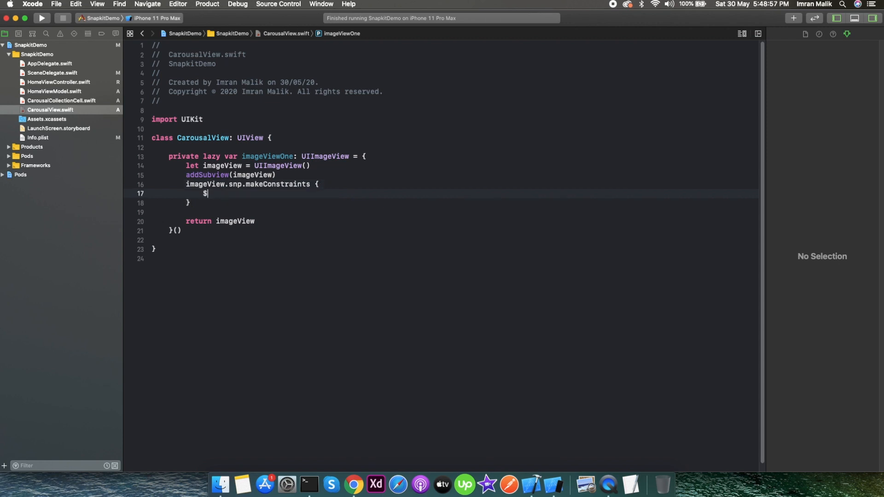
pyautogui.write('.')
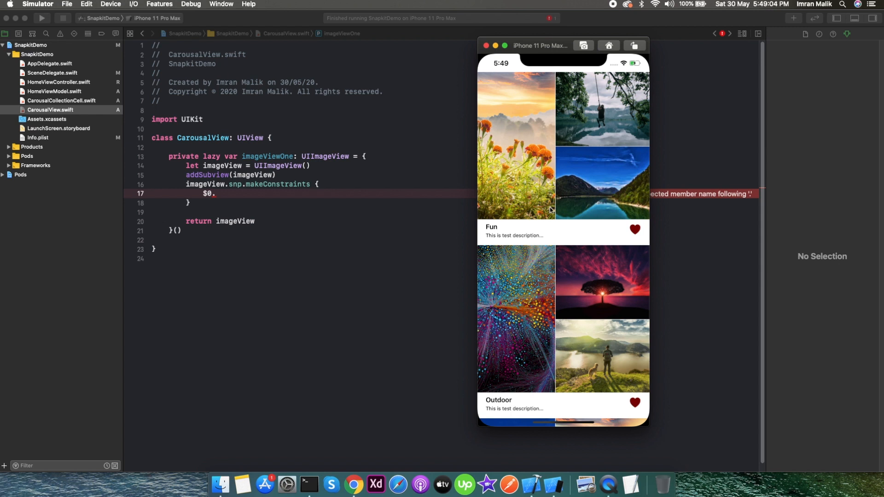
pyautogui.moveTo(583, 172)
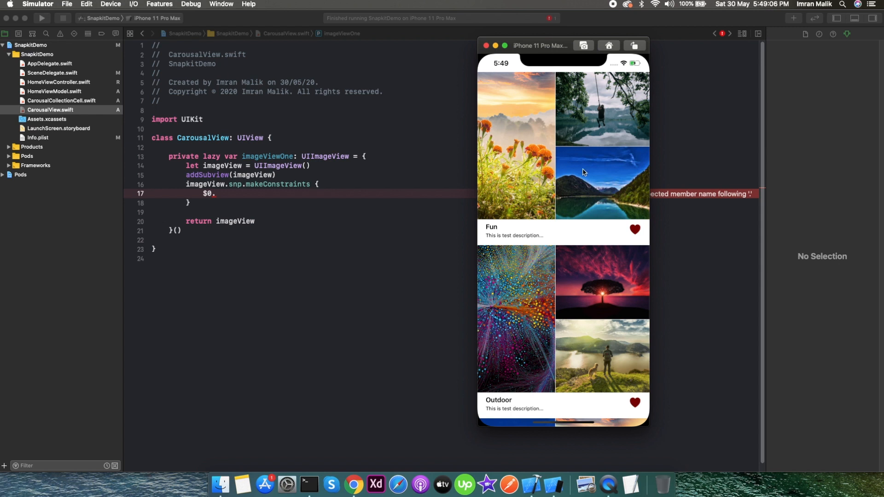
pyautogui.moveTo(545, 89)
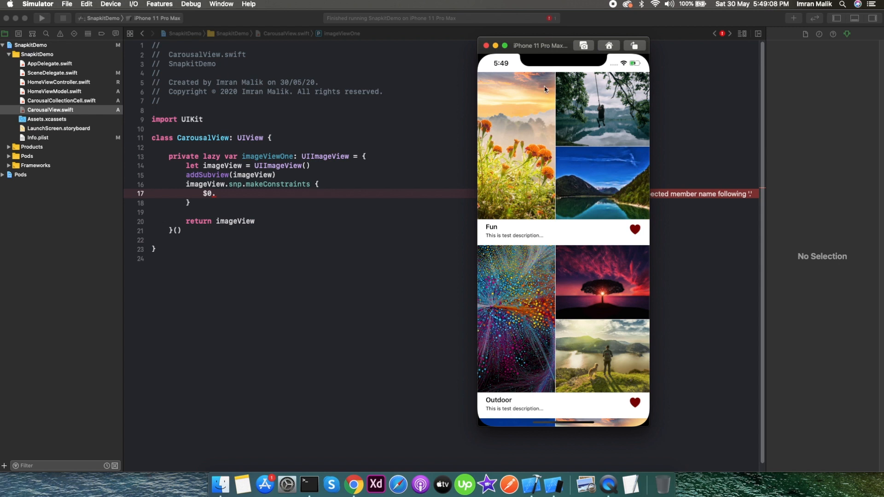
pyautogui.moveTo(527, 99)
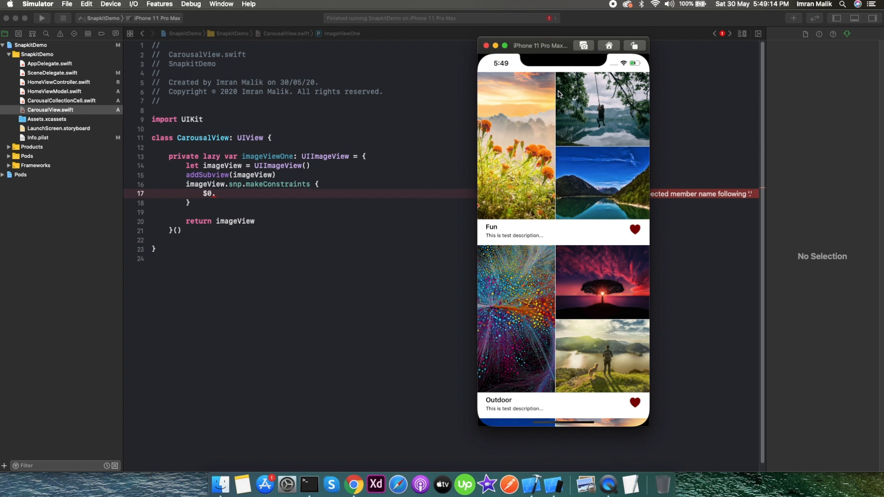
pyautogui.moveTo(493, 92)
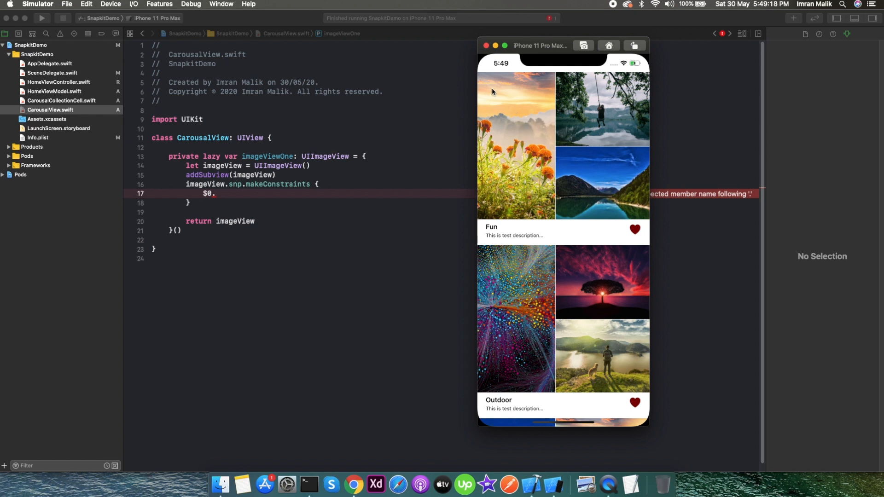
pyautogui.moveTo(654, 204)
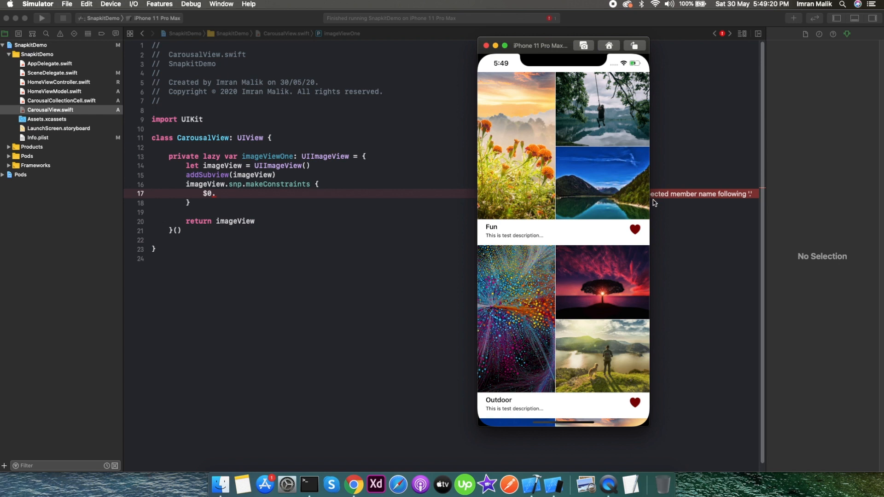
pyautogui.moveTo(317, 201)
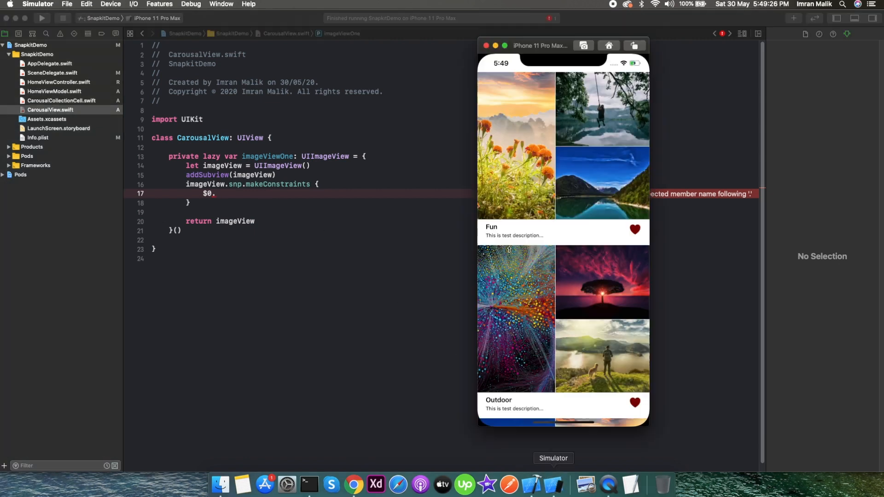
pyautogui.moveTo(535, 221)
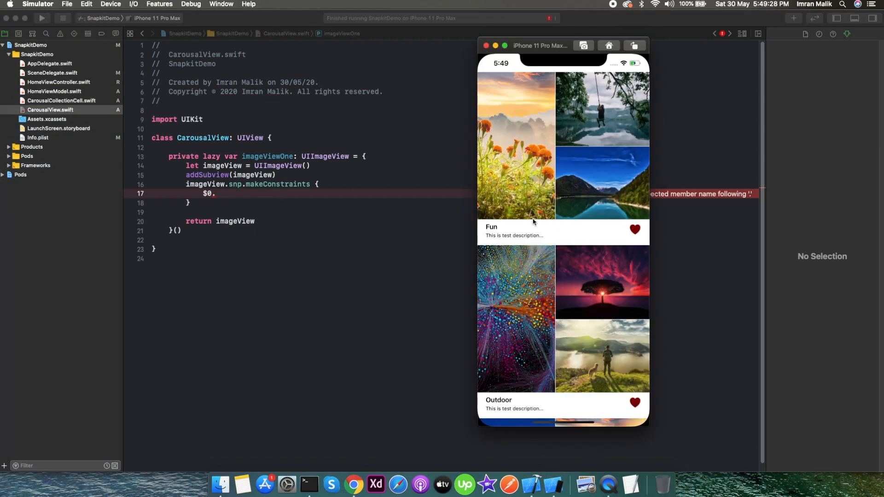
pyautogui.moveTo(477, 93)
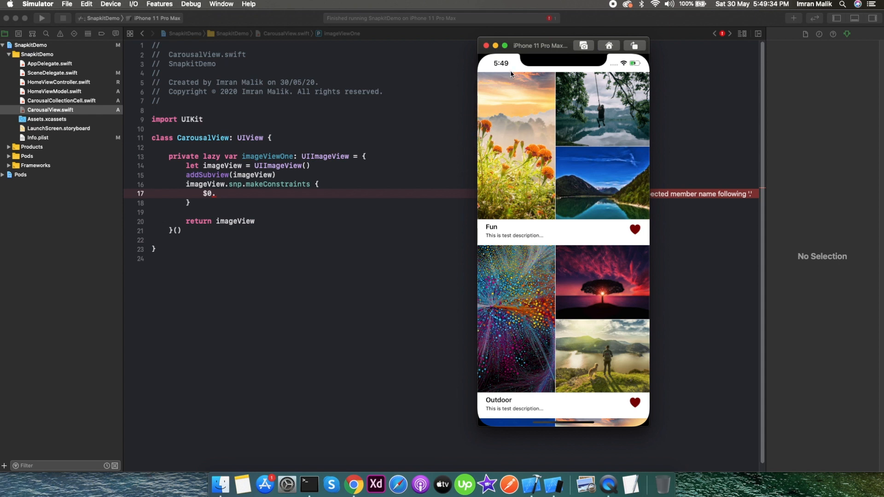
pyautogui.moveTo(535, 80)
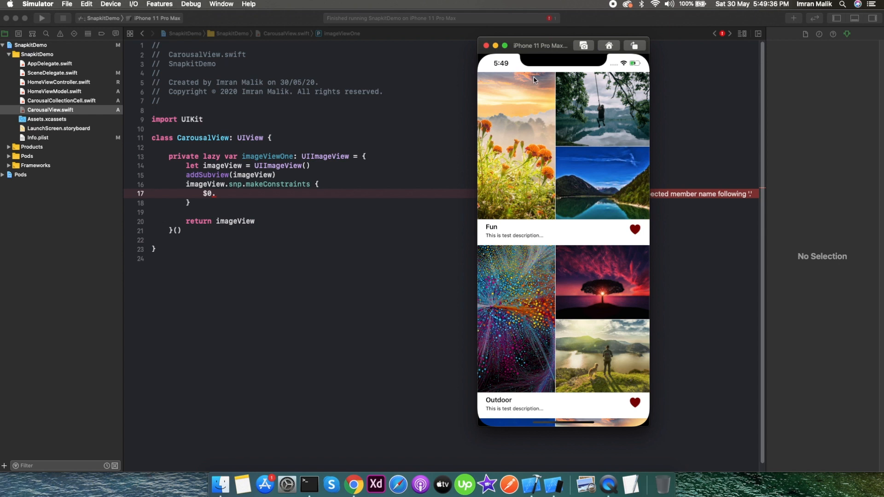
pyautogui.moveTo(510, 221)
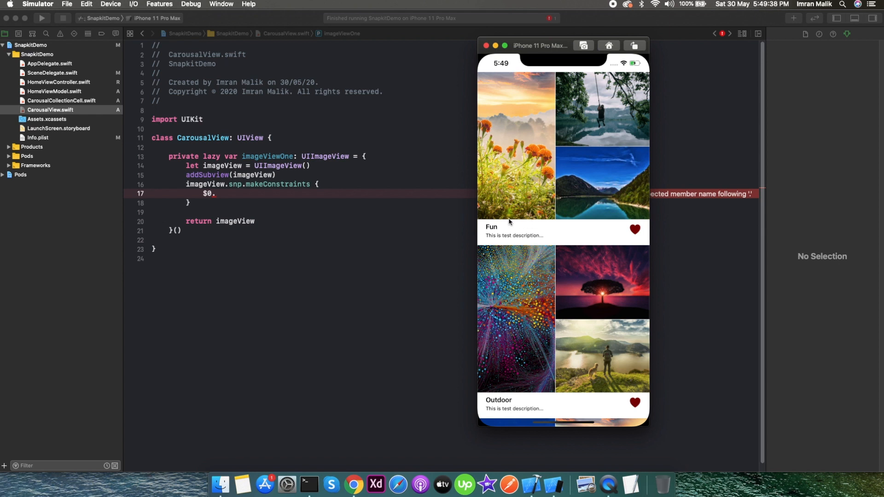
pyautogui.moveTo(507, 106)
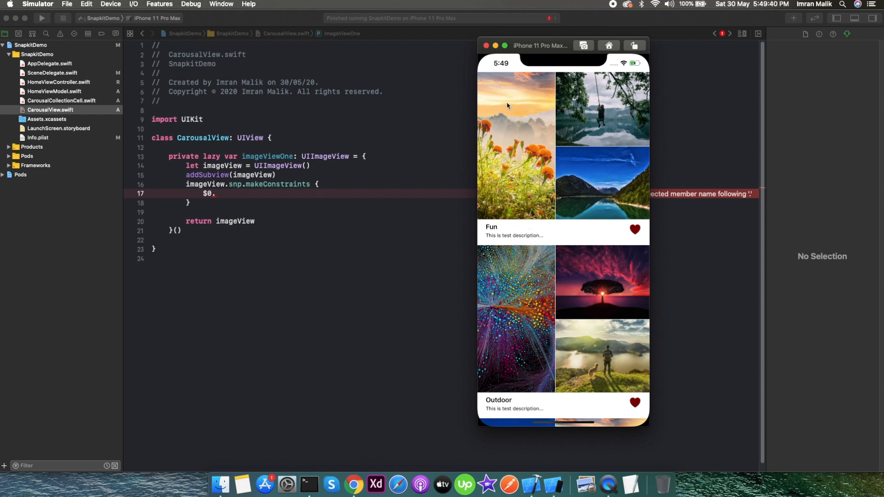
pyautogui.moveTo(533, 129)
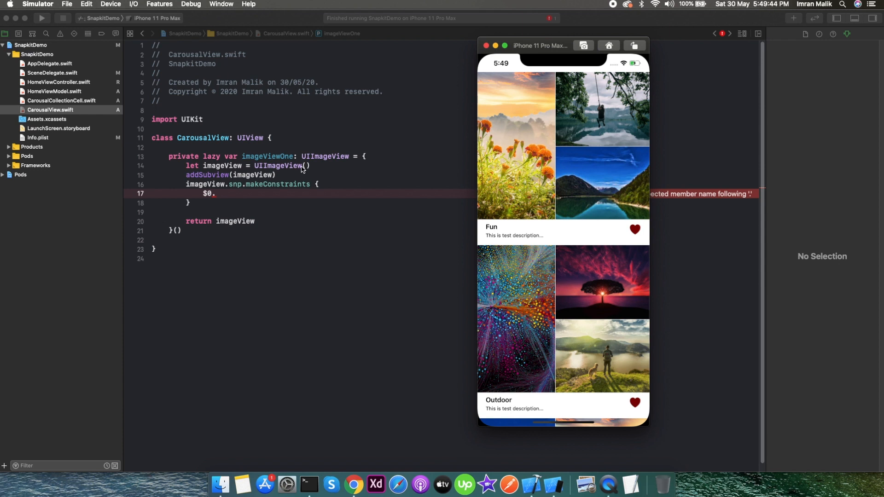
# Pin the first image view's left, top and bottom to the superview.
pyautogui.click(225, 194)
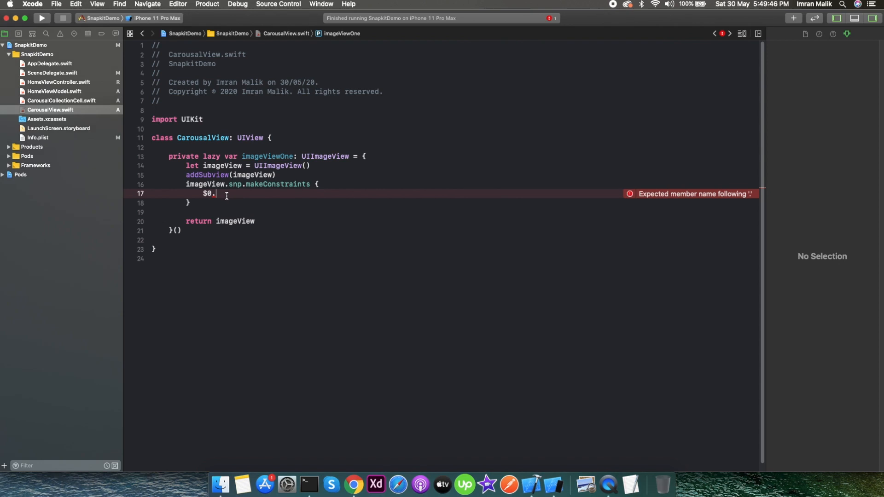
pyautogui.write('left.equalToSuperview(')
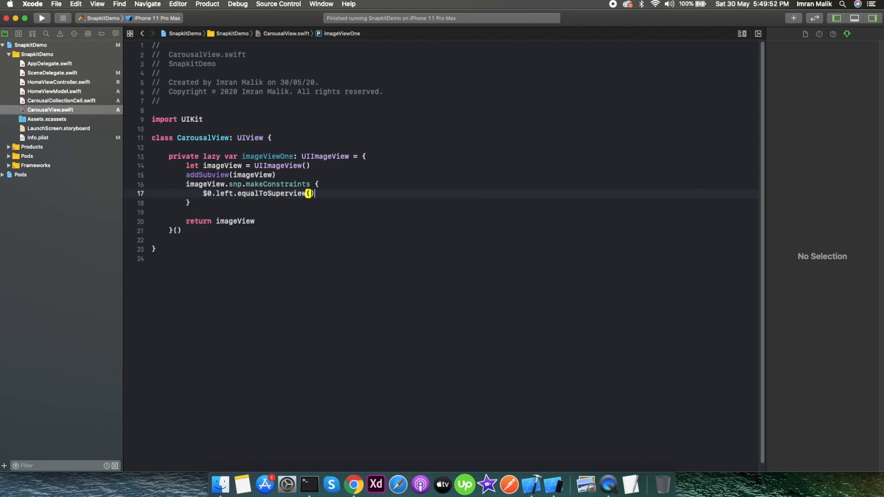
pyautogui.write('$0.')
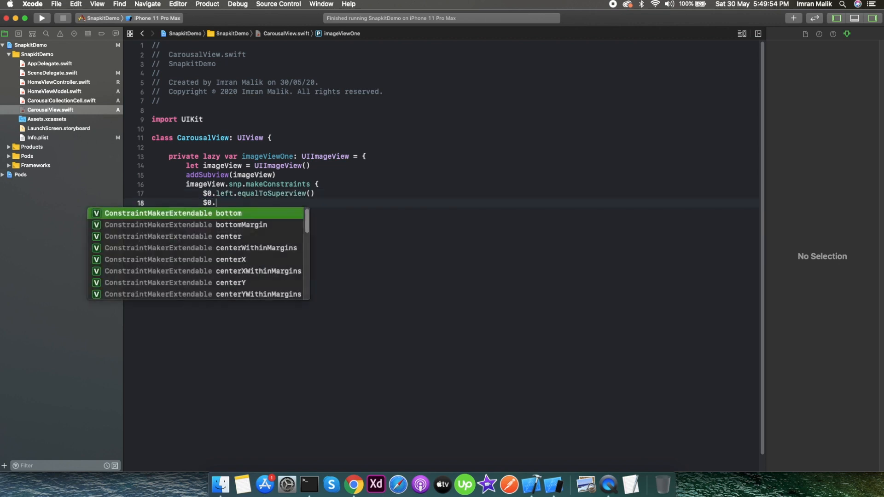
pyautogui.write('top.equalToSuperview(')
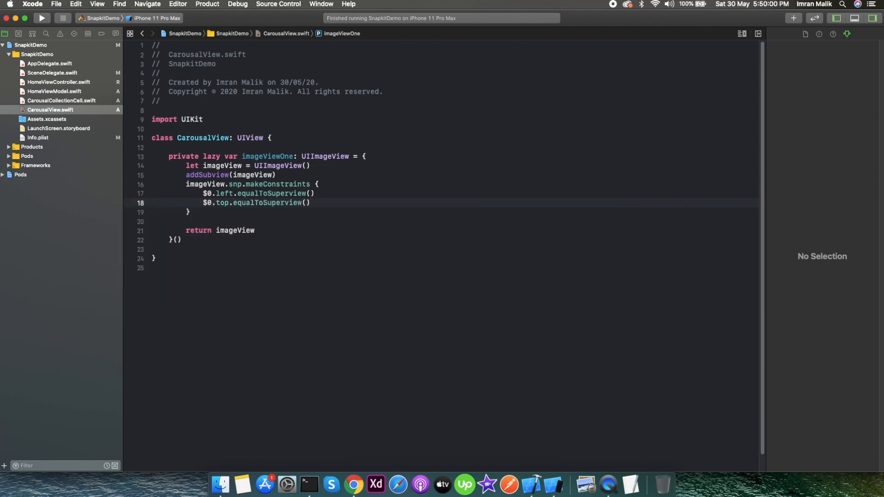
pyautogui.write('$0.')
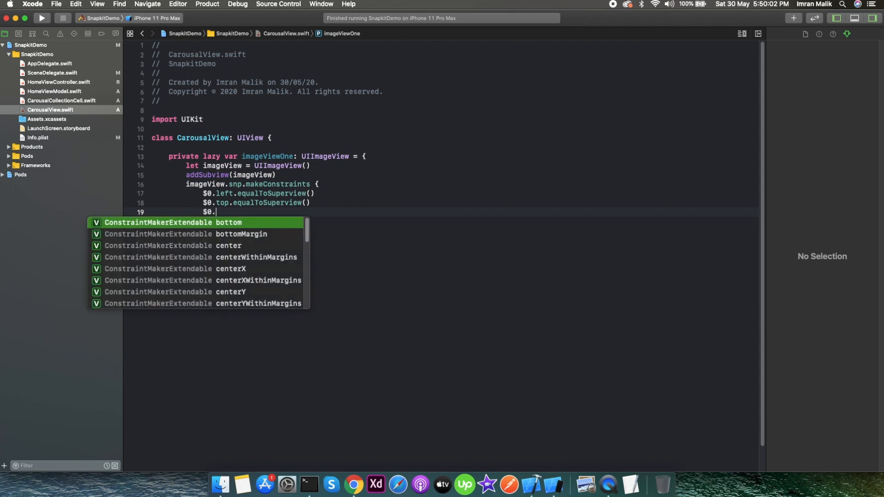
pyautogui.write('bottom.equalToSuperview(')
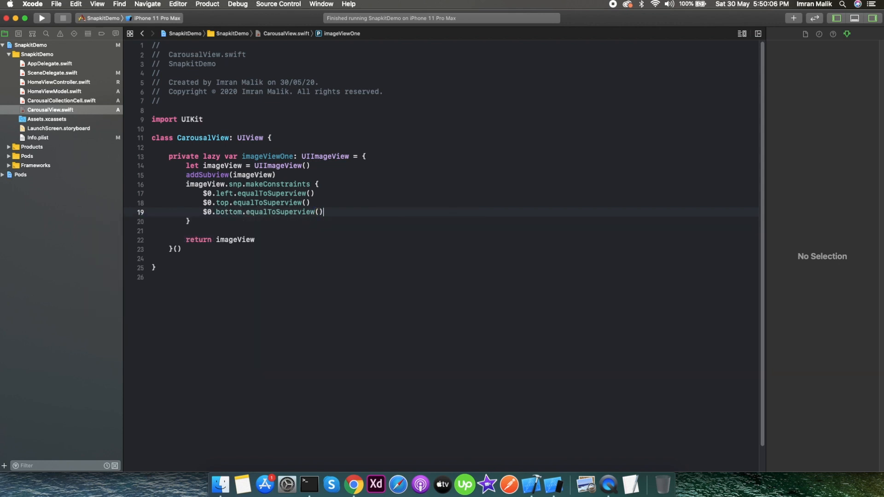
# Add a $0.width.equalToSuperview().offset() constraint line.
pyautogui.write('$0')
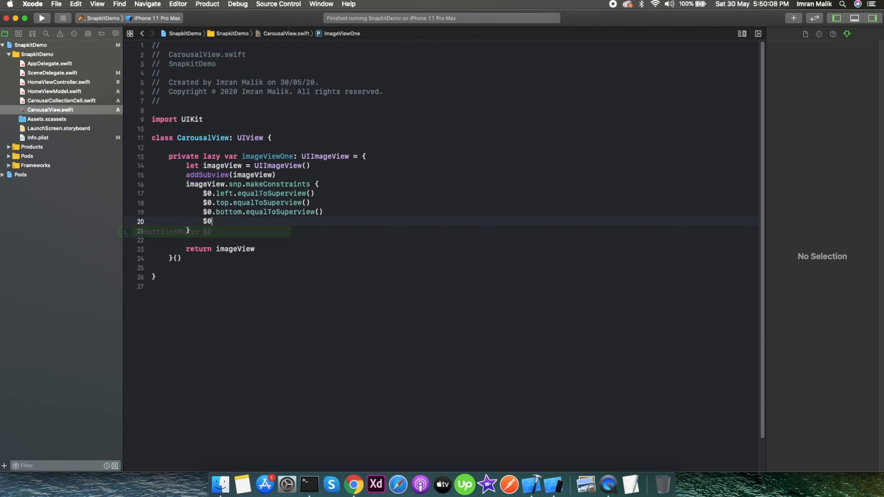
pyautogui.write('width')
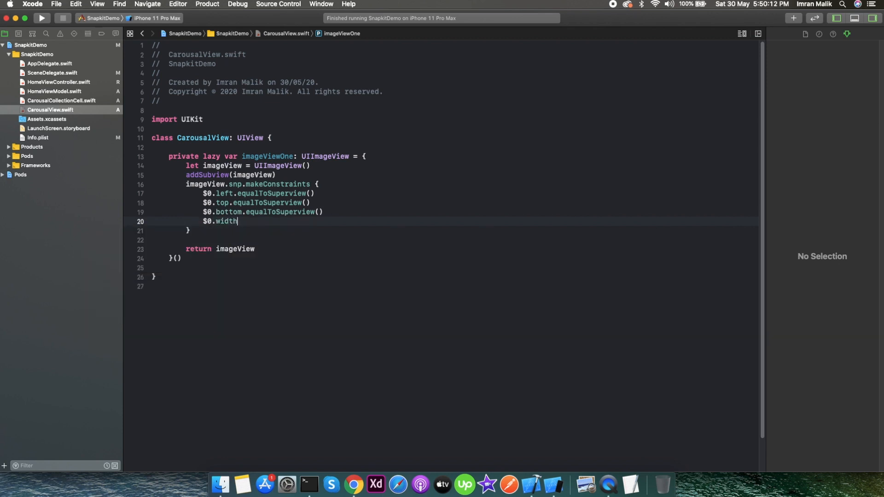
pyautogui.write('.equalToSuperview(')
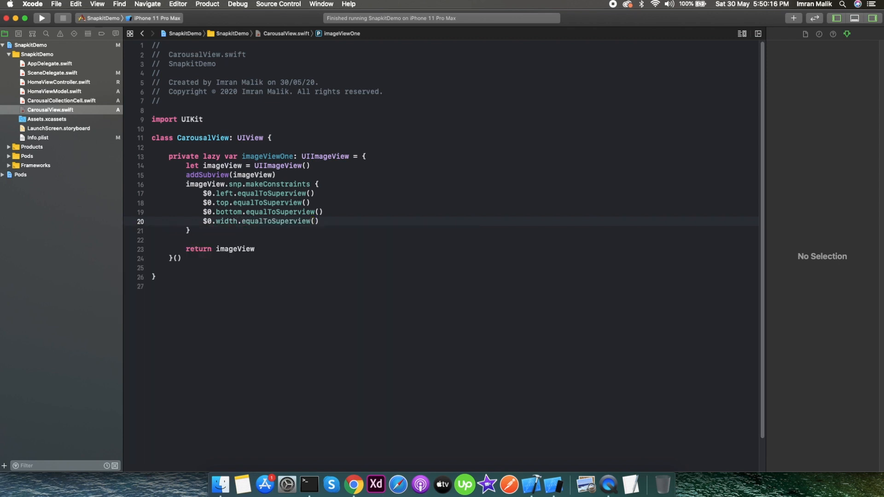
pyautogui.write('.offset(-')
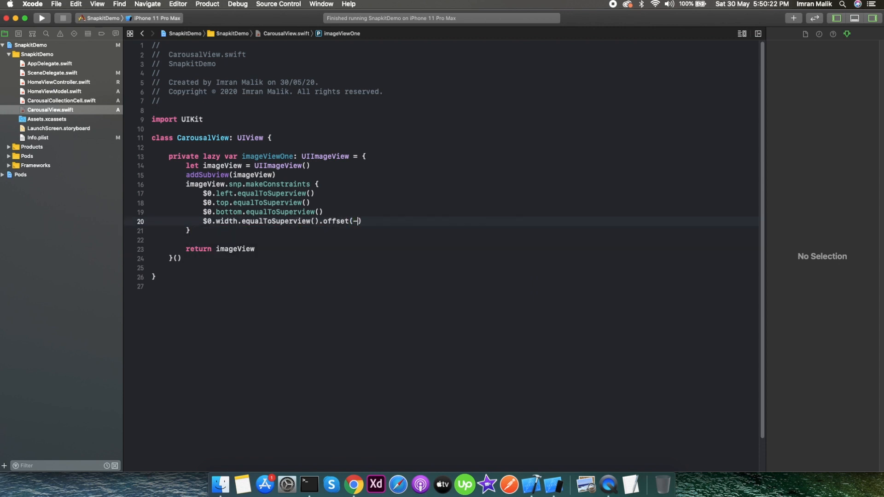
# Set the width constraint's offset to -(frame.width/2) - 20.
pyautogui.write('()')
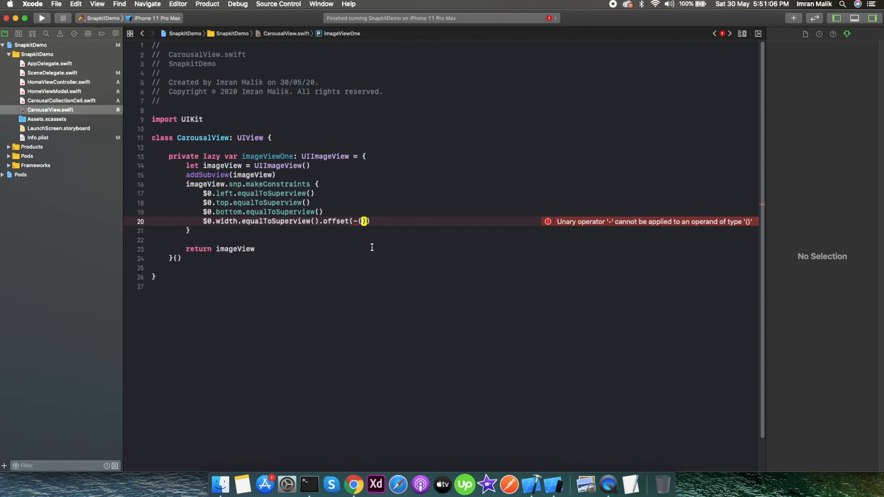
pyautogui.write('frame')
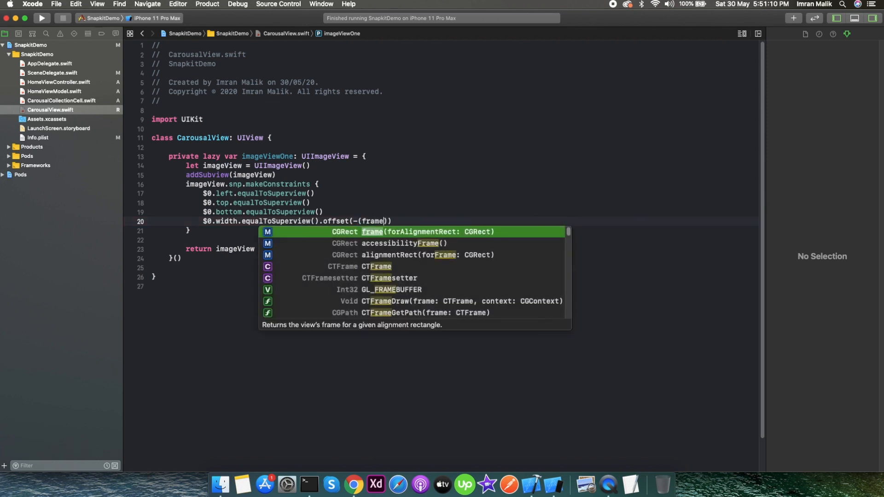
pyautogui.write('.width')
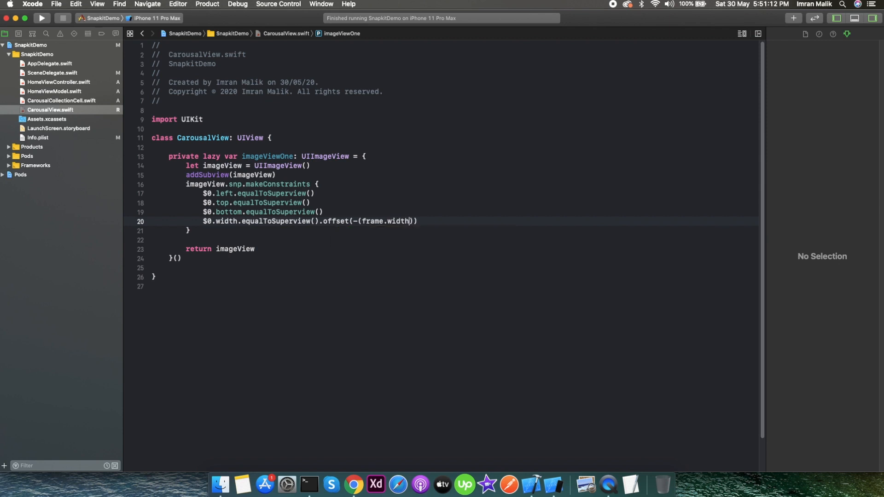
pyautogui.write('/2')
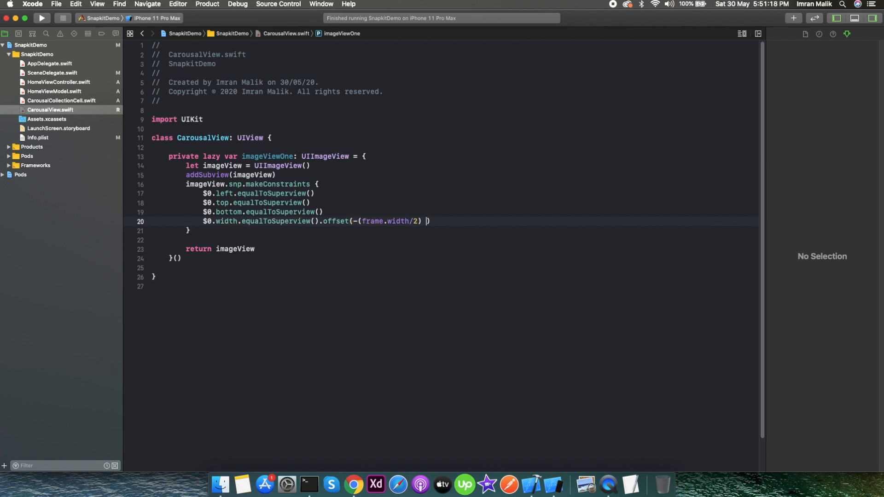
pyautogui.write('- 20')
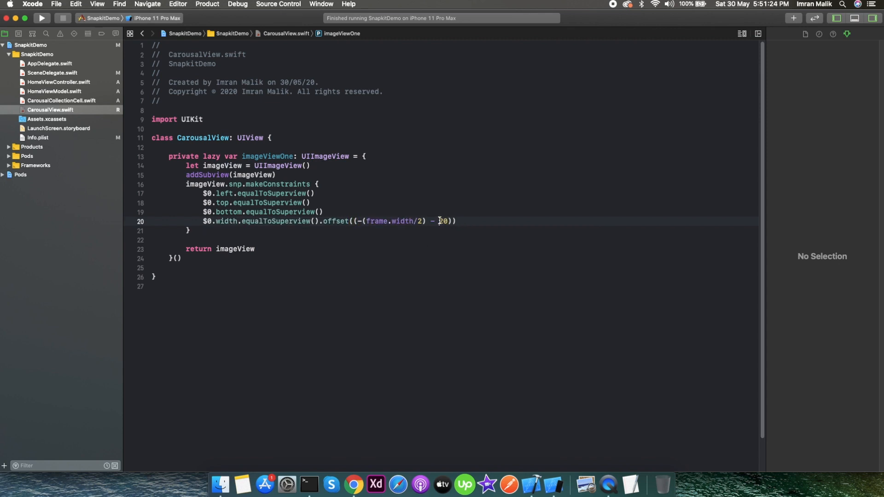
pyautogui.doubleClick(444, 222)
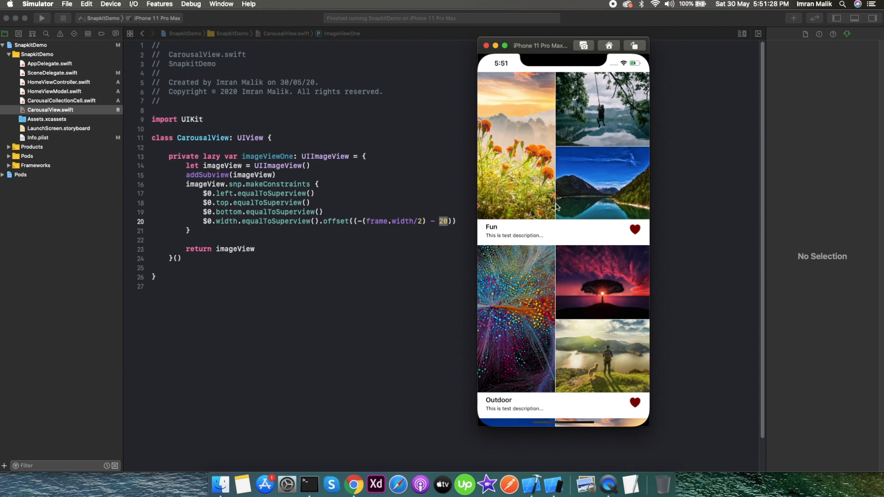
pyautogui.moveTo(530, 115)
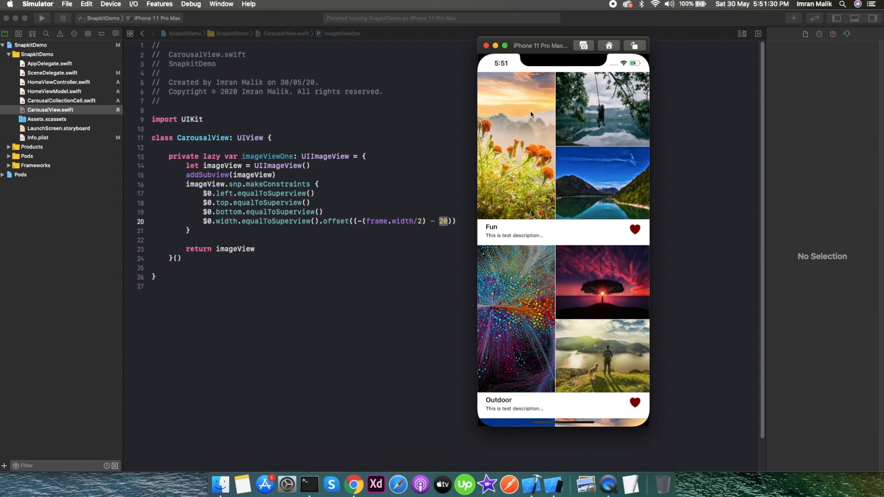
pyautogui.moveTo(525, 130)
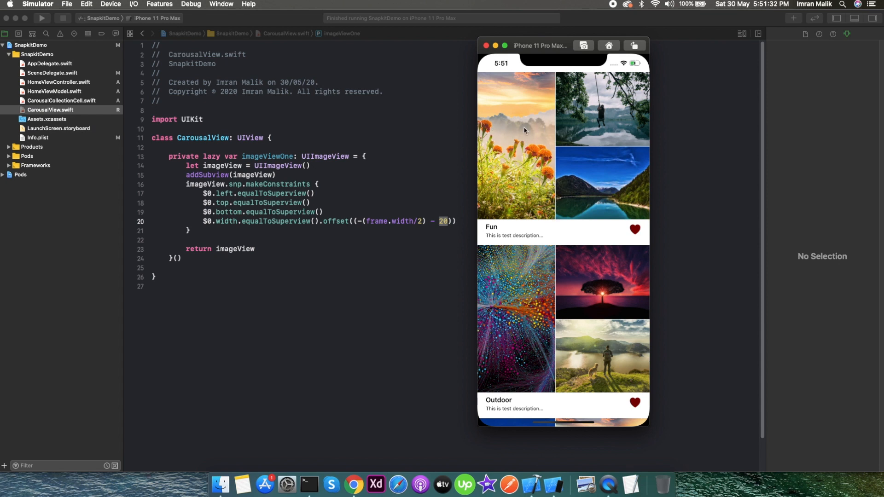
pyautogui.moveTo(518, 176)
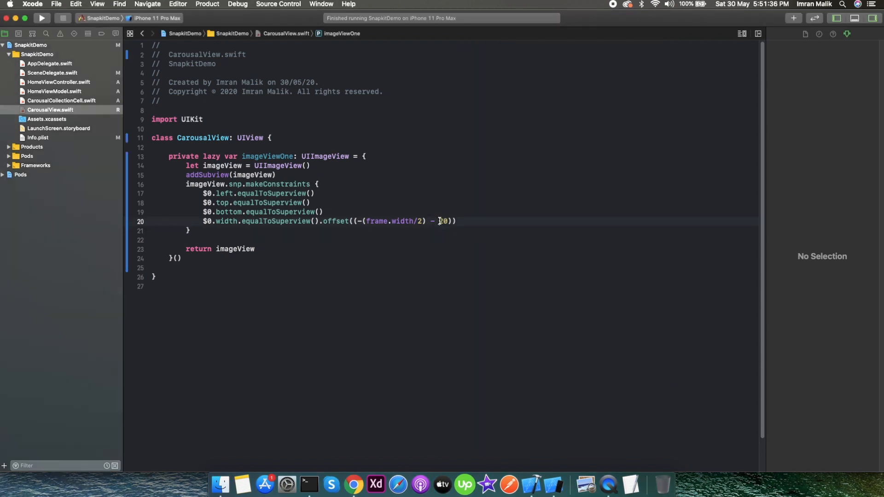
# Set imageView.contentMode to .scaleAspectFill after the constraints block.
pyautogui.doubleClick(444, 221)
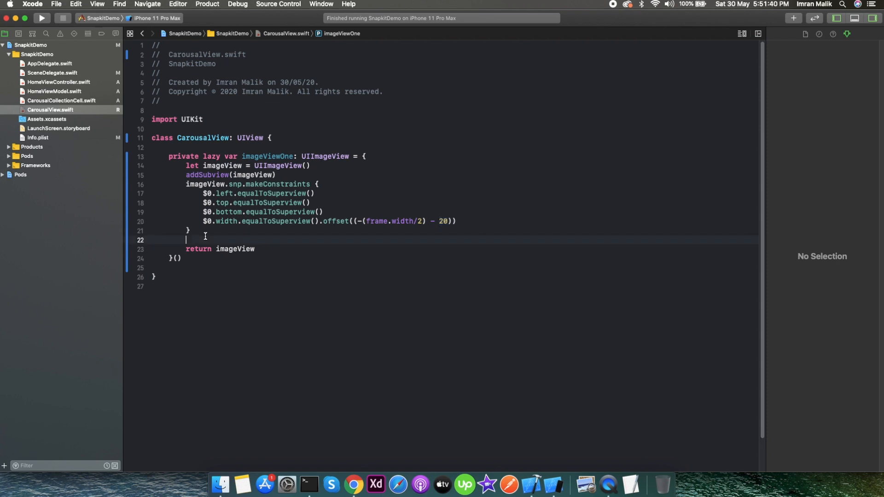
pyautogui.write('imageView.')
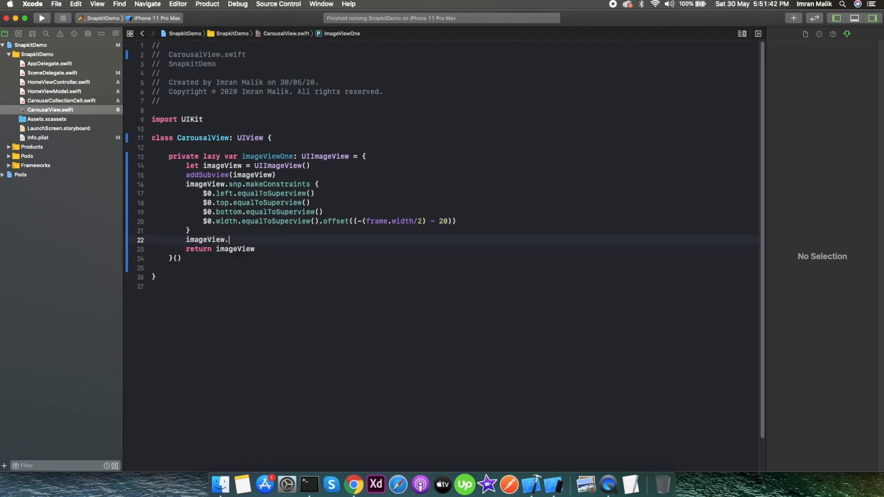
pyautogui.write('contentMode = .')
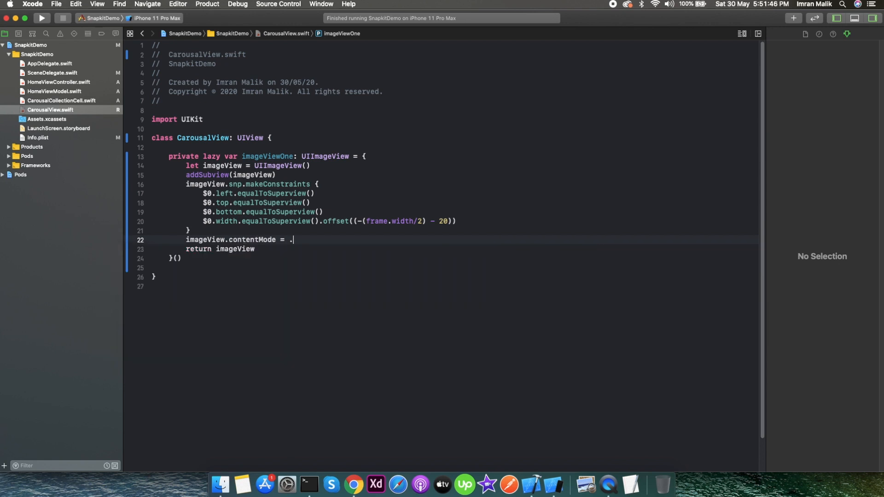
pyautogui.write('scaleAspectFill')
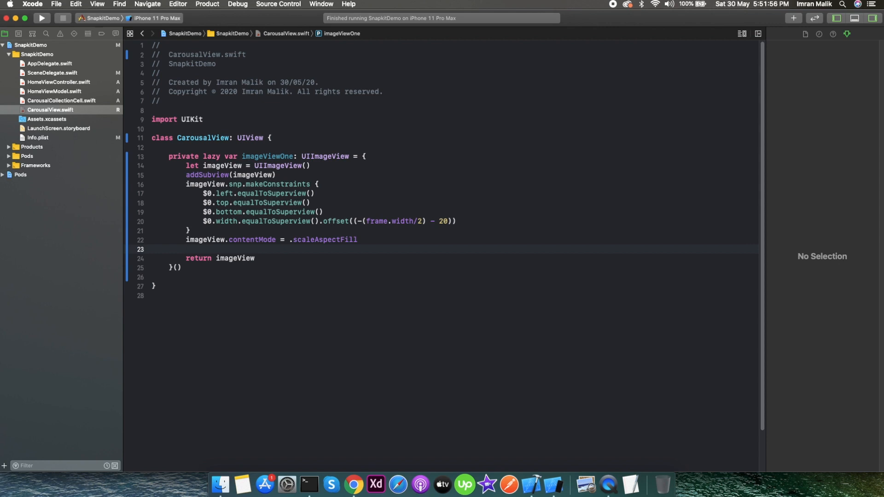
pyautogui.write('imageView.clipsToBounds = true')
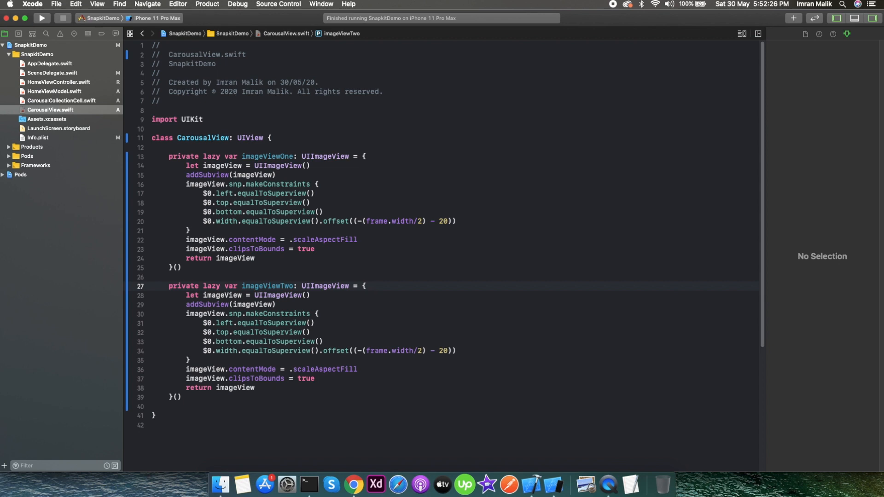
pyautogui.click(222, 323)
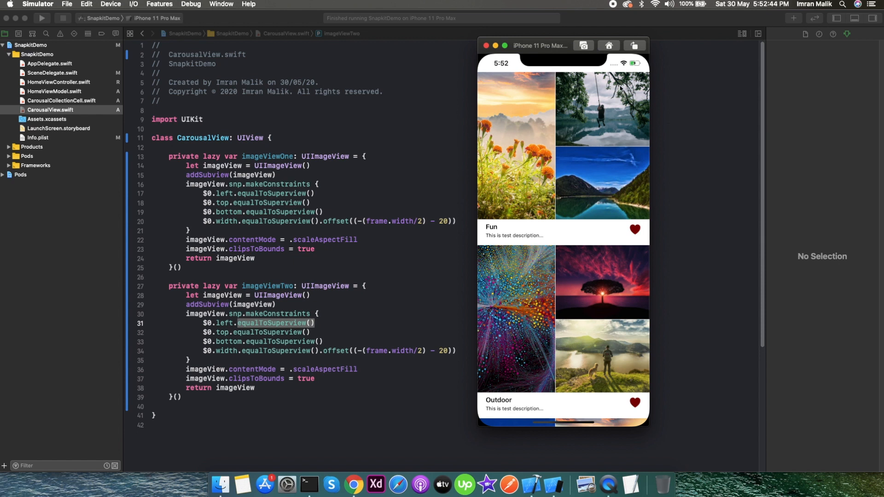
pyautogui.moveTo(557, 139)
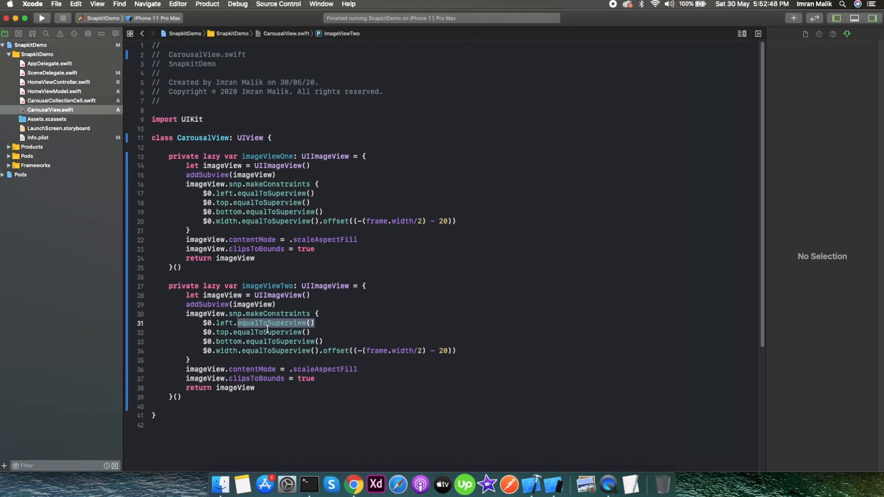
# Change imageViewTwo's left constraint to equalTo(imageViewOne.snp.right).
pyautogui.write('equ')
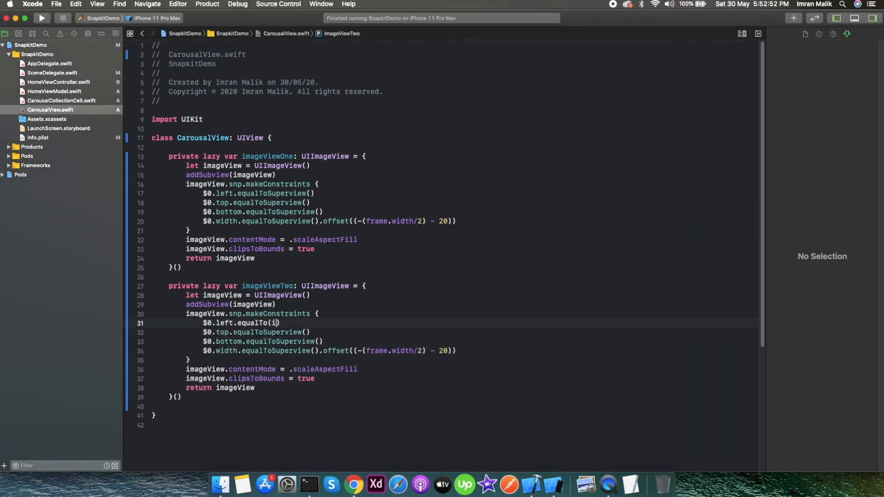
pyautogui.write('ageViewo)')
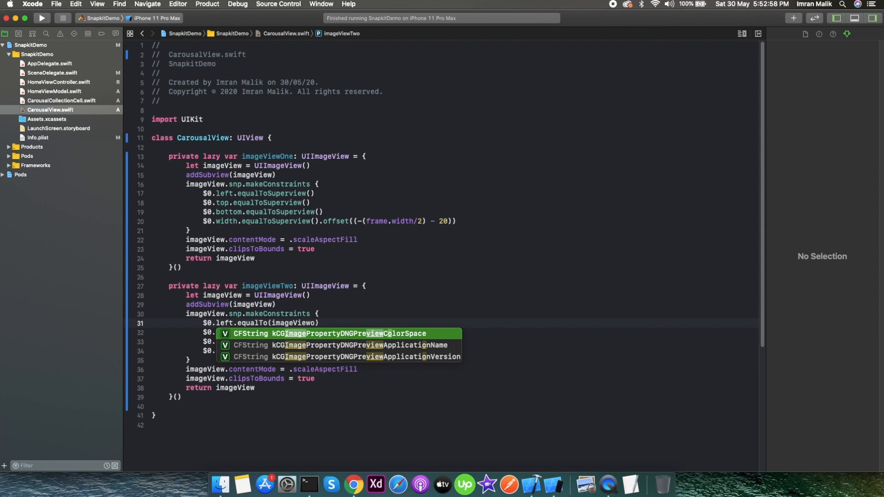
pyautogui.doubleClick(267, 156)
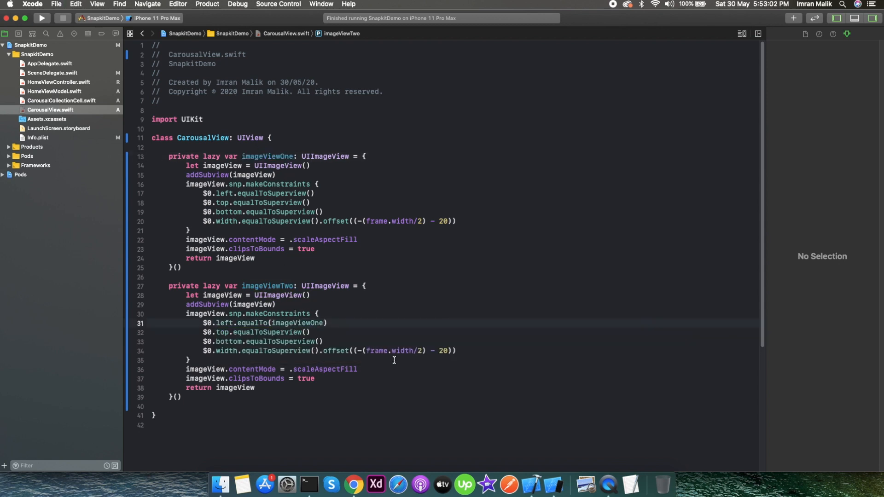
pyautogui.write('.snp.')
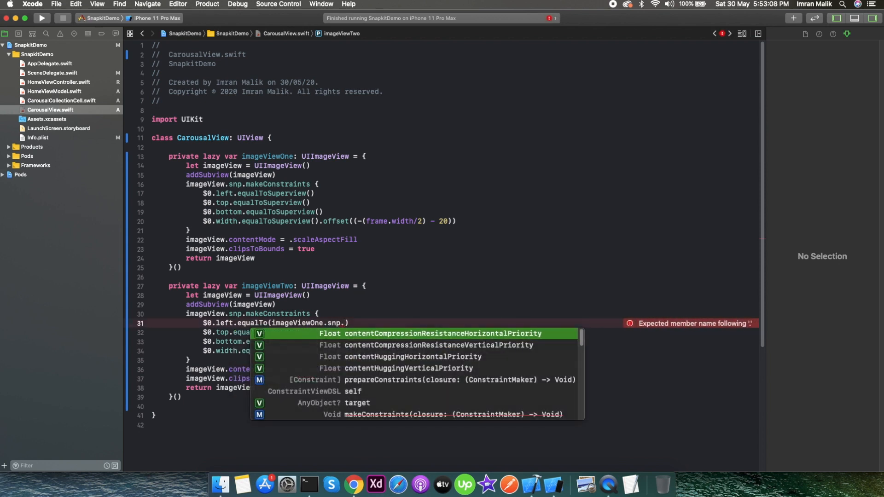
pyautogui.write('right')
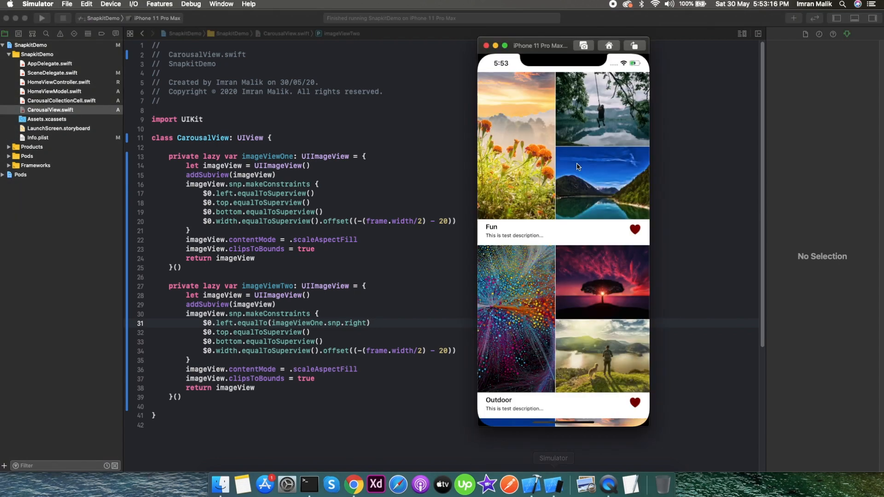
pyautogui.moveTo(562, 123)
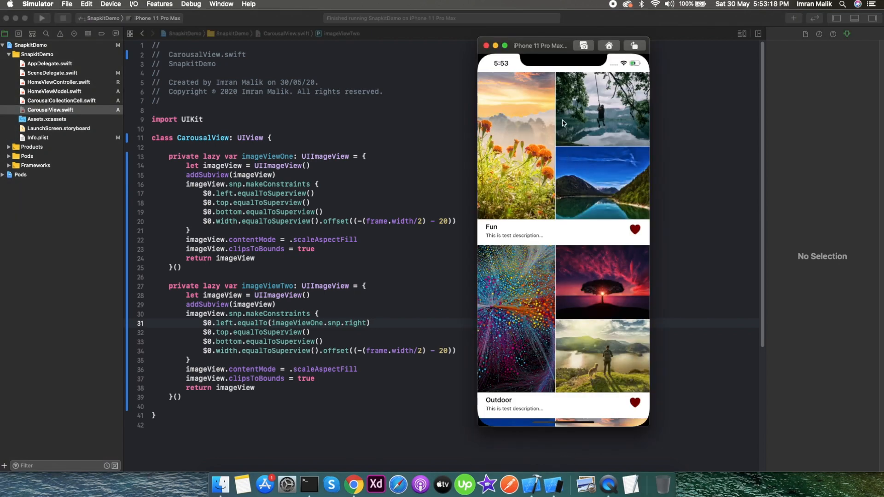
pyautogui.write('.')
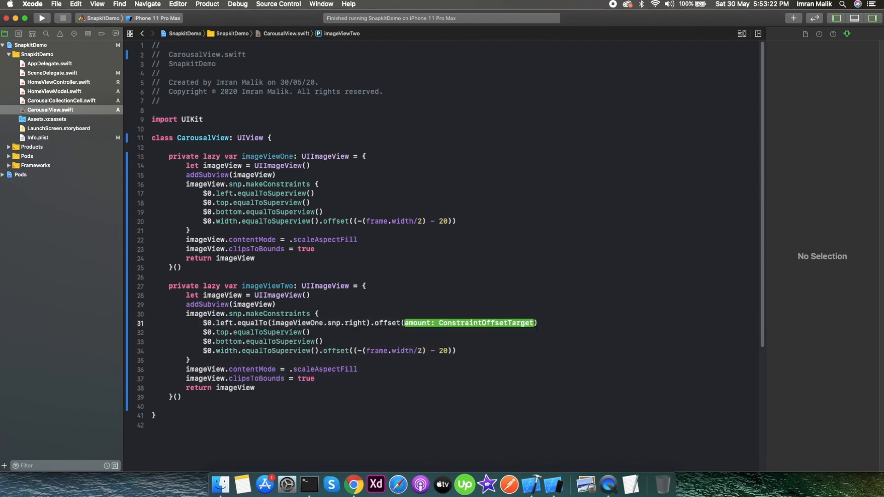
# Add offset(1) to the left constraint and change bottom to right on line 33.
pyautogui.write('1')
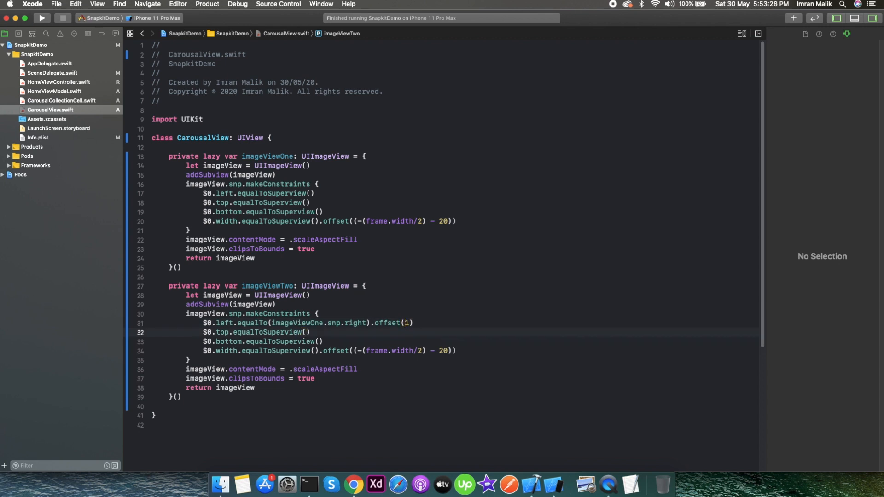
pyautogui.doubleClick(228, 341)
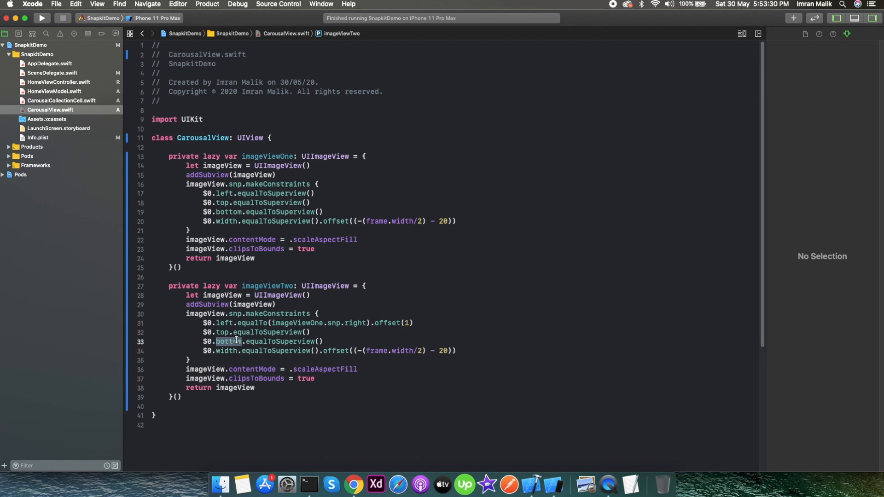
pyautogui.write('right')
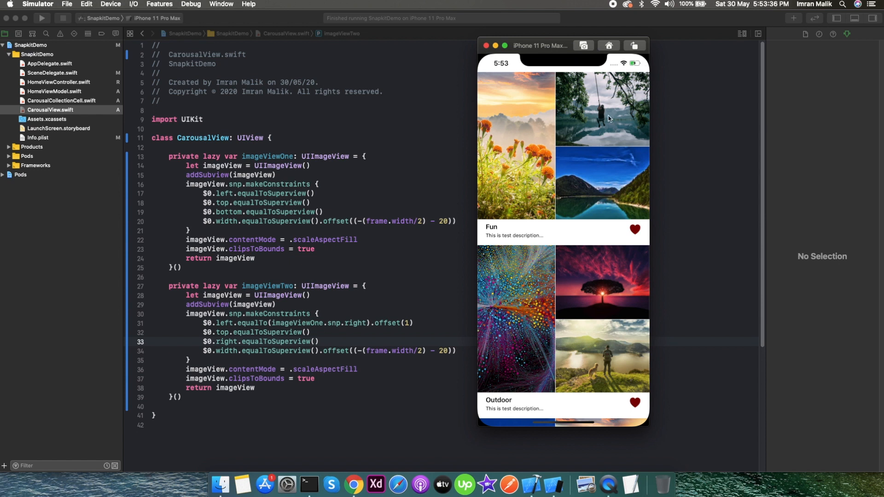
pyautogui.moveTo(603, 75)
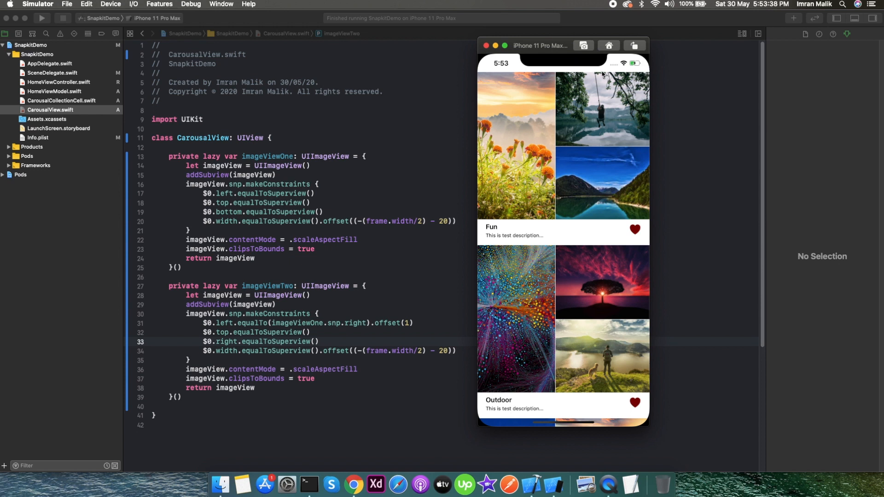
pyautogui.moveTo(329, 327)
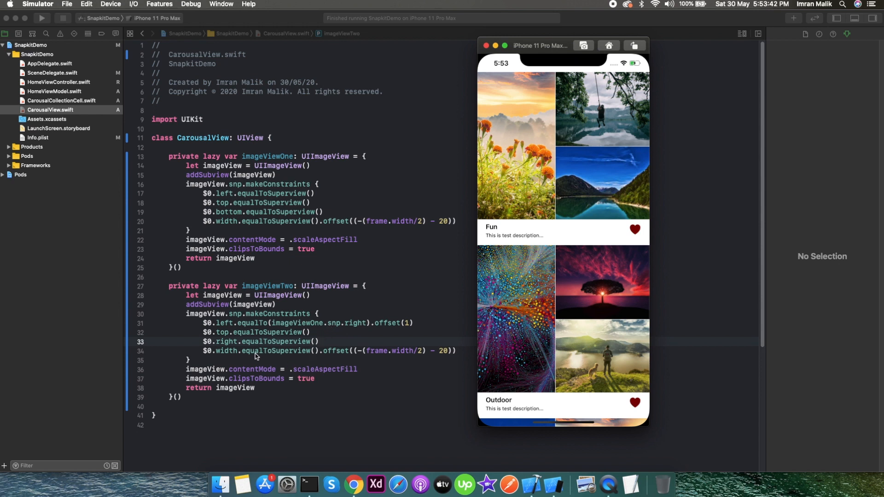
pyautogui.moveTo(233, 357)
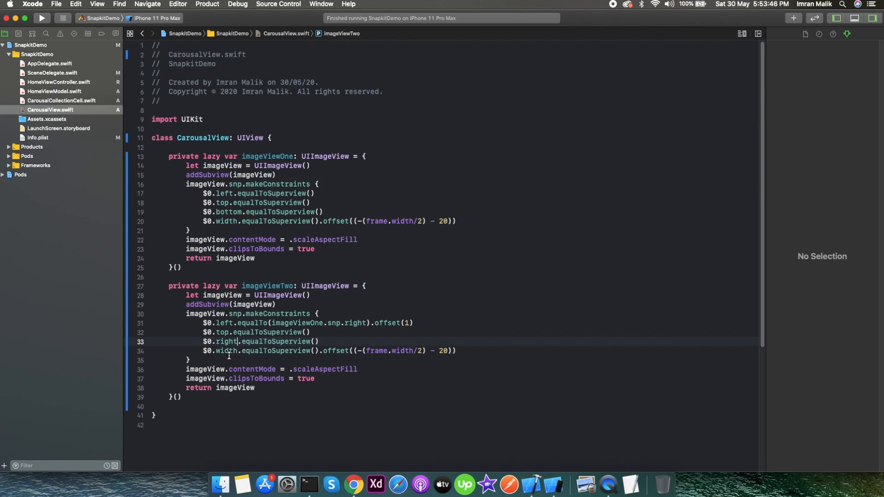
# Switch imageViewTwo's width constraint to height using frame.height in the offset.
pyautogui.doubleClick(225, 351)
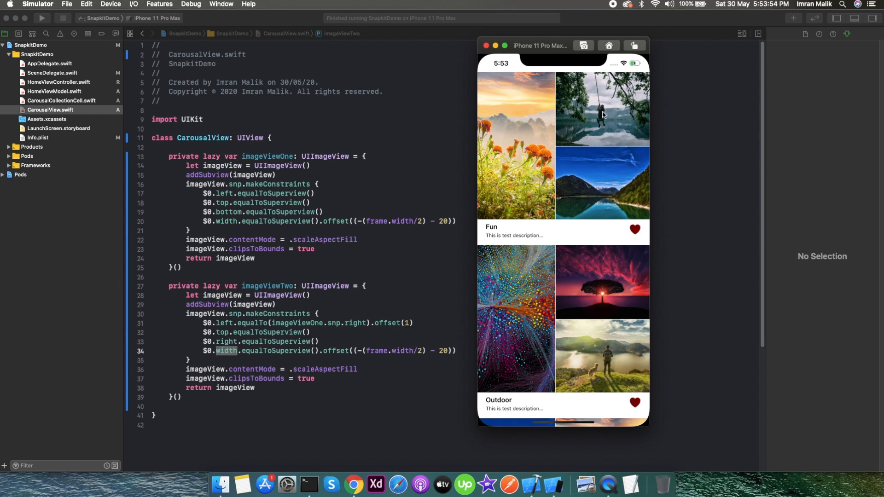
pyautogui.moveTo(616, 89)
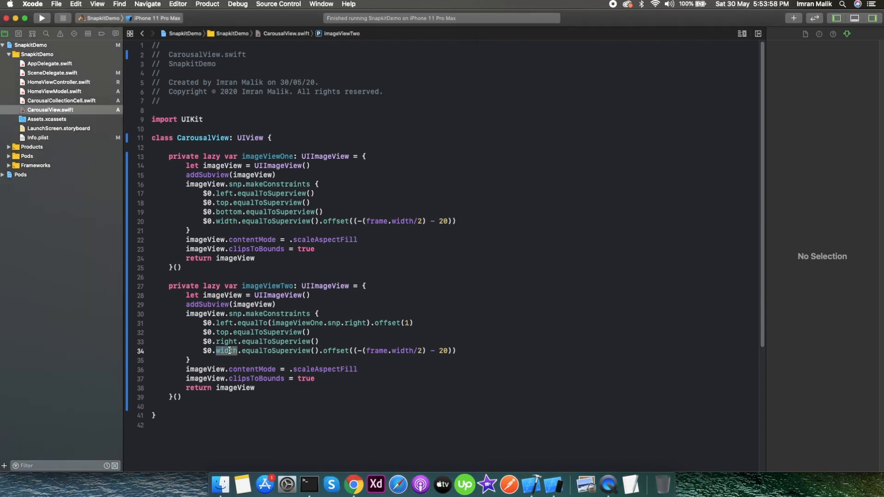
pyautogui.write('height')
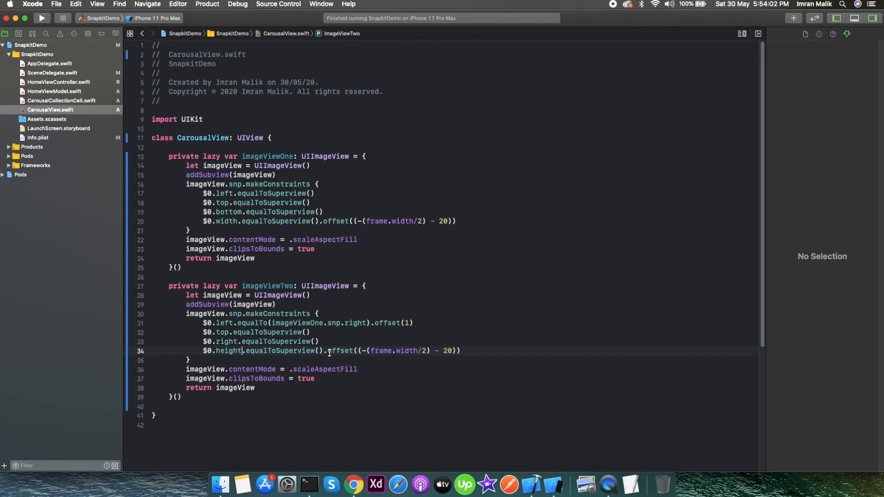
pyautogui.moveTo(354, 351); pyautogui.dragTo(460, 351)
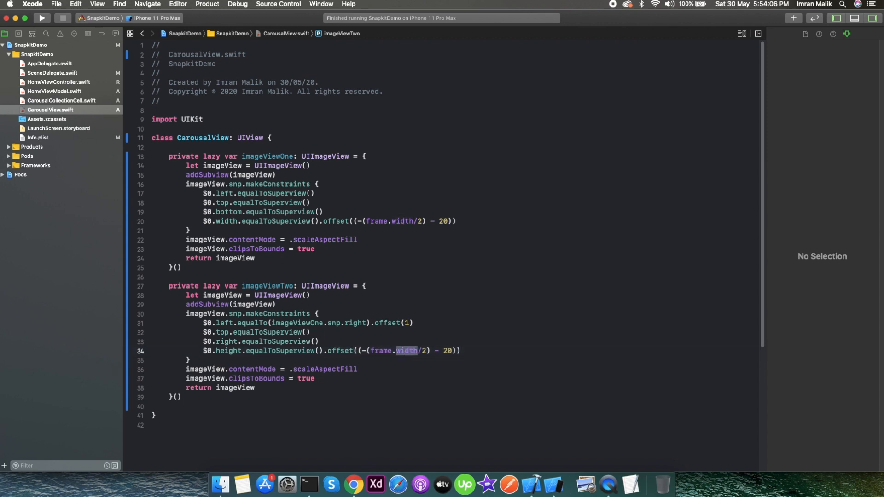
pyautogui.write('he')
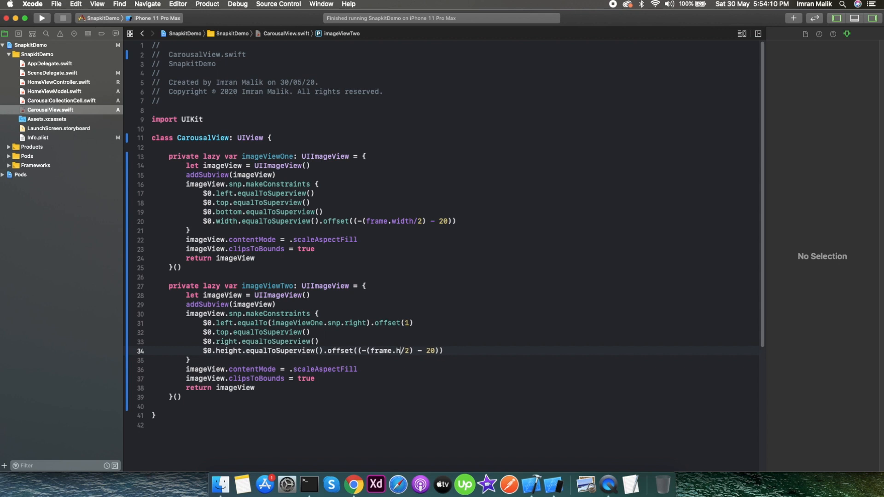
pyautogui.write('eight')
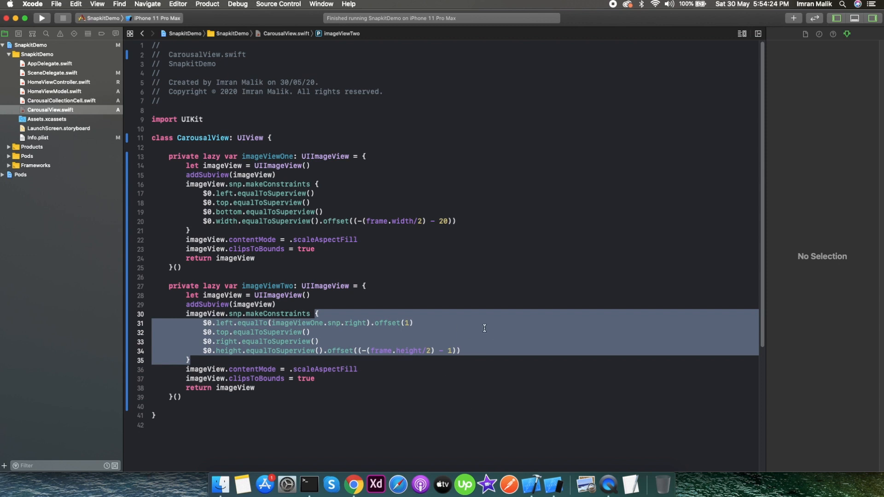
pyautogui.moveTo(211, 369)
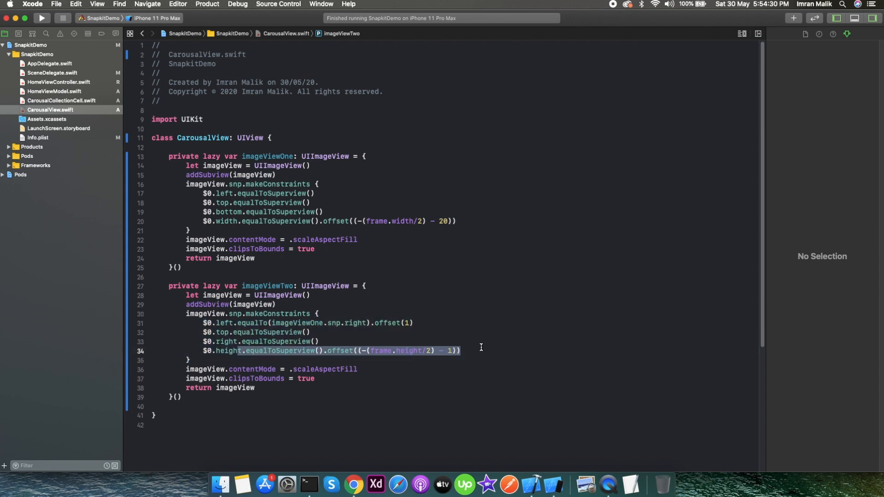
pyautogui.doubleClick(228, 351)
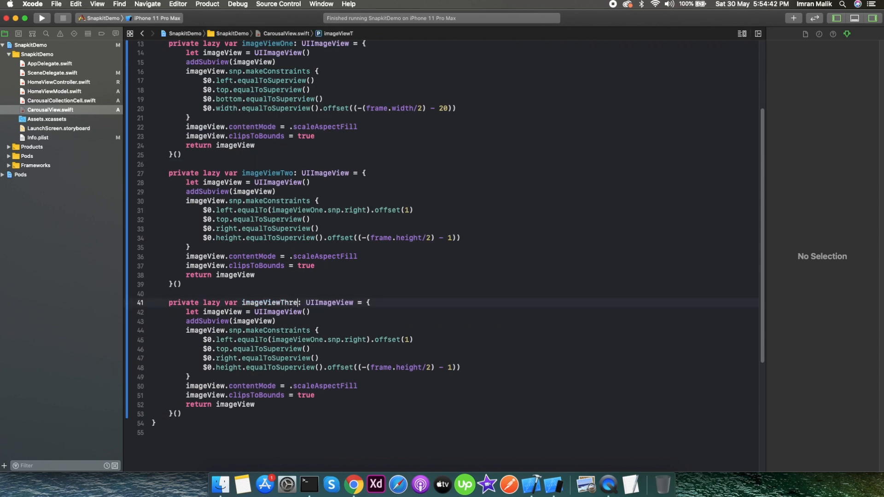
# Constrain imageViewThree: top to imageViewTwo.snp.bottom offset 1, bottom equalToSuperview().
pyautogui.write('e')
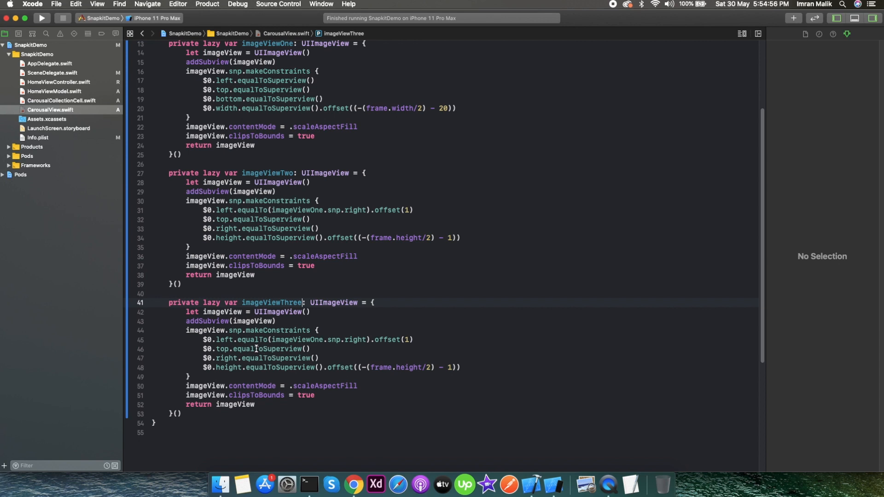
pyautogui.doubleClick(284, 349)
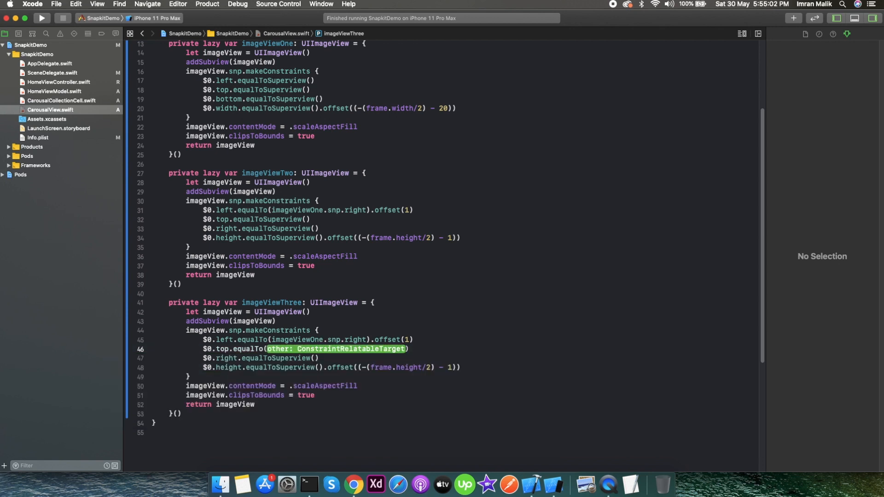
pyautogui.write('imageViewTwo')
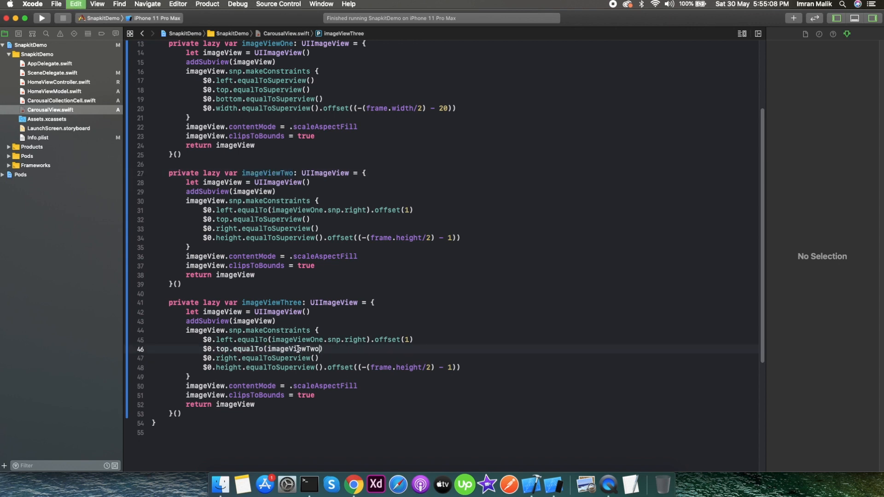
pyautogui.write('.')
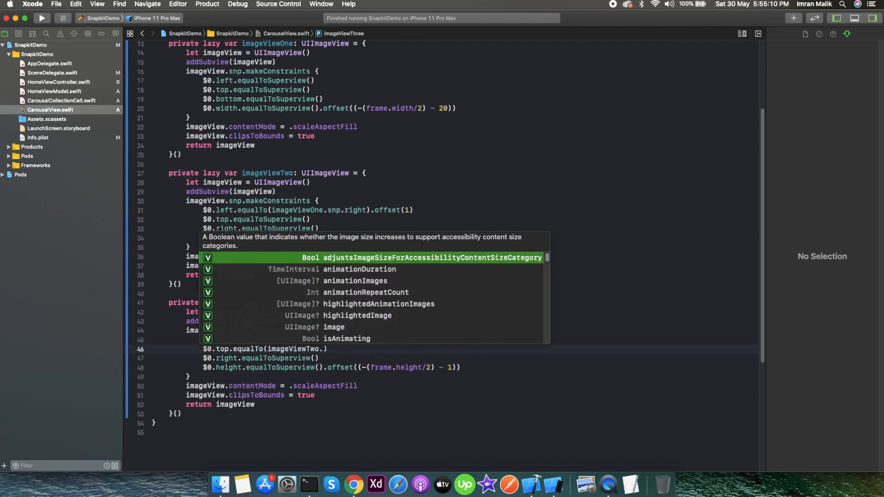
pyautogui.write('snp.bottom')
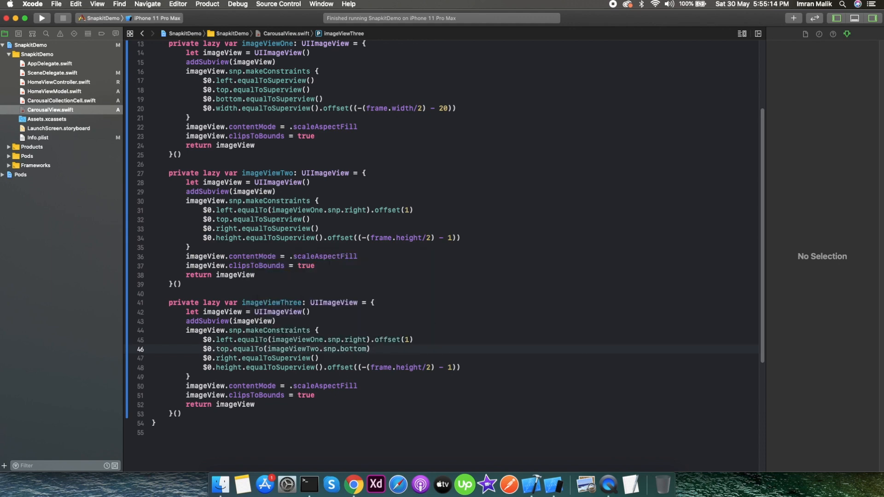
pyautogui.write('.offset(1')
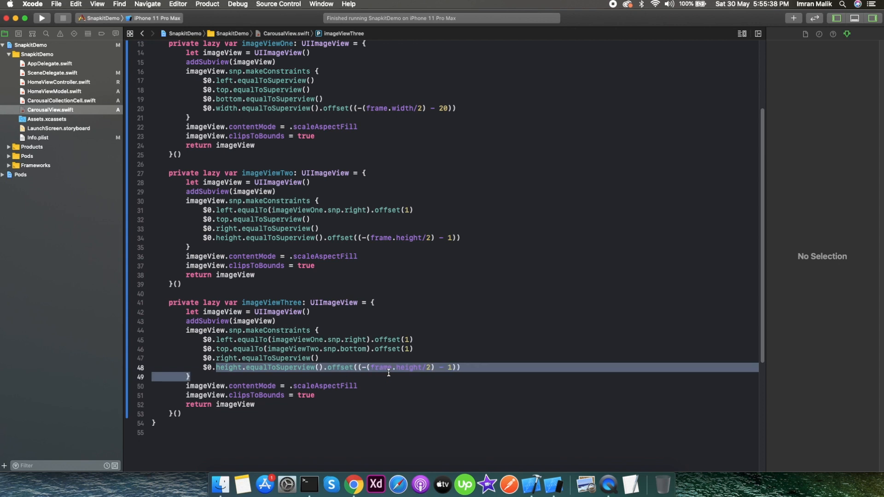
pyautogui.write('bott')
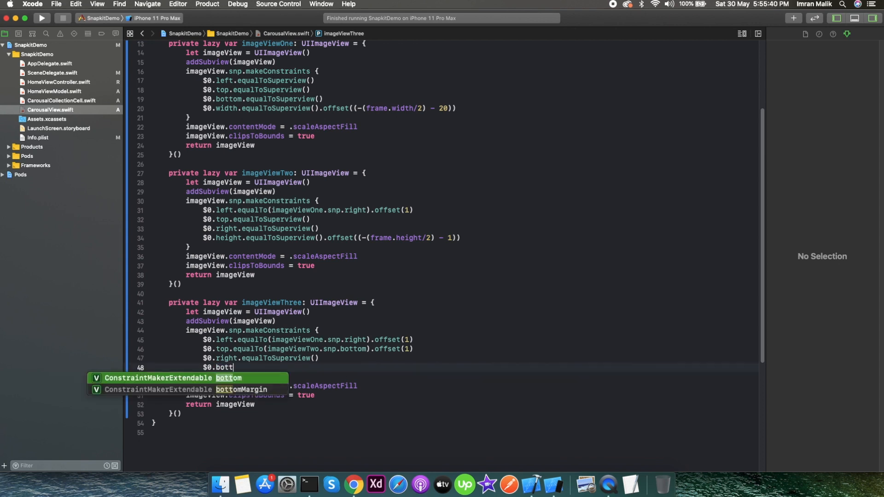
pyautogui.write('om.equalToSuperview(')
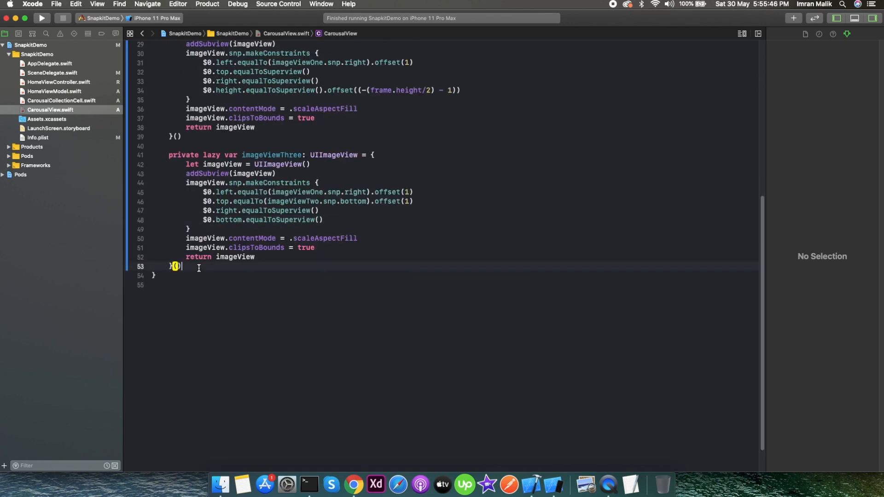
# Declare private lazy var imageViews = [imageViewOne, imageViewTwo, imageViewThree].
pyautogui.press('Return')
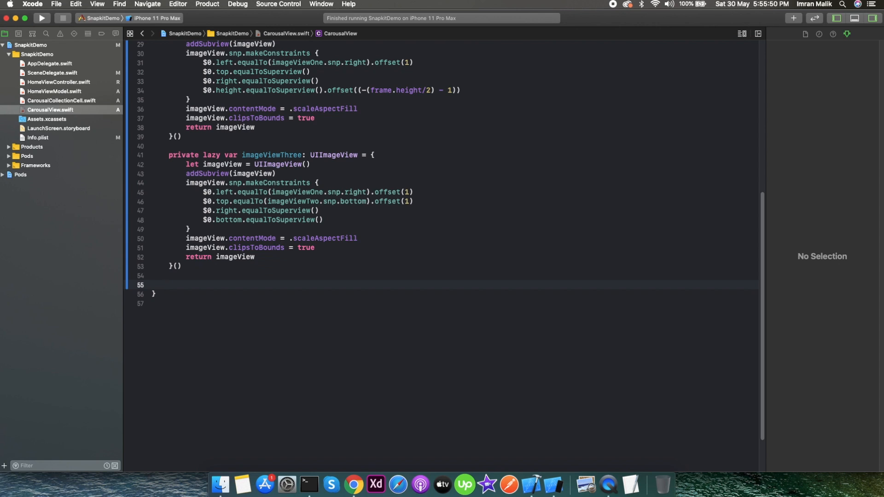
pyautogui.write('private')
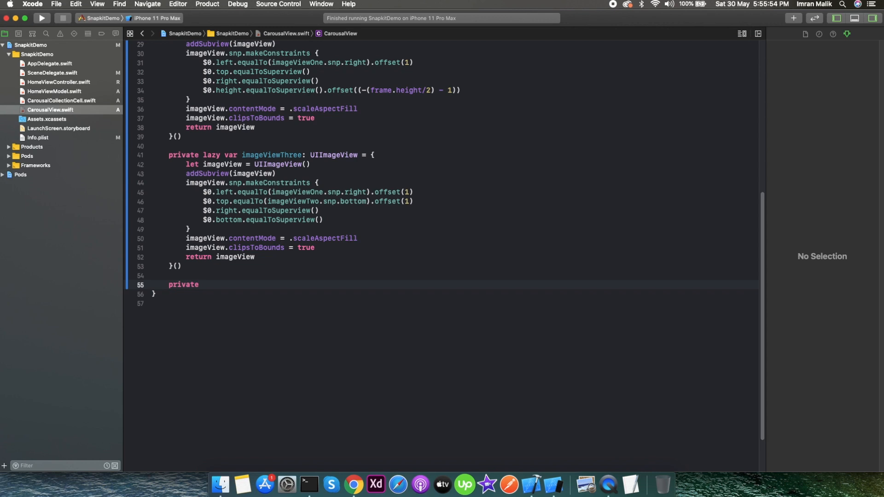
pyautogui.write('lazy')
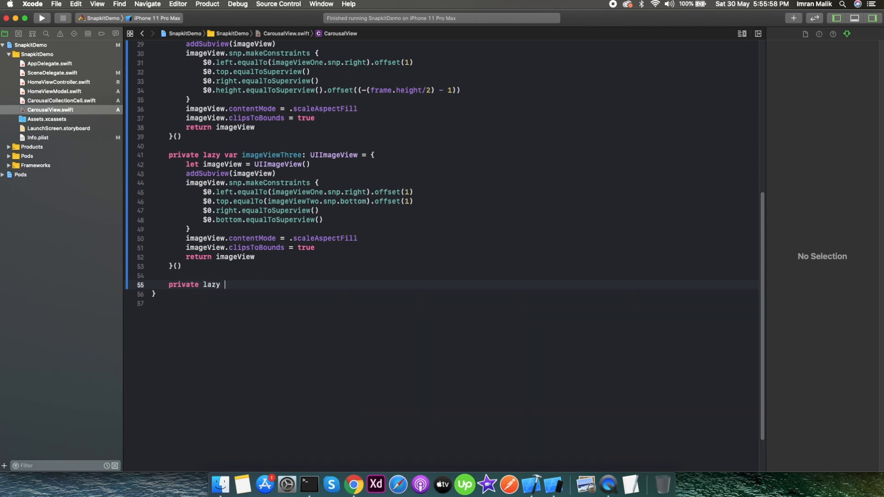
pyautogui.write('var')
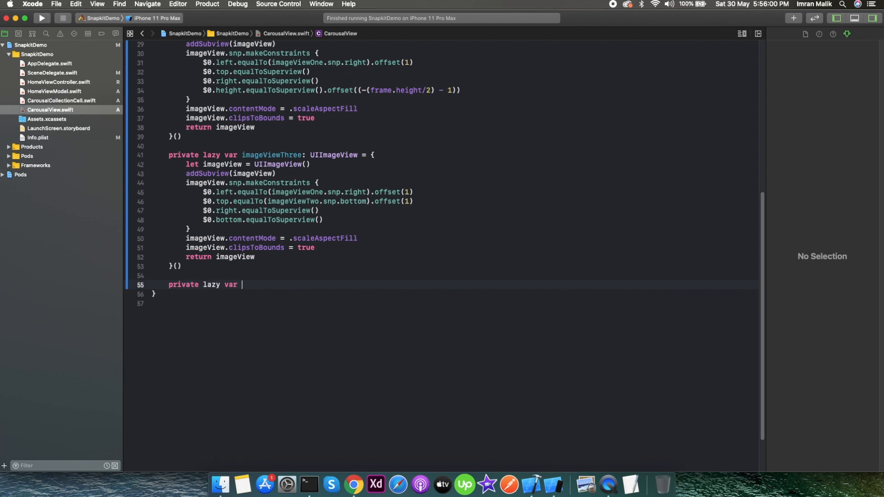
pyautogui.write('imageView')
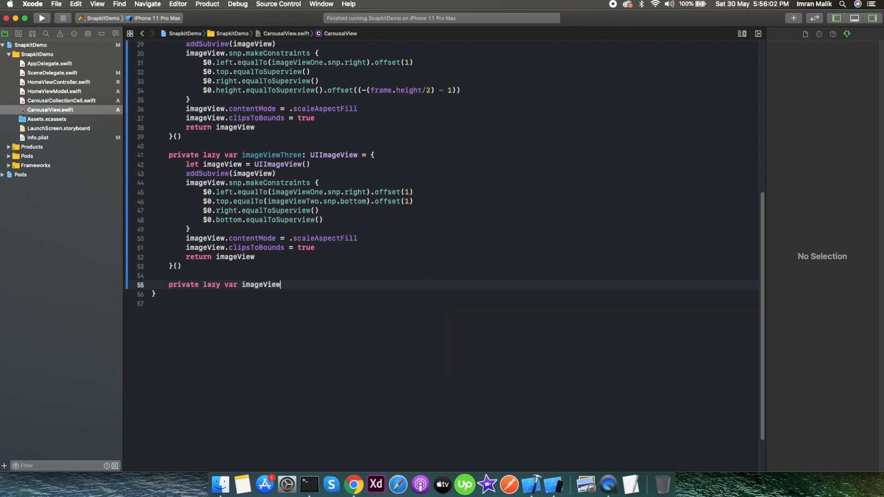
pyautogui.write('s = []')
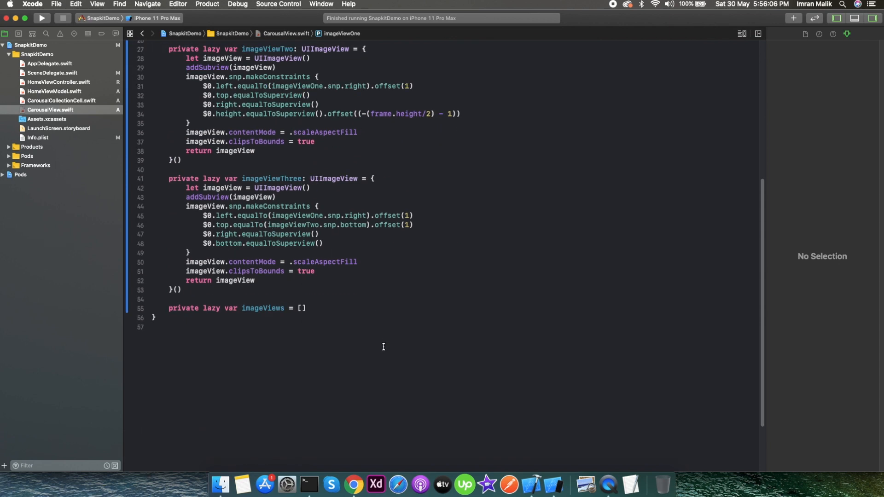
pyautogui.write('imageViewOne,')
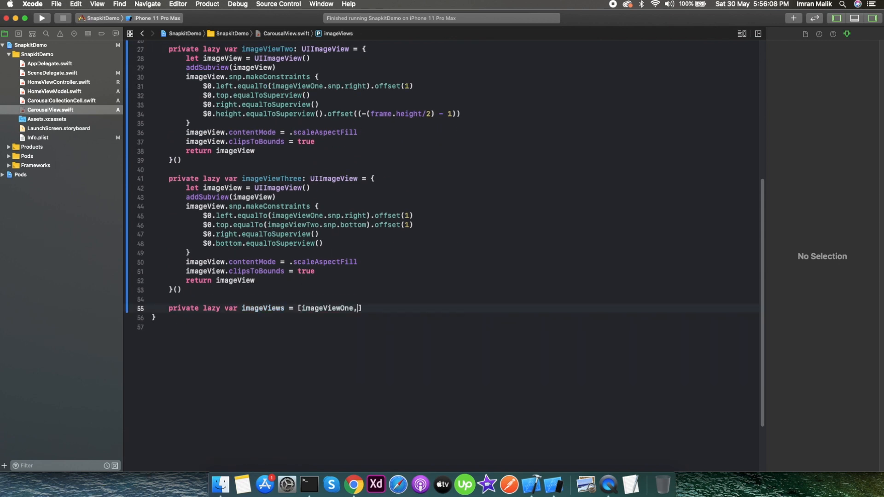
pyautogui.write('imageView')
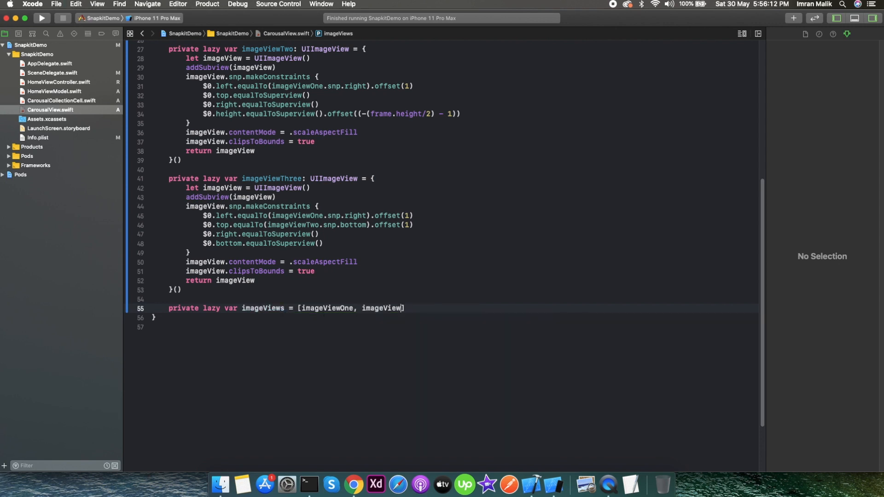
pyautogui.write('Two')
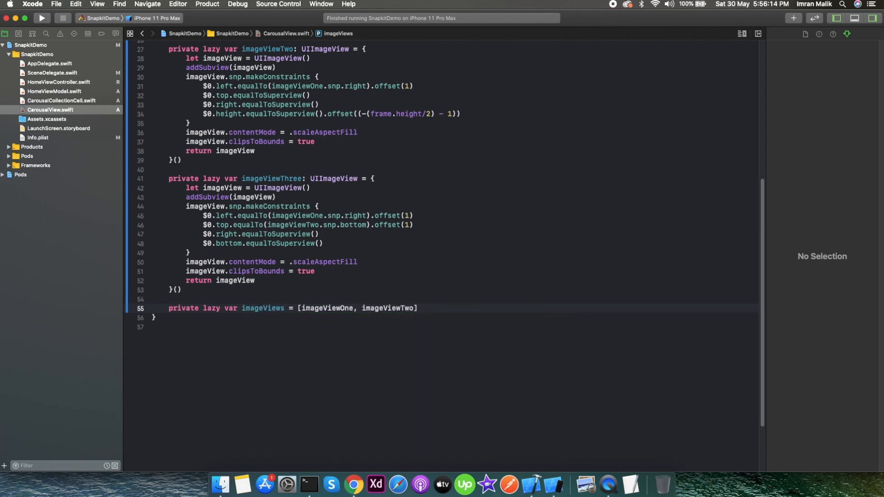
pyautogui.write(', imageViewOne')
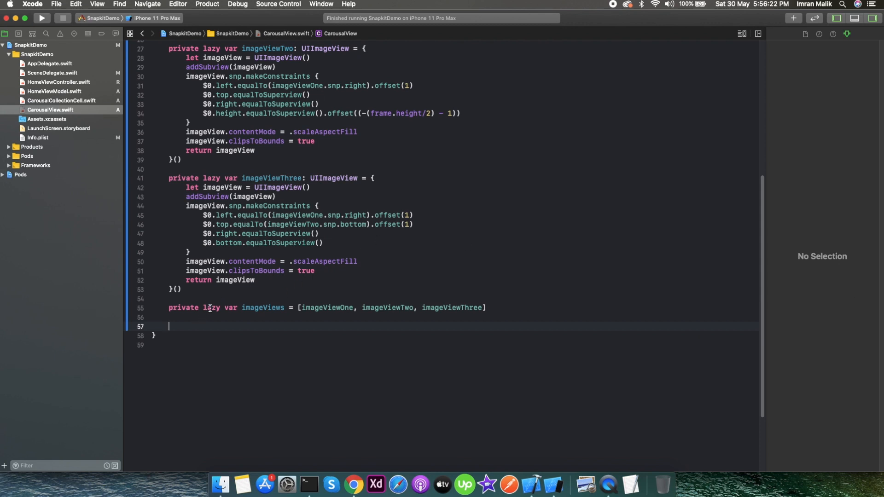
pyautogui.moveTo(218, 336)
pyautogui.write('override init(frame: CGRect) {')
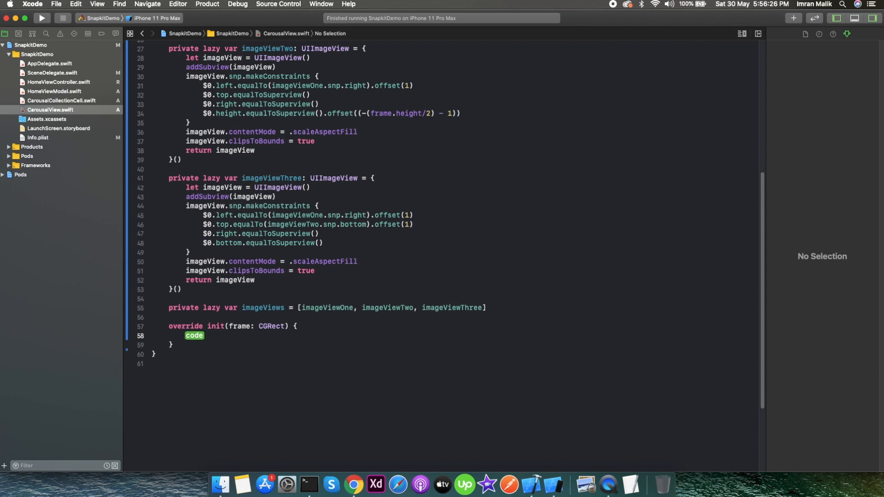
# Call super.init(frame: frame), then accept Xcode's fix inserting the required init?(coder:) stub.
pyautogui.write('super.')
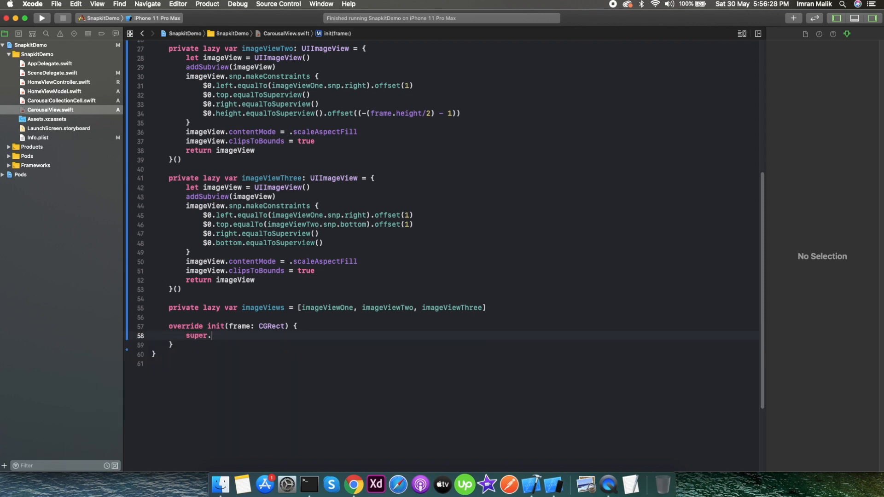
pyautogui.write('init(frame: frame')
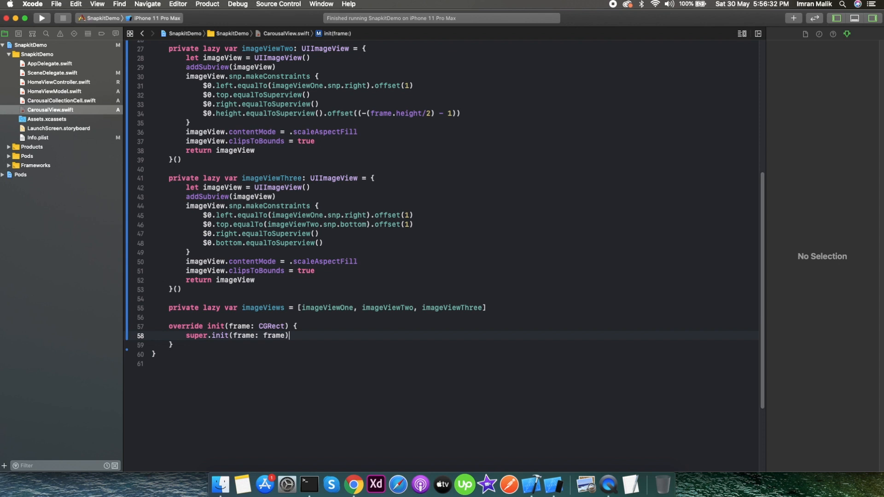
pyautogui.press('enter')
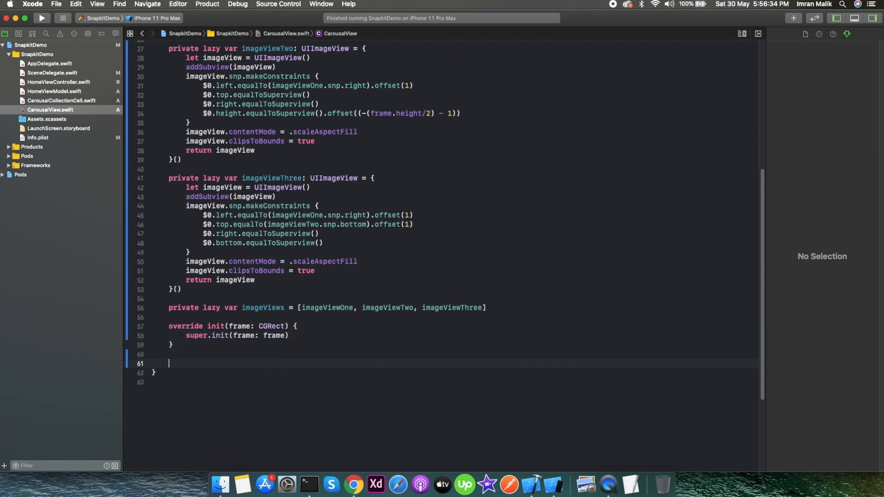
pyautogui.write('in')
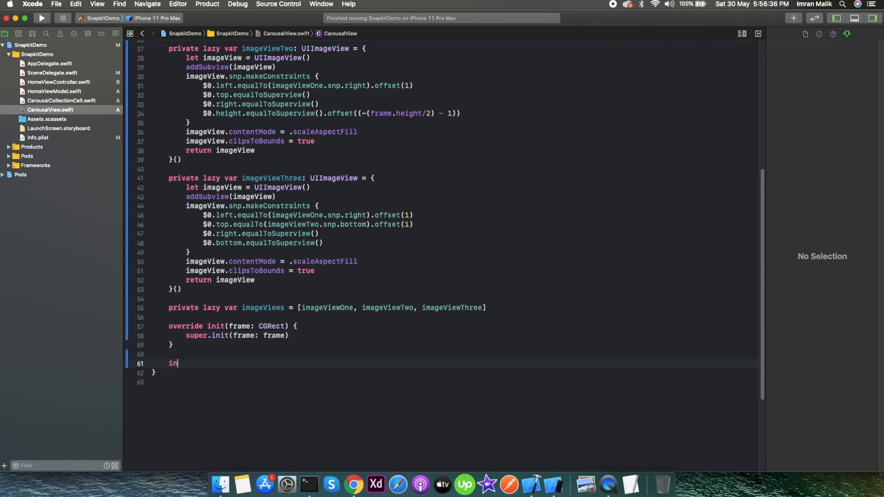
pyautogui.write('in')
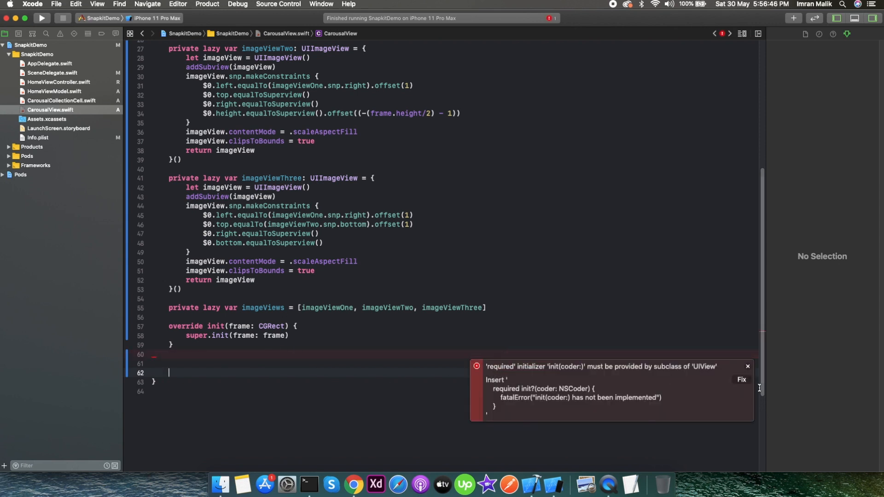
pyautogui.click(741, 380)
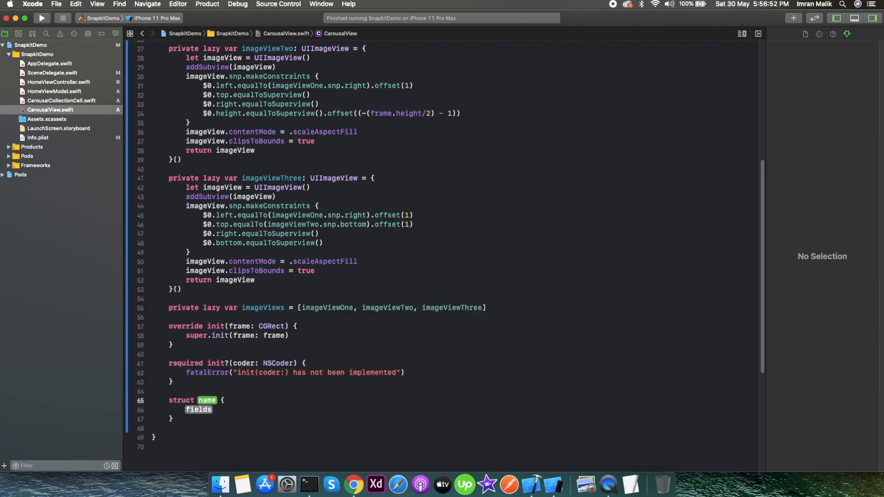
# Name the struct Model and declare var image: [UIImage]? inside it.
pyautogui.write('Model')
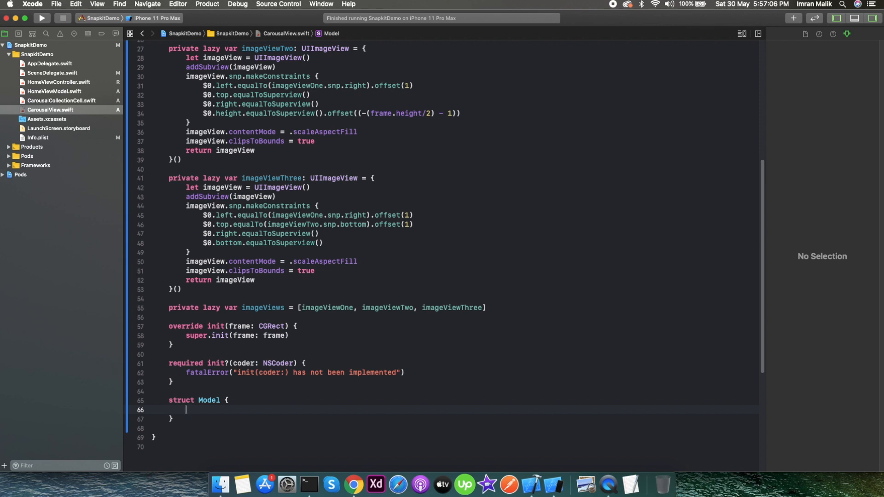
pyautogui.write('var image')
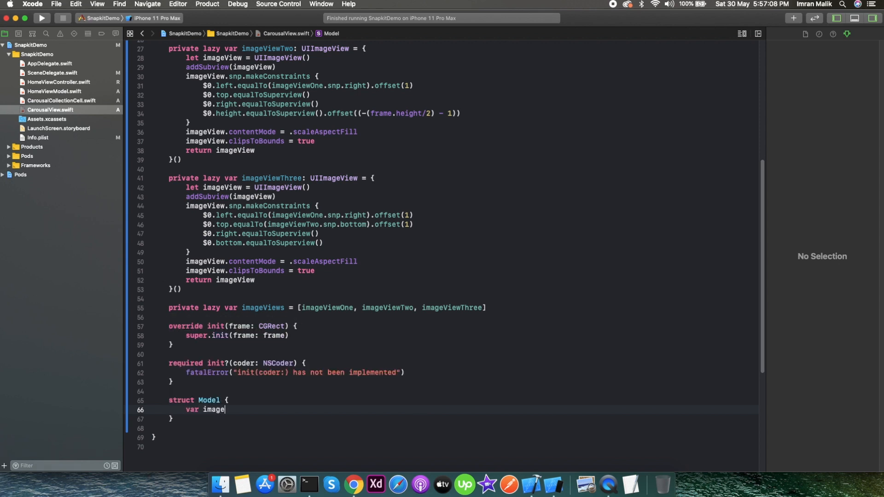
pyautogui.write(': []')
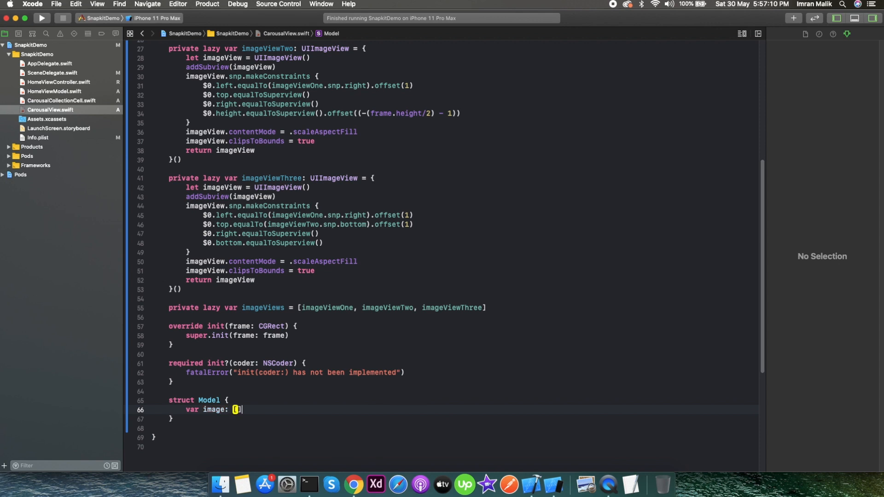
pyautogui.write('UIImage')
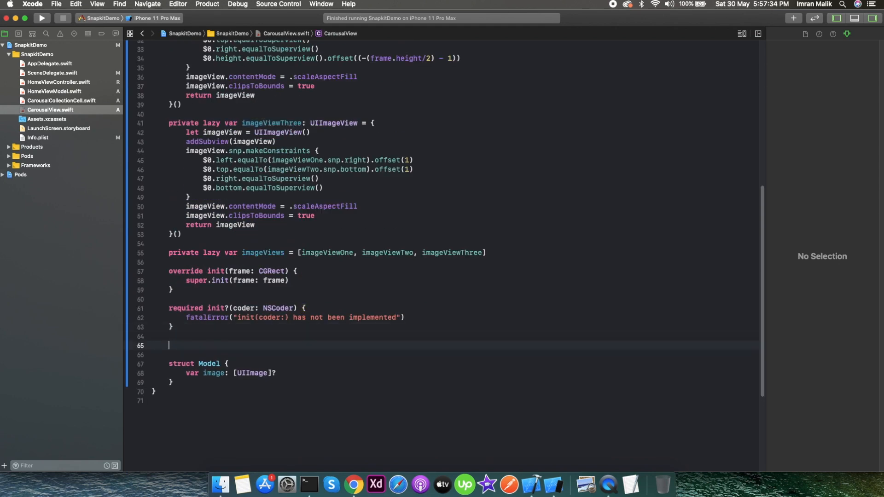
# Write private func setupView(model: Model) with a for loop over the image views.
pyautogui.write('private func')
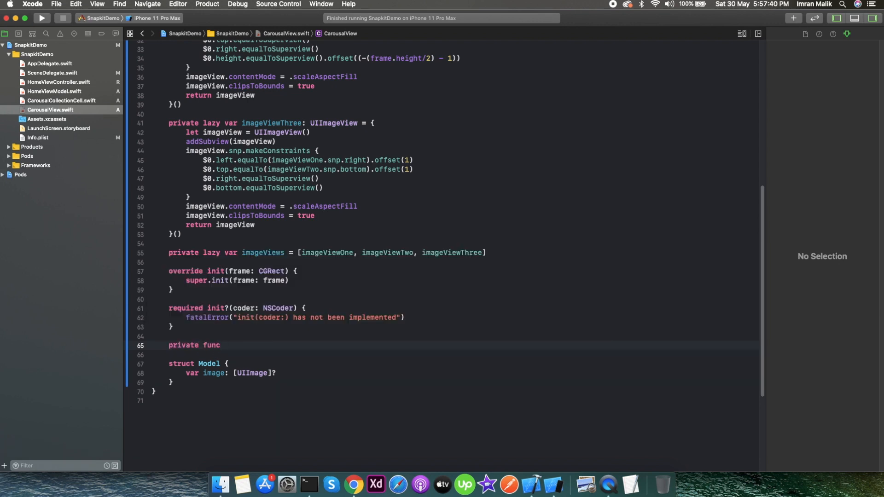
pyautogui.write('setupV')
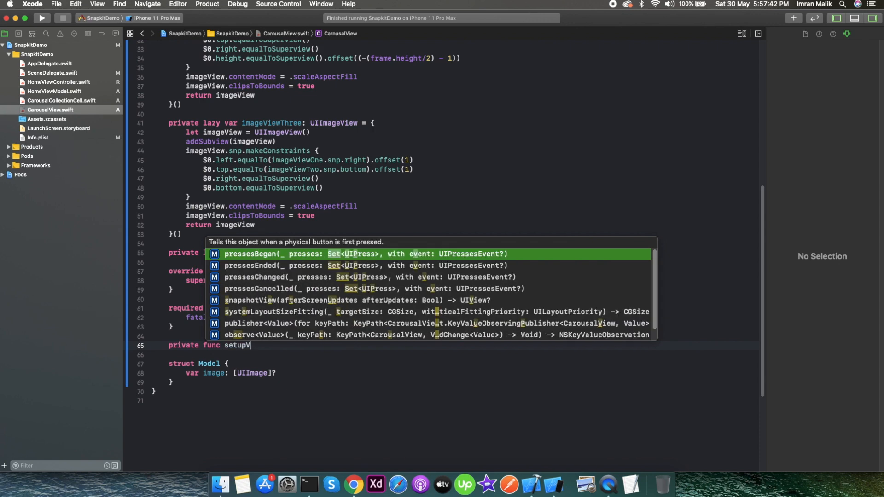
pyautogui.write('iew(')
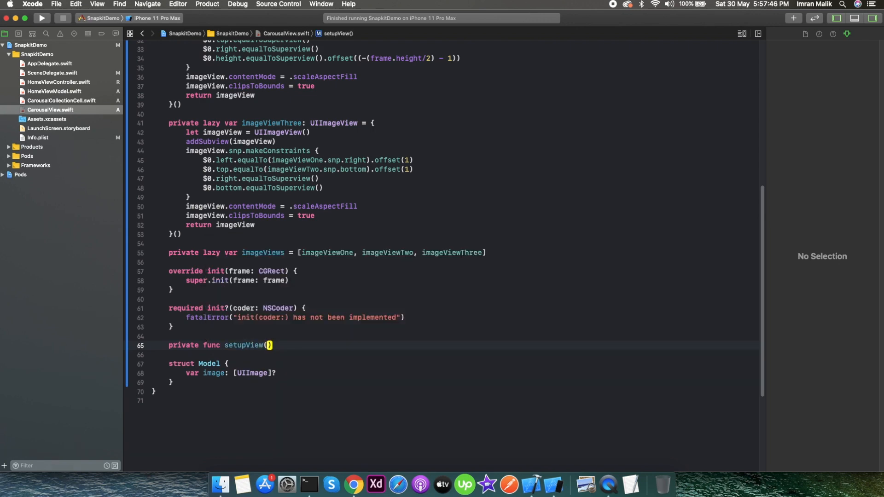
pyautogui.write('model')
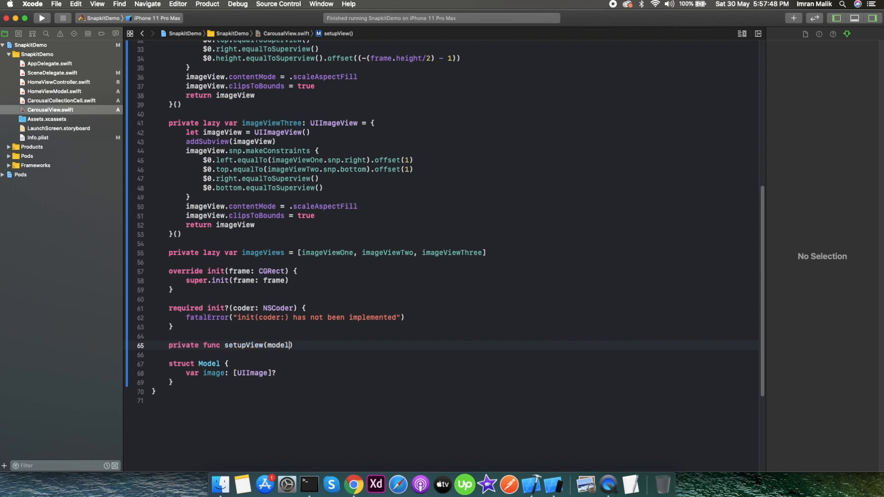
pyautogui.write(': Mo')
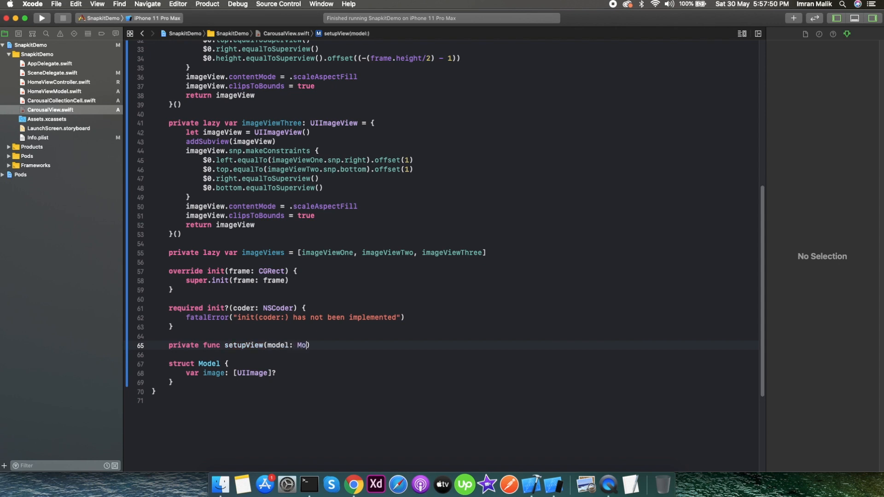
pyautogui.write('del)')
pyautogui.write('f')
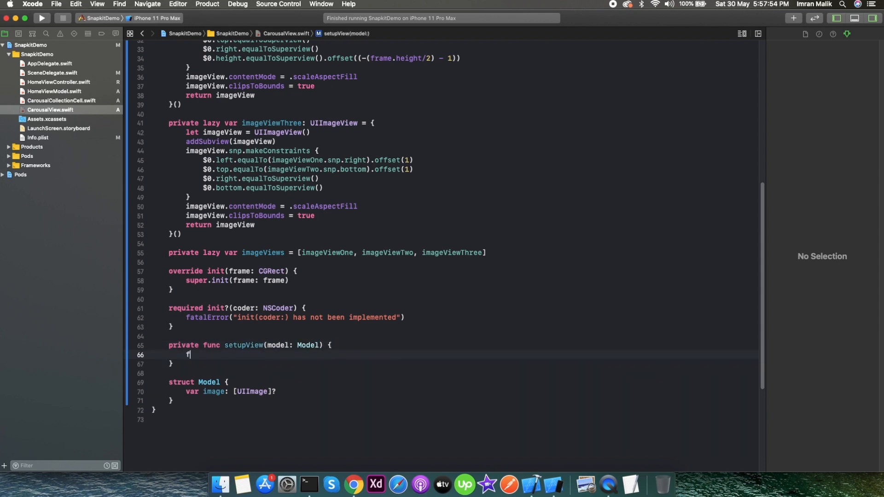
pyautogui.write('or')
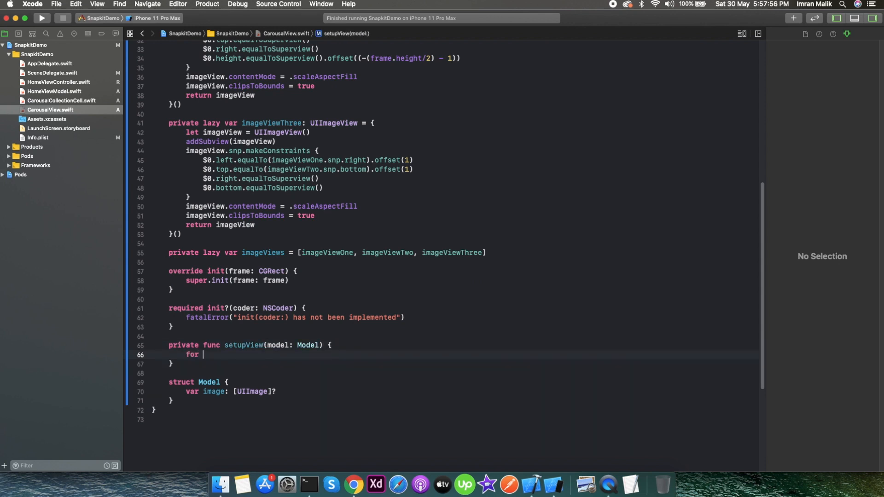
pyautogui.write('(i)')
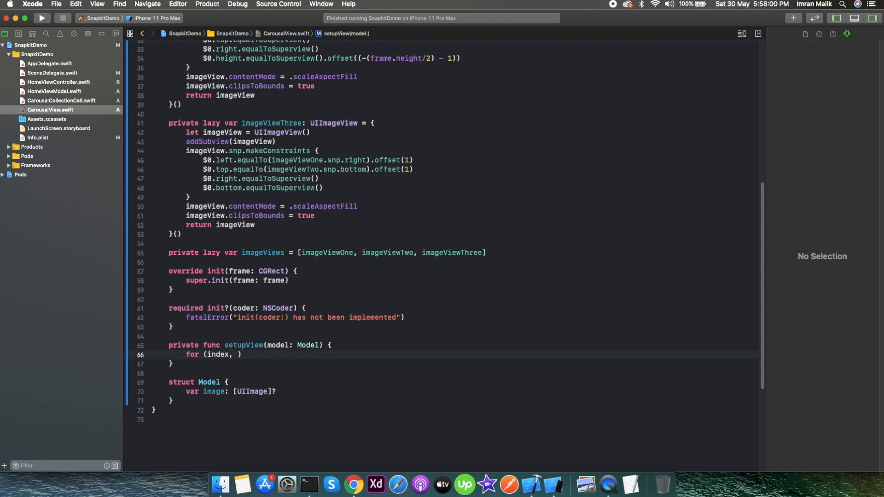
pyautogui.write('view')
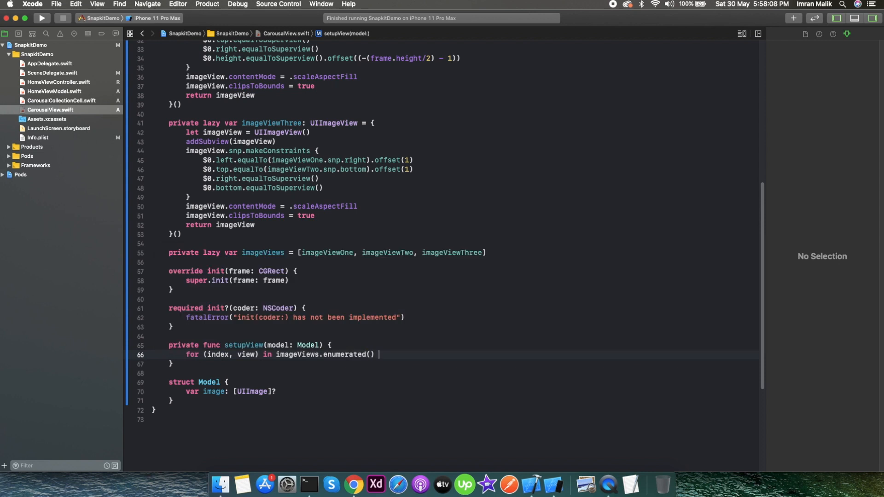
pyautogui.write('{')
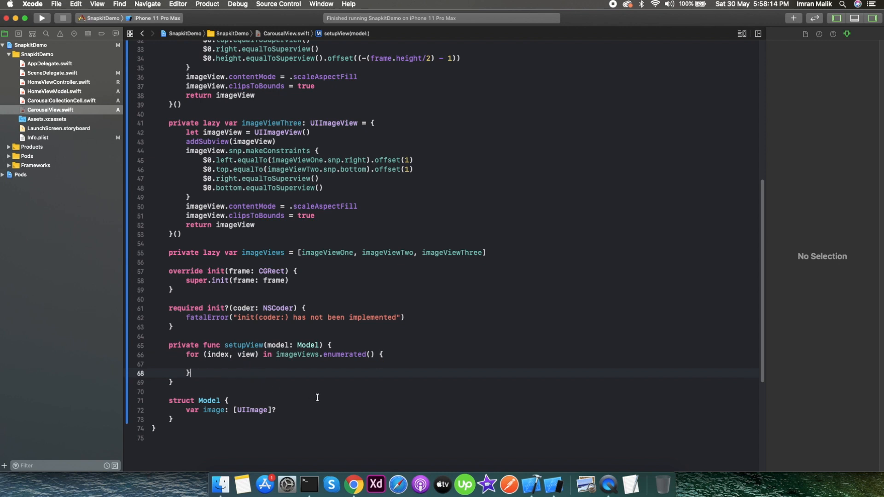
# Add let hasAnotherImage = model.image?.count > index inside the loop.
pyautogui.write('let')
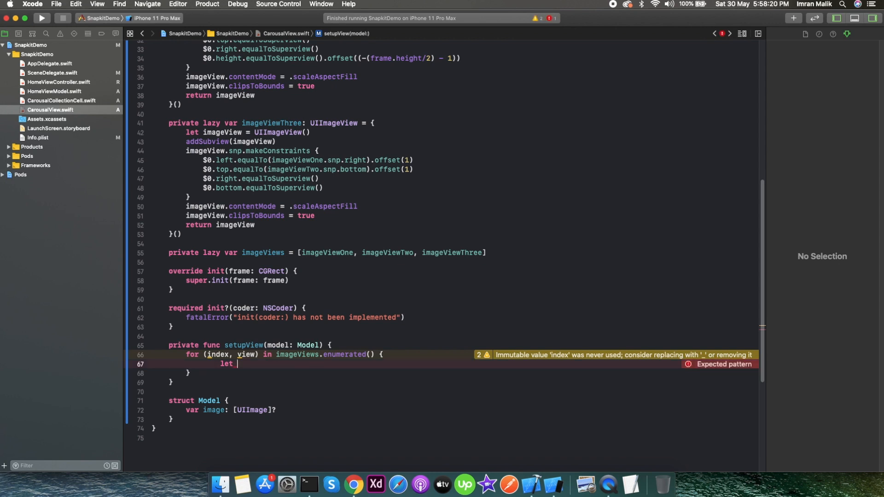
pyautogui.write('has')
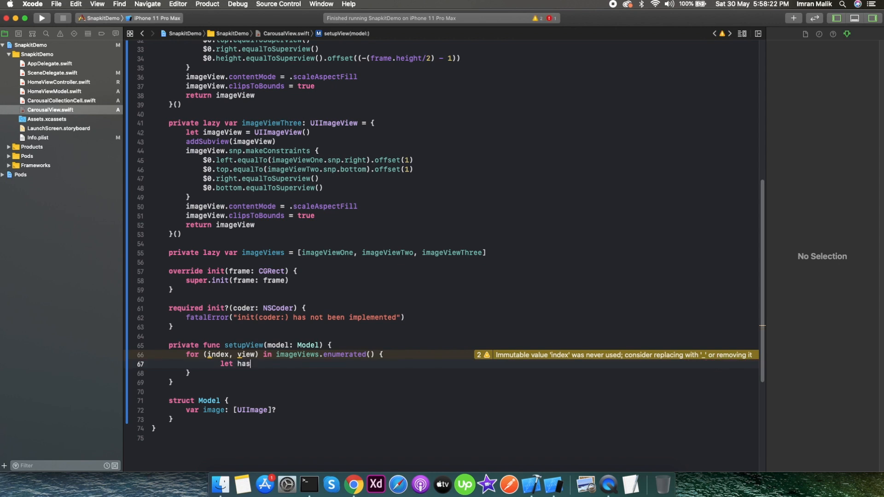
pyautogui.write('AnotherImage =')
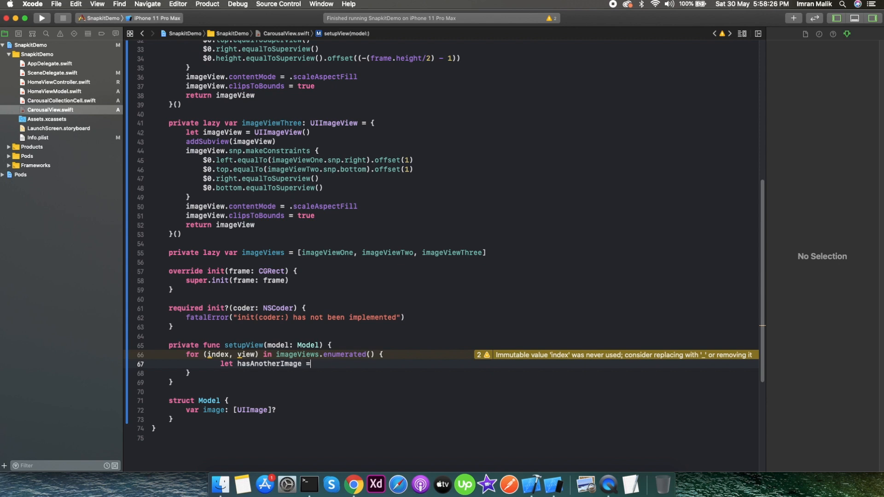
pyautogui.write('model')
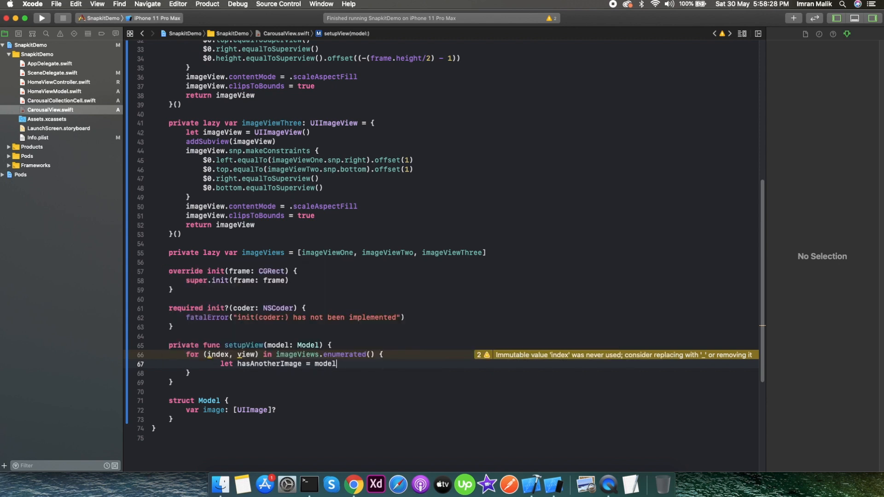
pyautogui.write('ima')
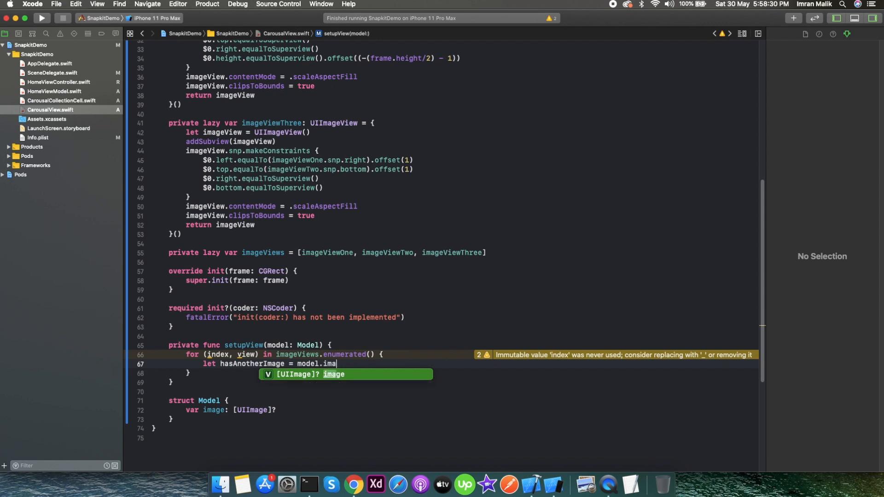
pyautogui.write('ge?.count')
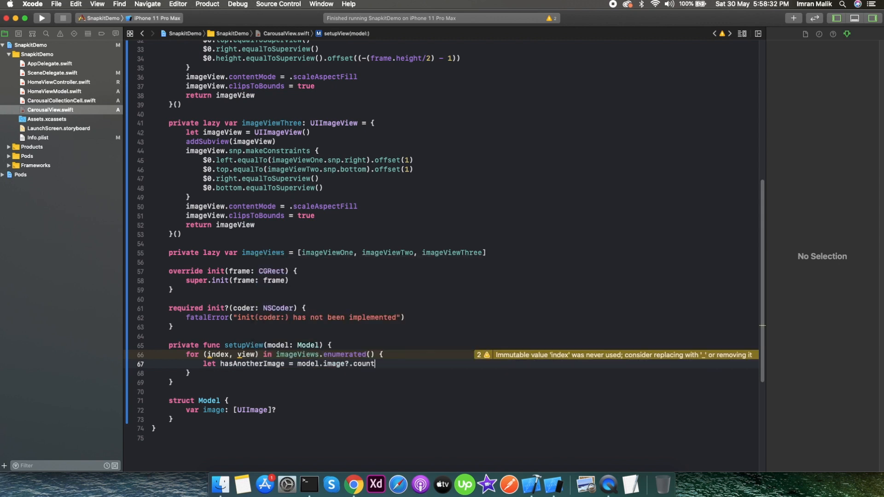
pyautogui.write('> index')
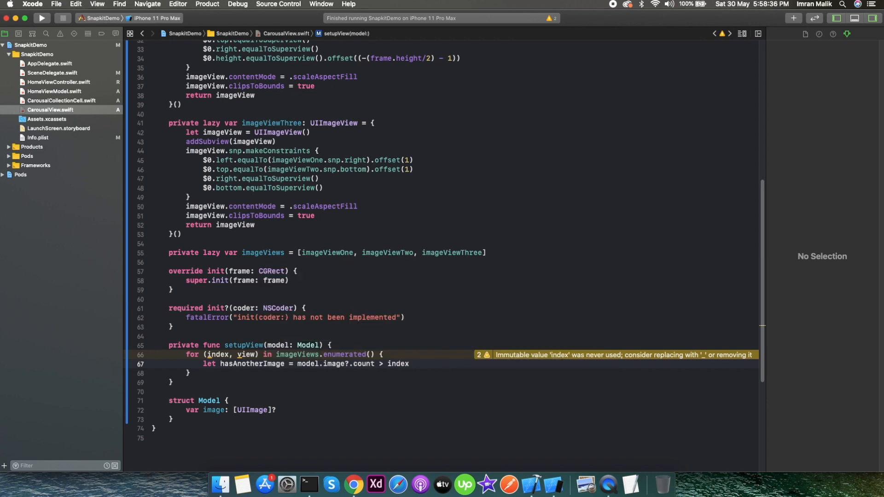
# If hasAnotherImage, assign view.image = model.images[index].
pyautogui.write('if')
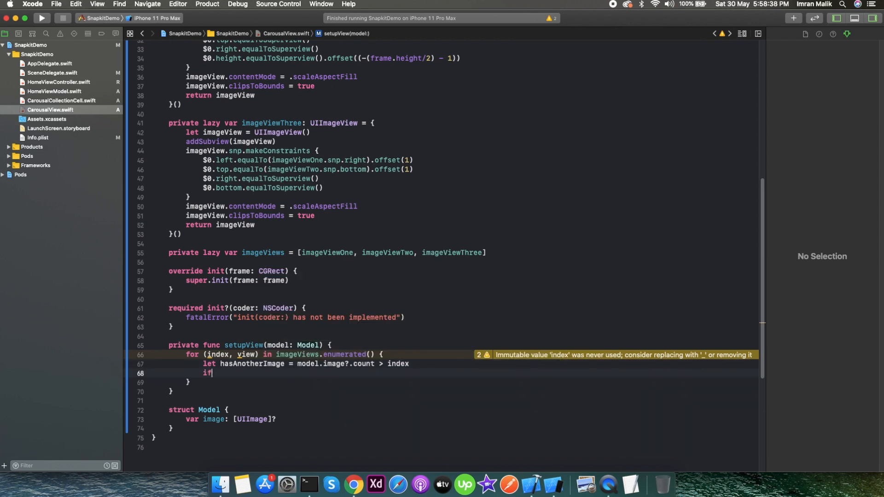
pyautogui.write('hasAnotherImage')
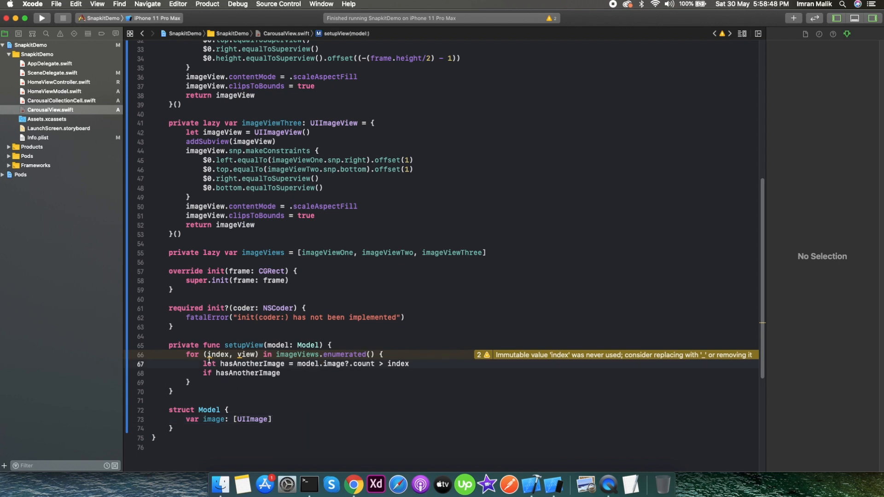
pyautogui.write('{')
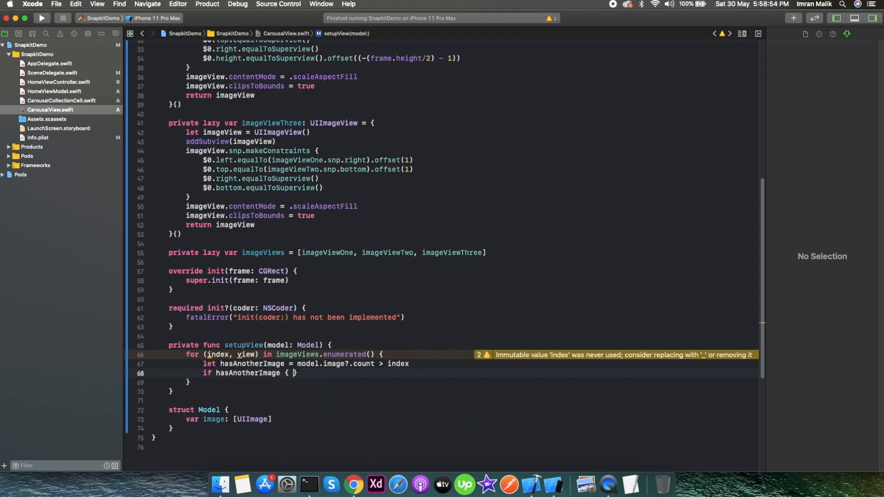
pyautogui.write('view.')
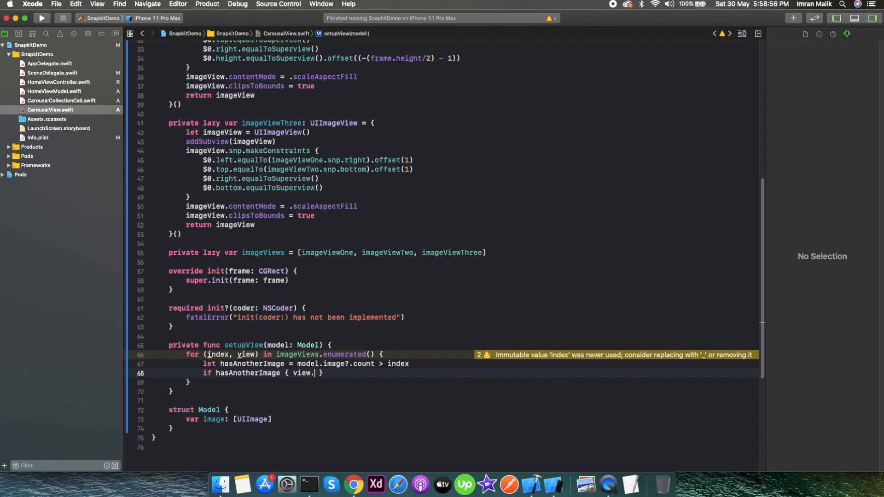
pyautogui.write('image = ,')
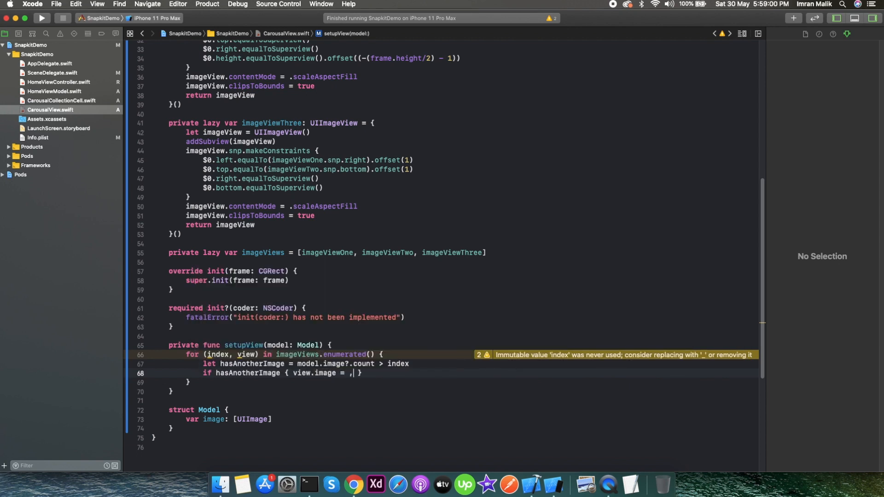
pyautogui.write('model')
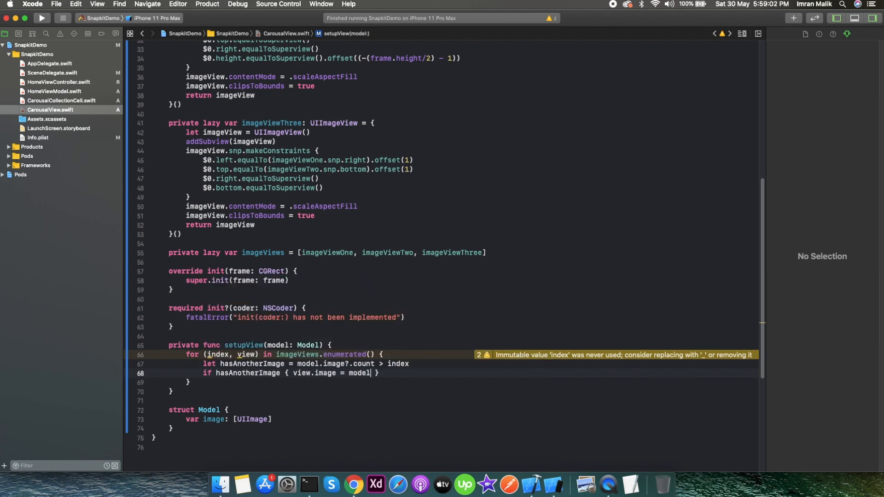
pyautogui.write('image')
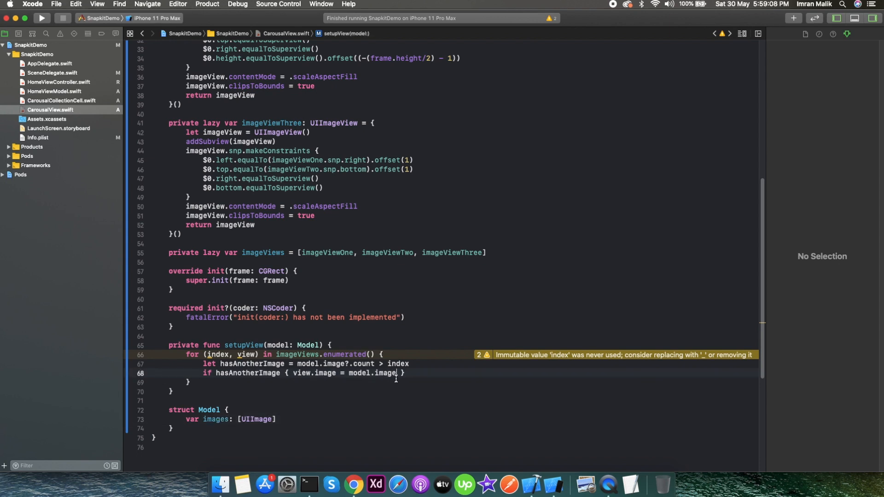
pyautogui.write('s[')
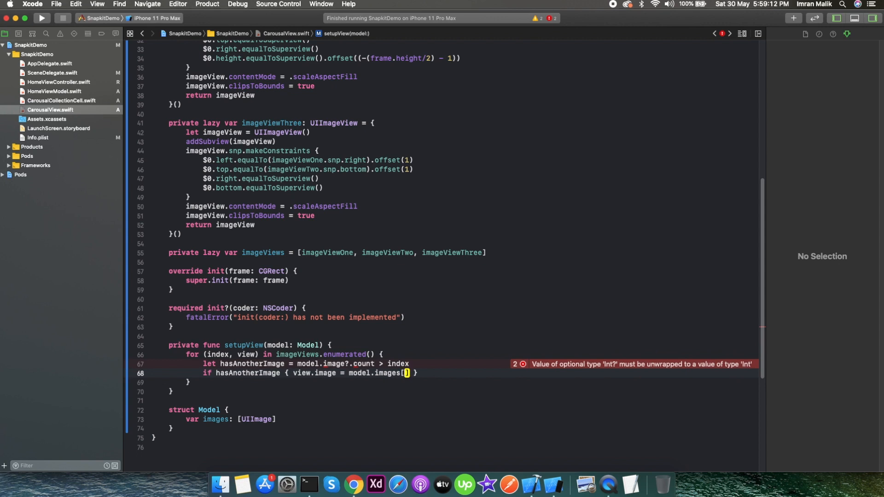
pyautogui.write('index')
pyautogui.click(308, 364)
pyautogui.write('s')
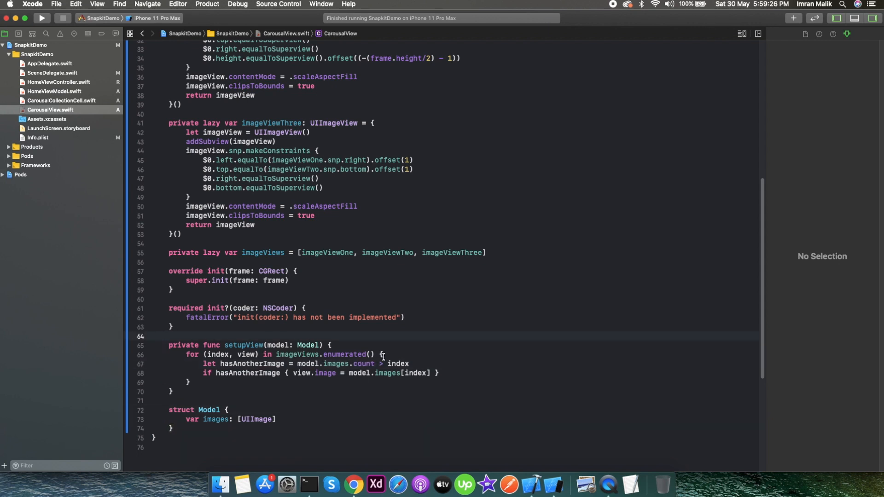
pyautogui.moveTo(222, 326)
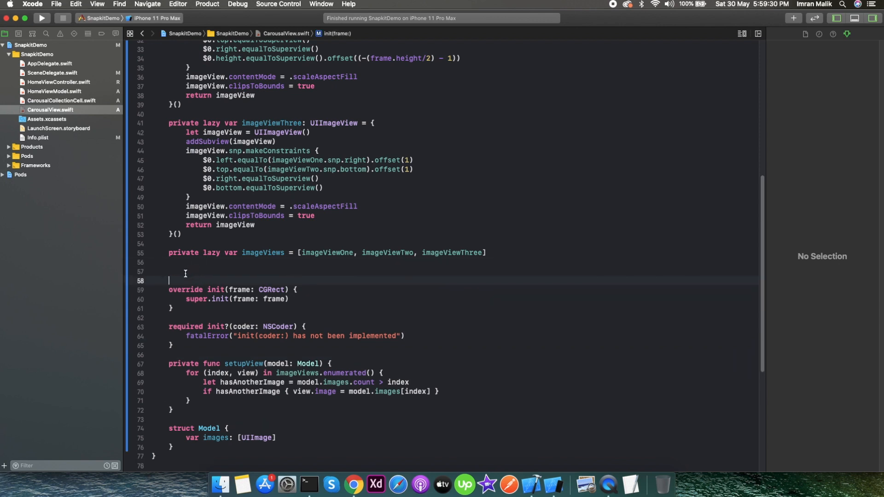
# Add var model: Model? with didSet doing if let model and setupView(model: model).
pyautogui.write('var')
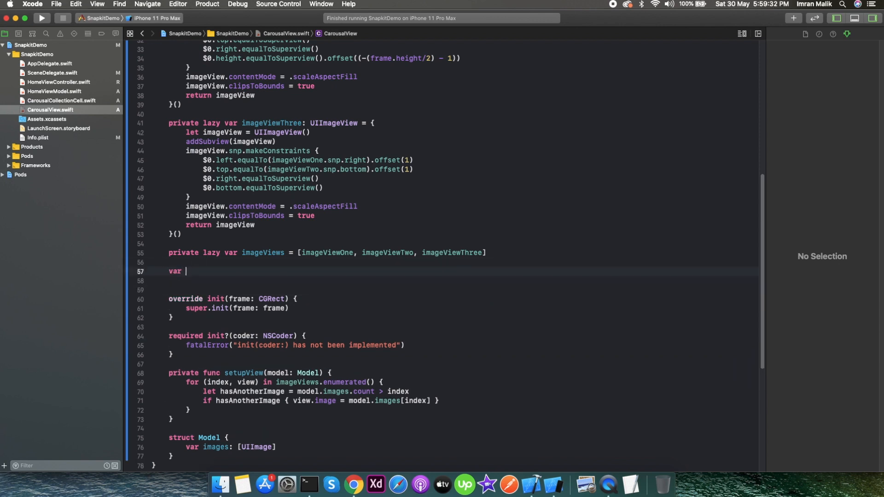
pyautogui.write('model')
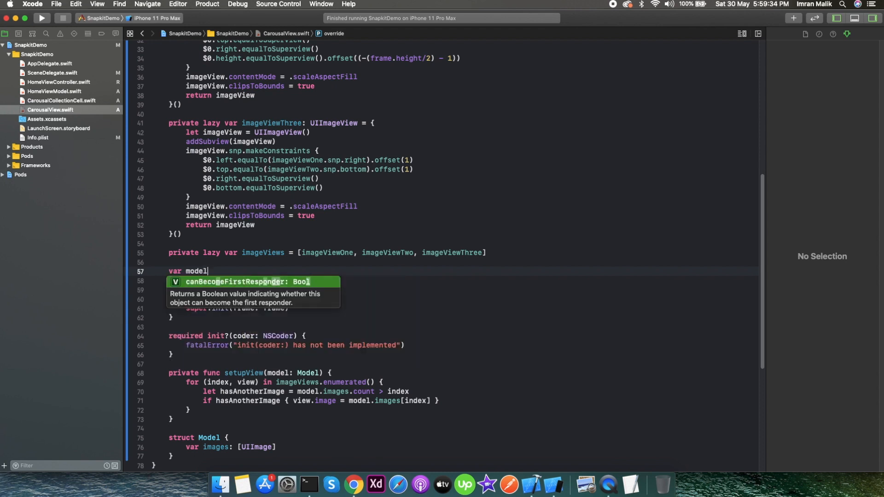
pyautogui.write(': Model')
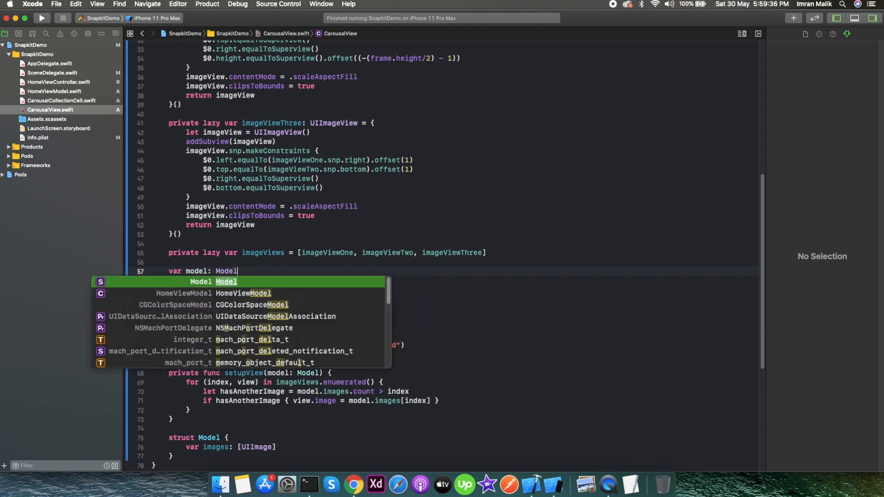
pyautogui.write('? {')
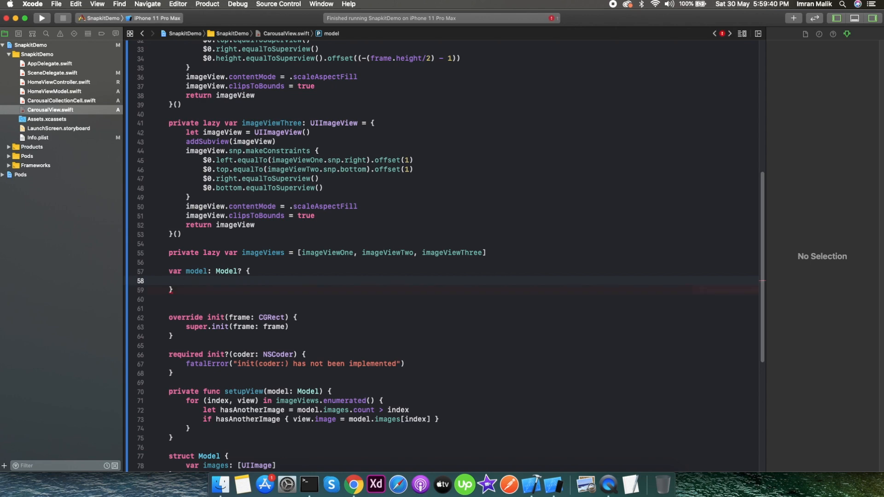
pyautogui.write('didSet {')
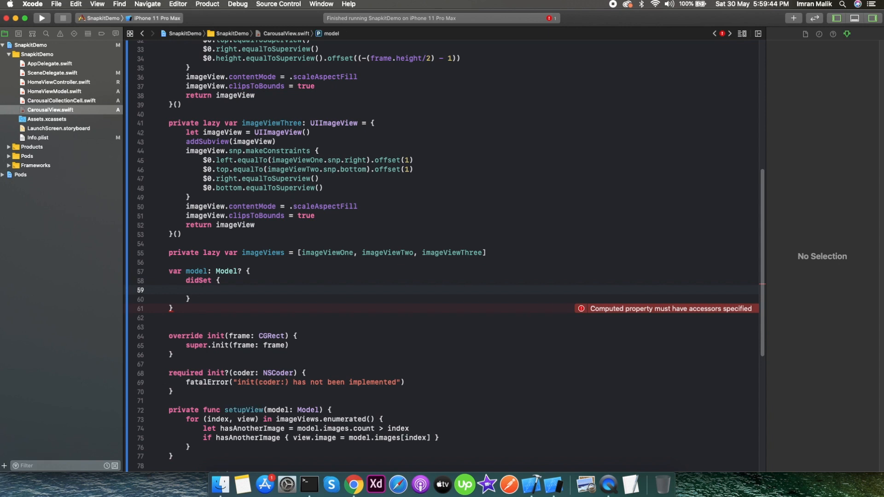
pyautogui.write('s')
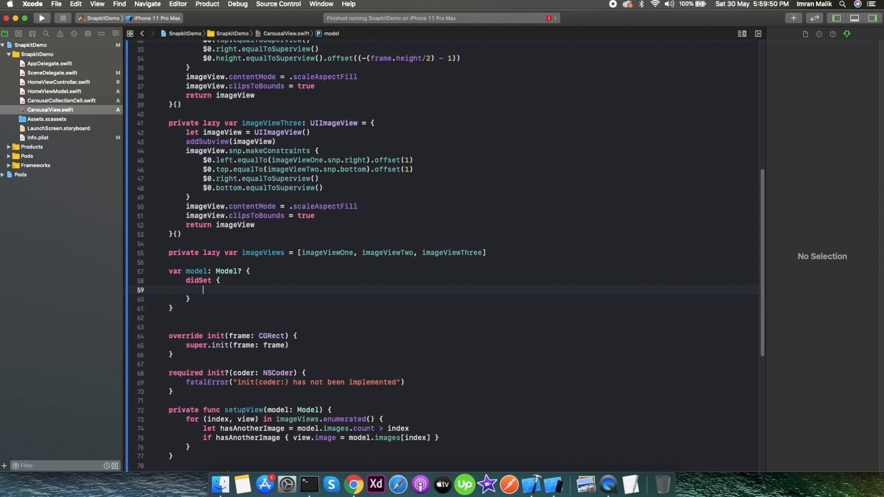
pyautogui.write('if')
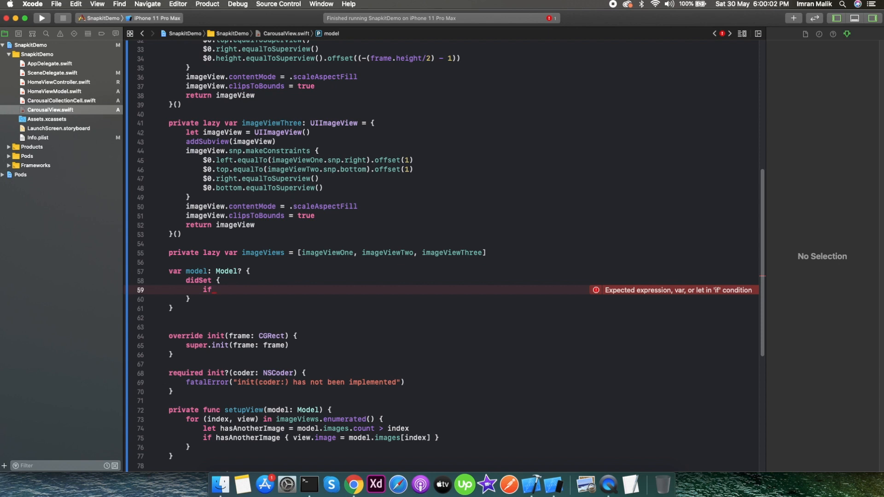
pyautogui.write('let')
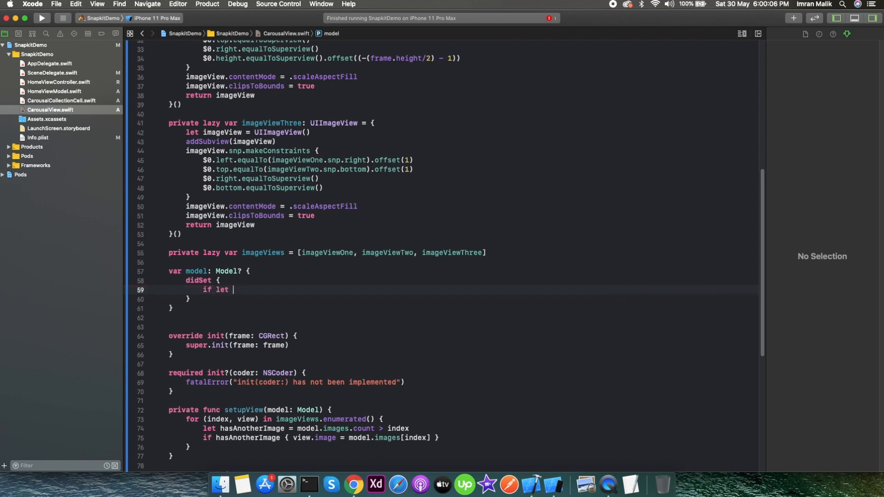
pyautogui.write('model = model {')
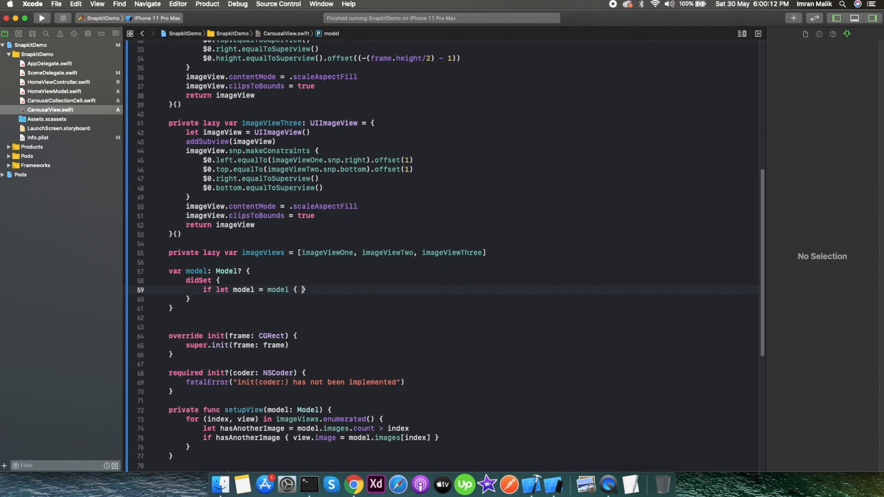
pyautogui.write('se')
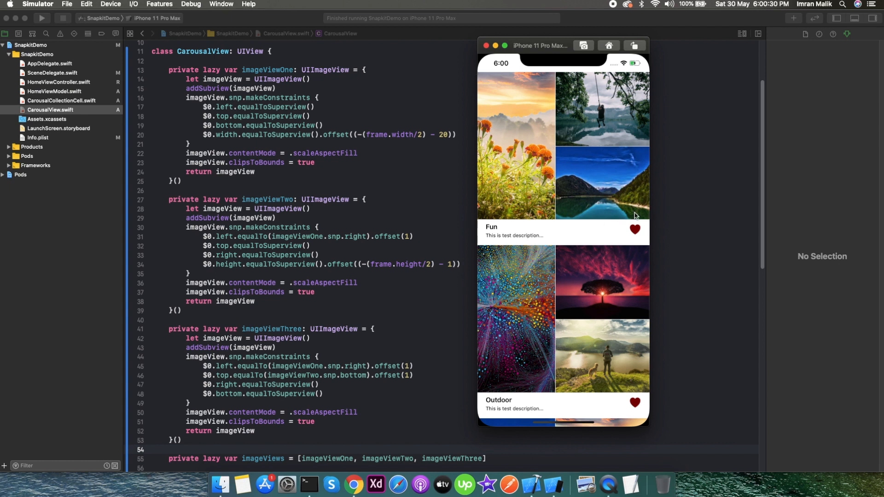
pyautogui.moveTo(488, 226)
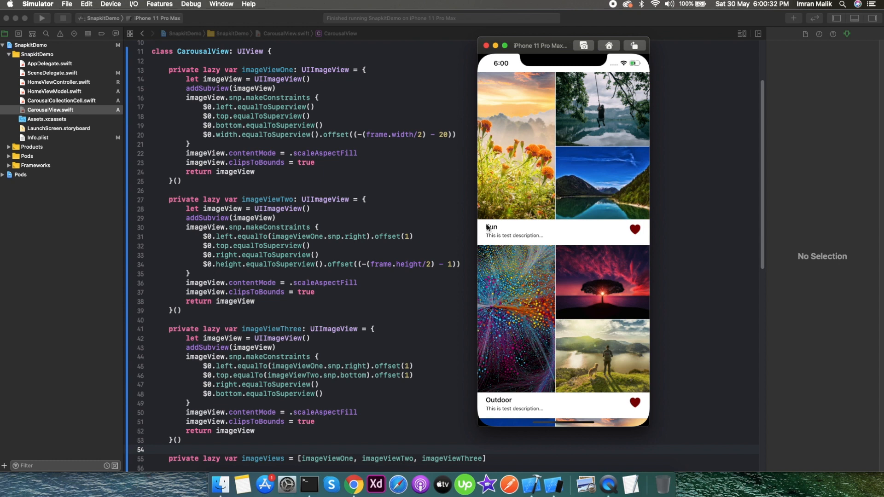
pyautogui.moveTo(529, 241)
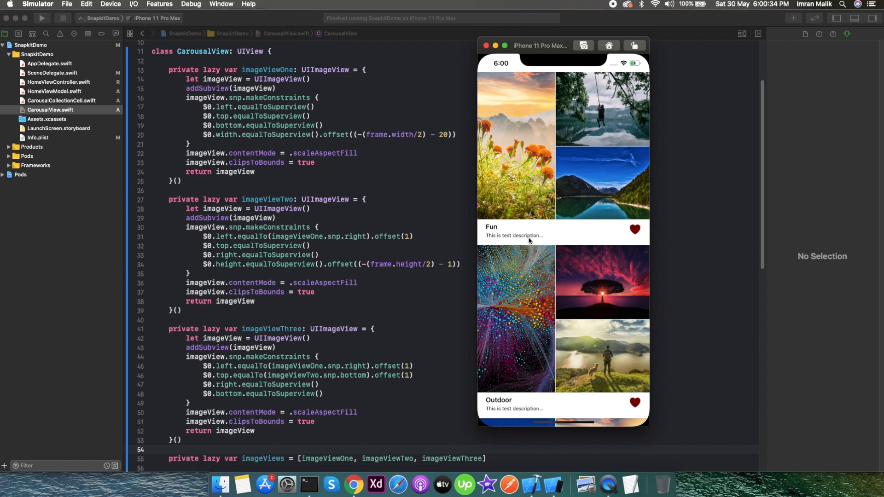
pyautogui.moveTo(523, 203)
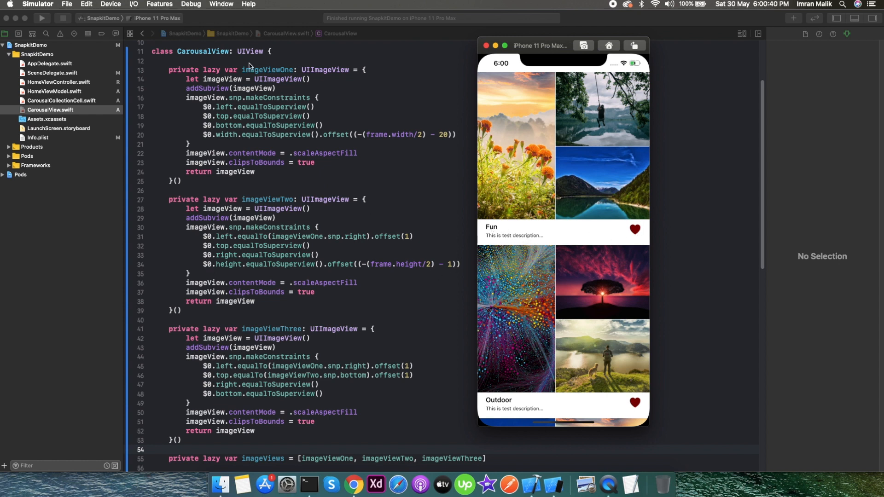
pyautogui.moveTo(604, 227)
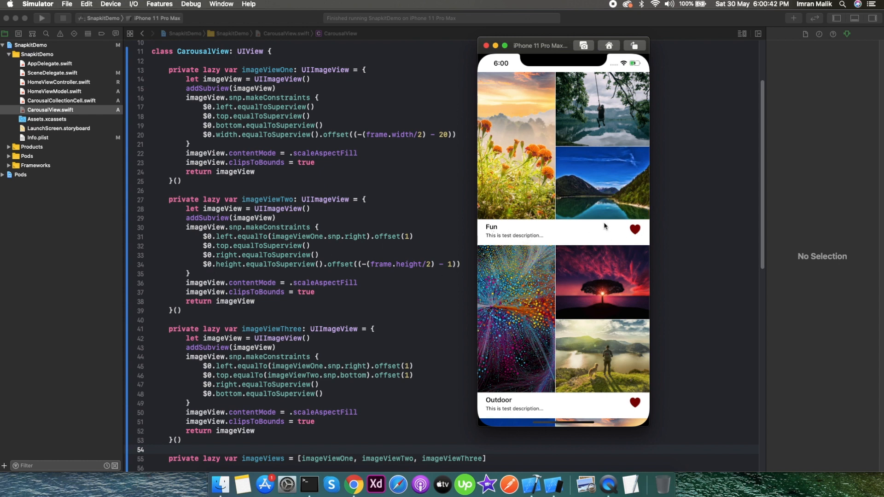
pyautogui.moveTo(512, 254)
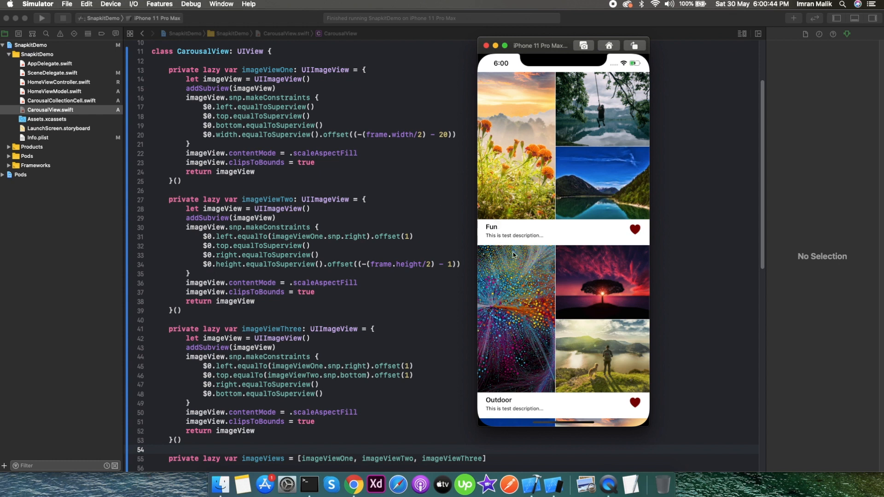
pyautogui.moveTo(655, 105)
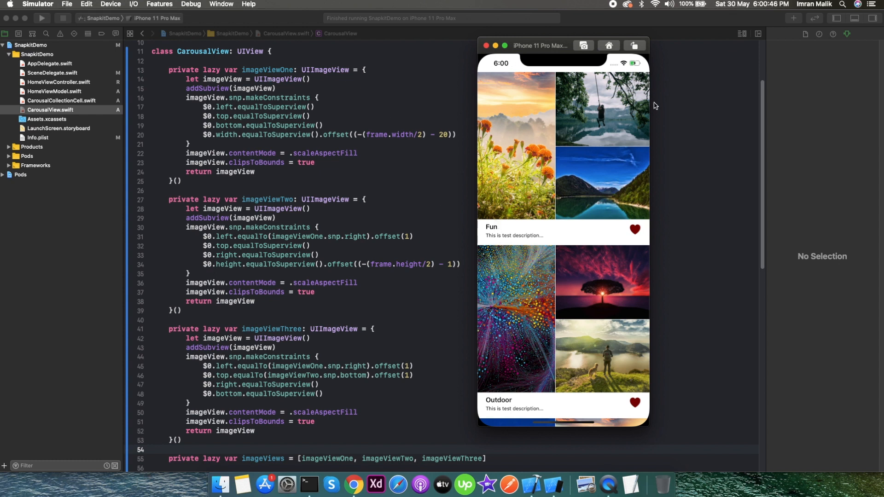
pyautogui.moveTo(484, 228)
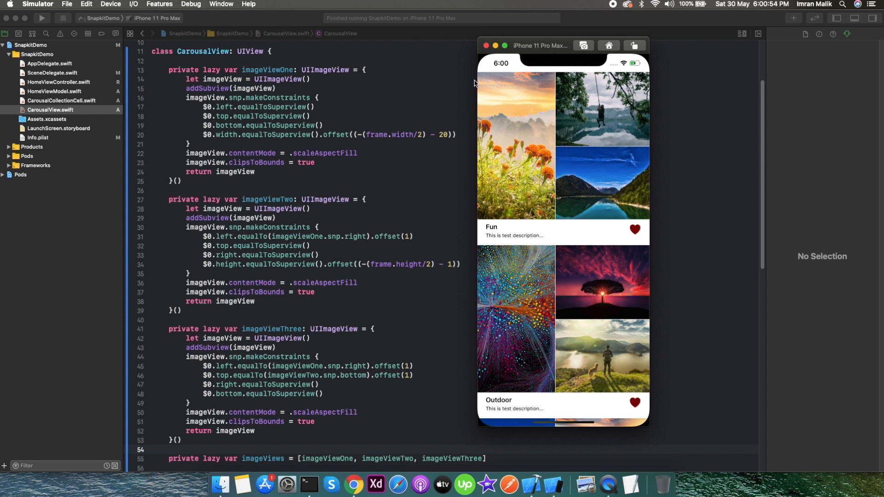
pyautogui.moveTo(591, 227)
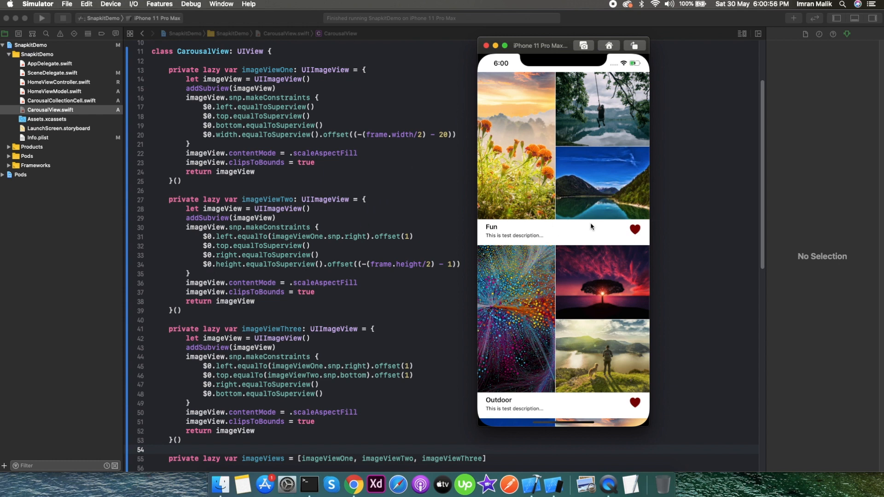
pyautogui.moveTo(505, 223)
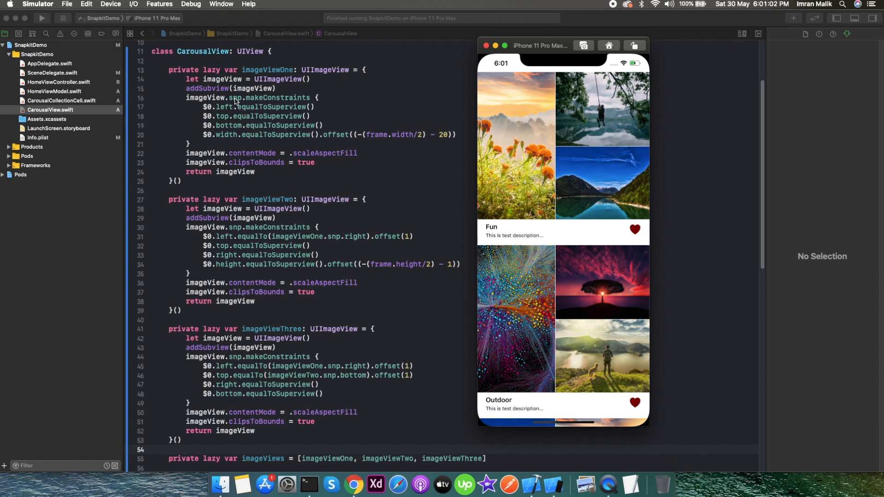
pyautogui.moveTo(279, 143)
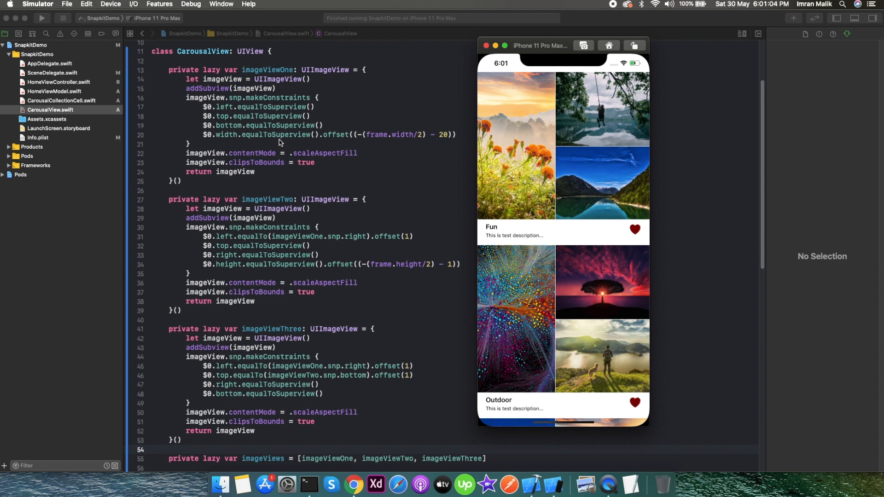
pyautogui.moveTo(489, 228)
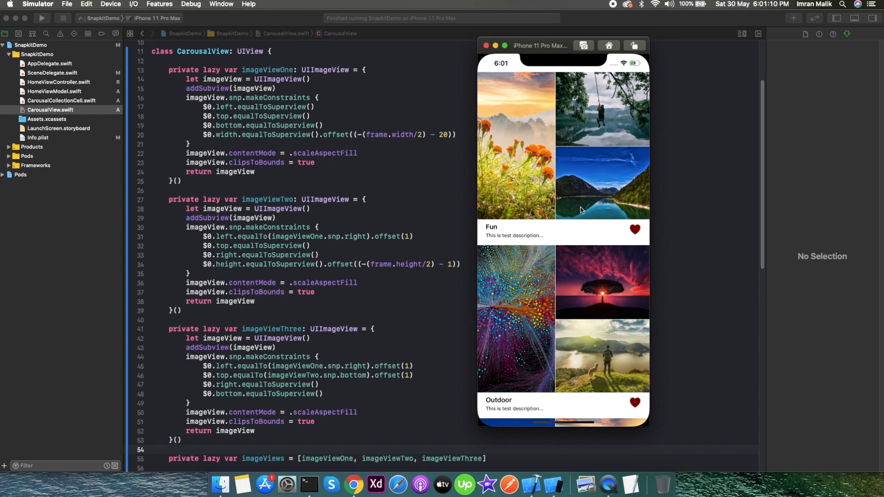
pyautogui.moveTo(207, 58)
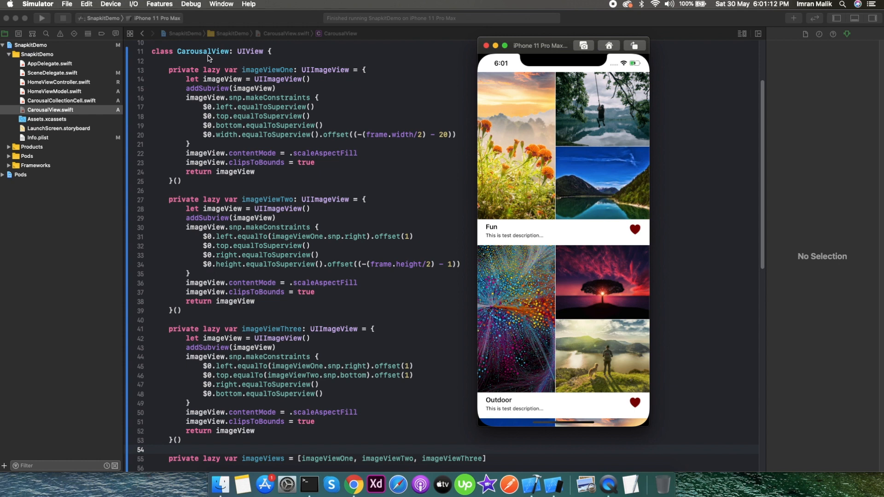
pyautogui.moveTo(525, 200)
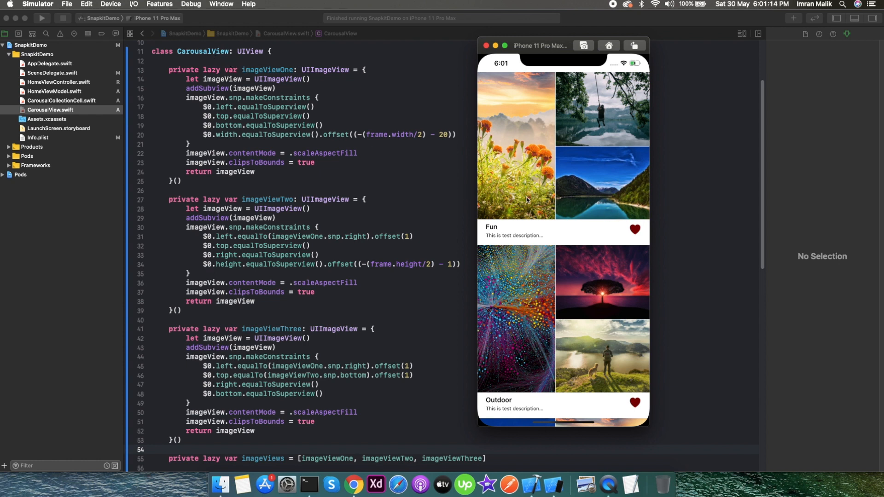
pyautogui.moveTo(667, 238)
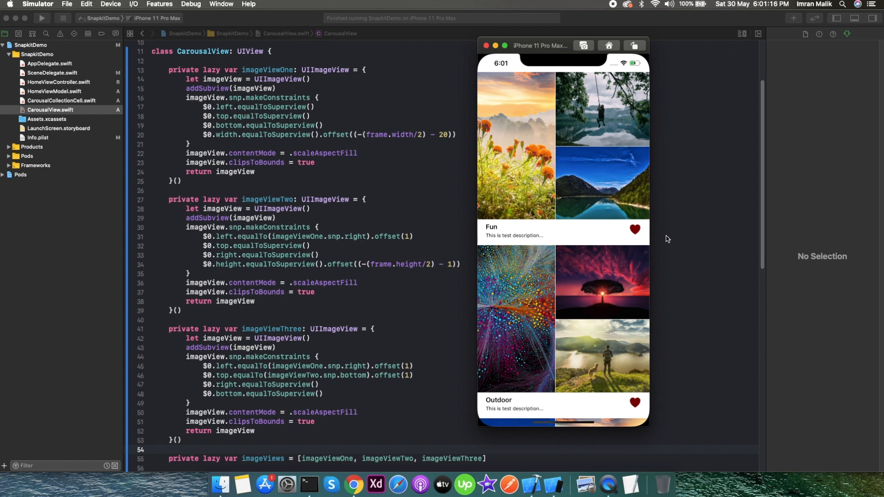
pyautogui.moveTo(495, 234)
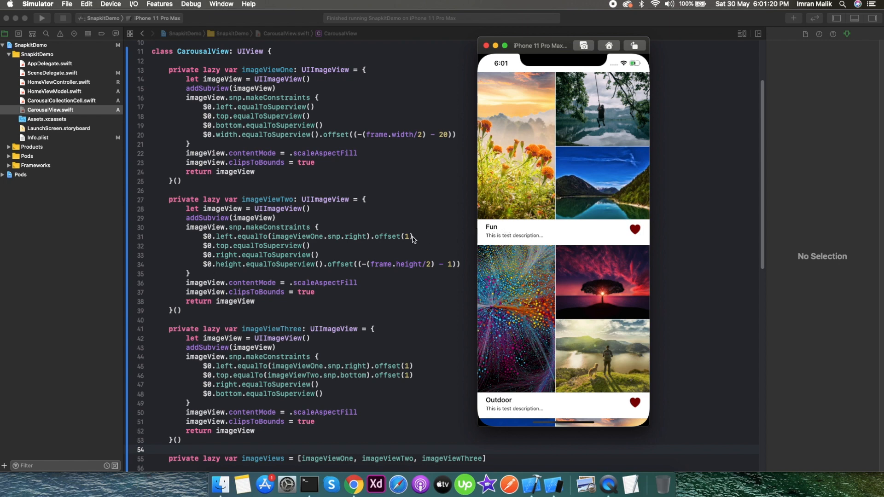
# Scroll CarousalView.swift down to review the model property, setupView and Model struct.
pyautogui.scroll(-3)
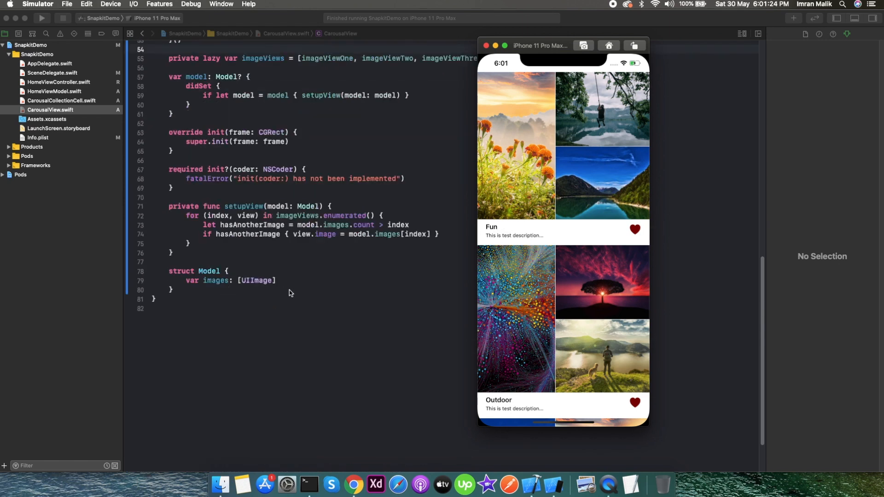
pyautogui.moveTo(261, 290)
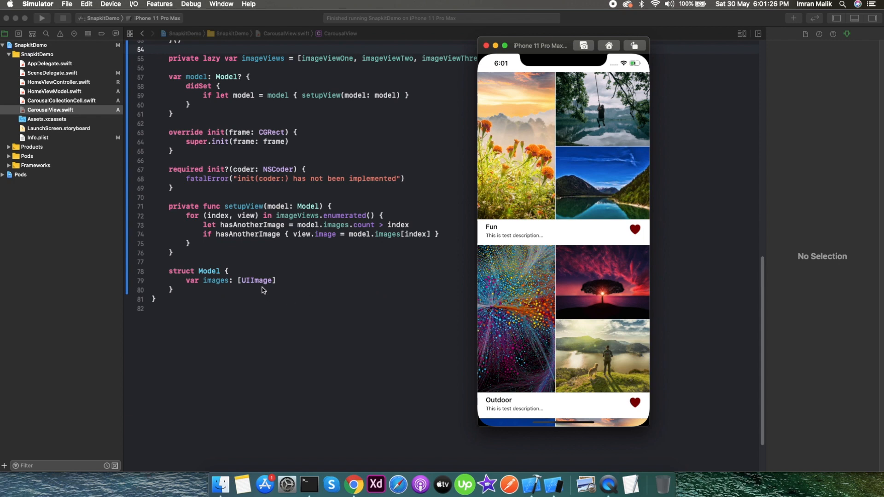